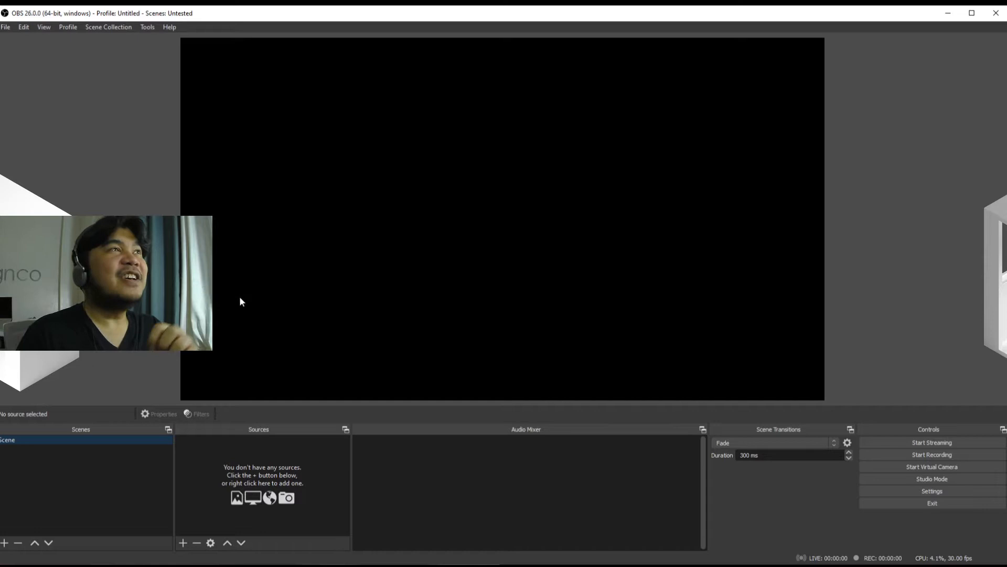
{"action": "mouse_move", "coordinate": [171, 170]}
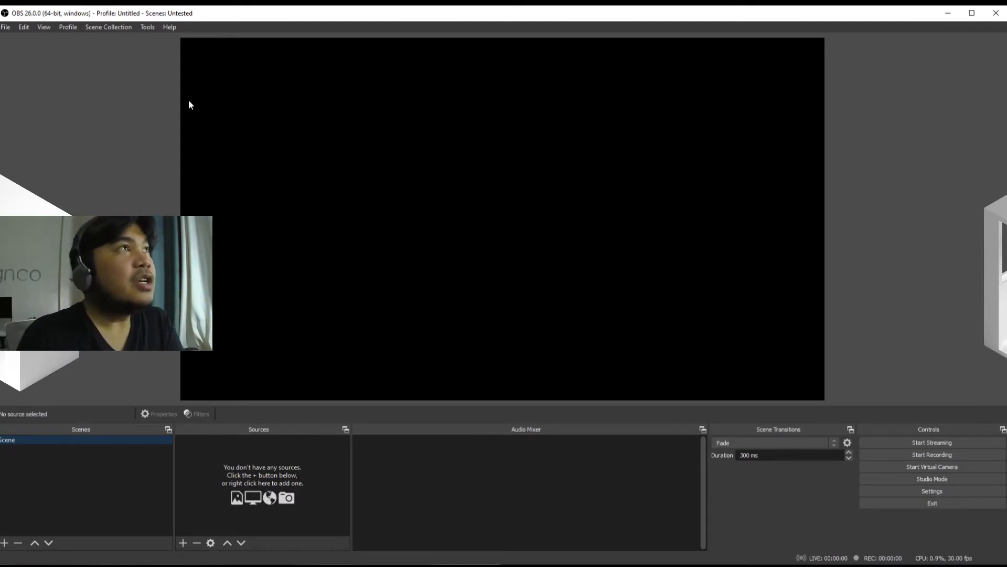
Step: Check for updates from the Help menu, bringing up the OBS Studio 26.1 update notice
{"action": "left_click", "coordinate": [170, 26]}
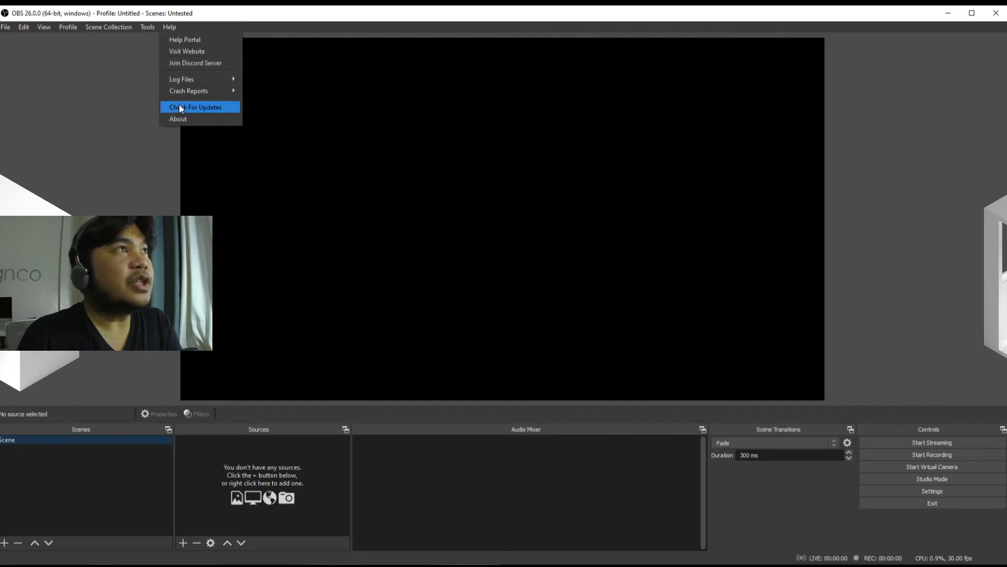
{"action": "left_click", "coordinate": [171, 143]}
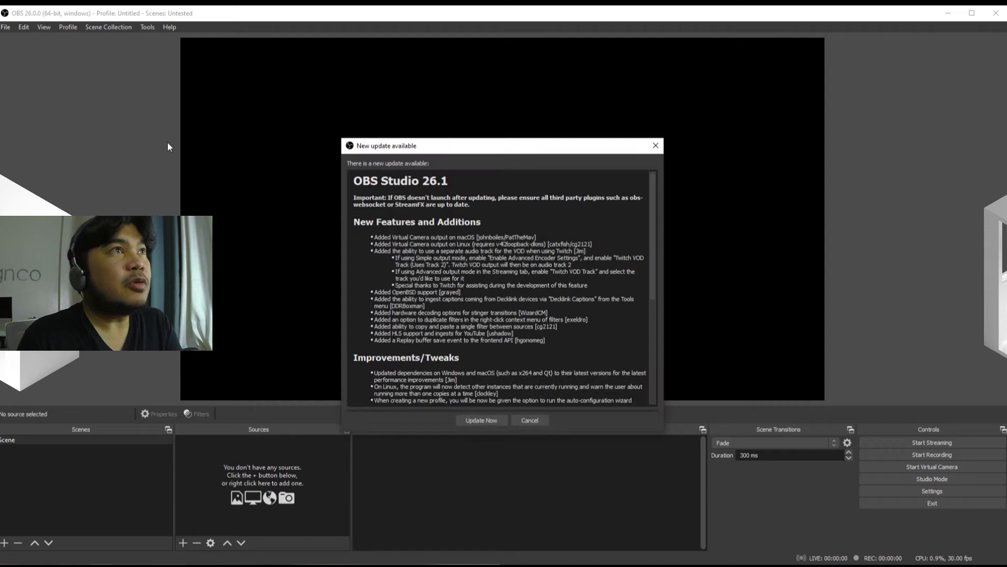
{"action": "mouse_move", "coordinate": [157, 157]}
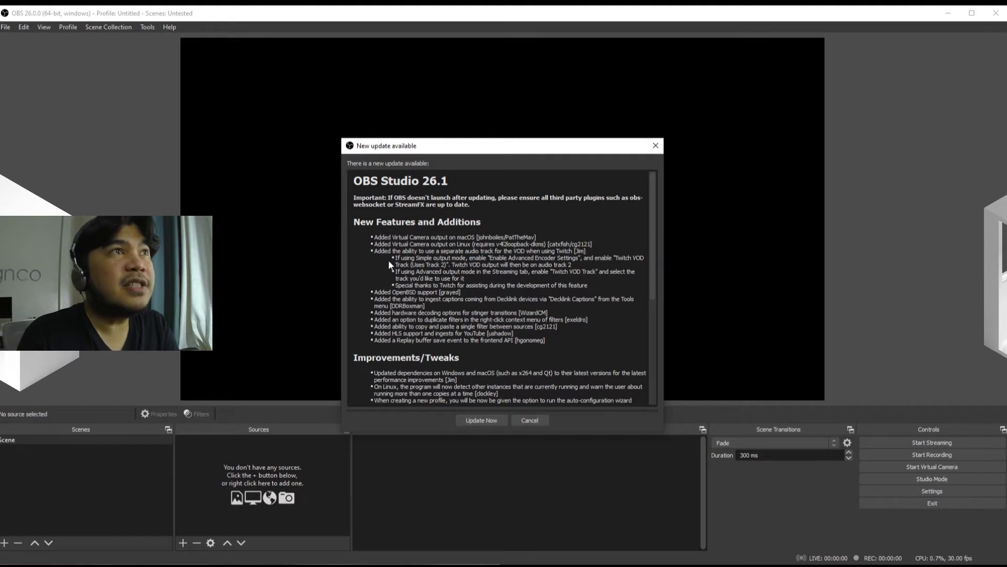
{"action": "mouse_move", "coordinate": [435, 339]}
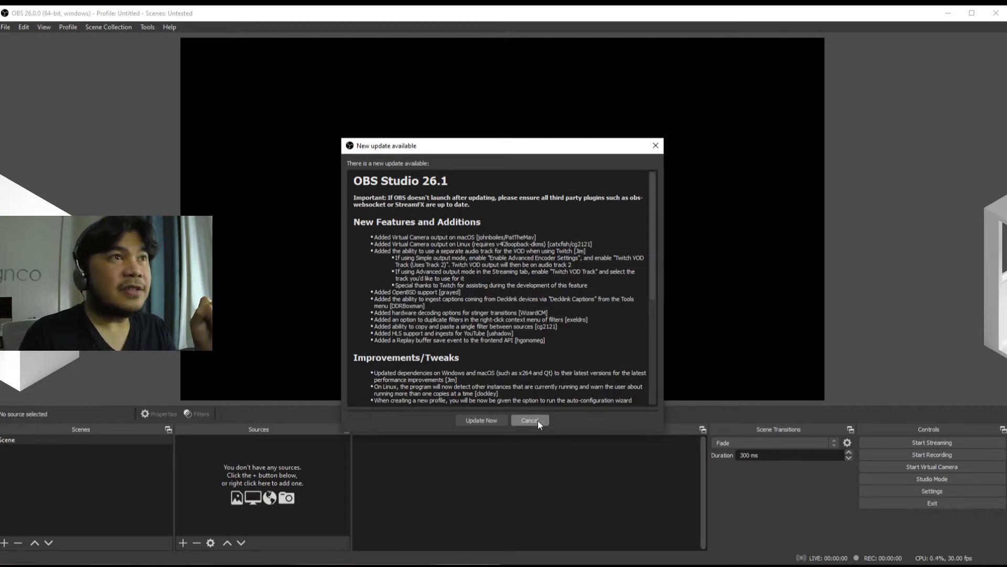
Step: Dismiss the update notice with Cancel, returning to the empty scene
{"action": "left_click", "coordinate": [529, 420]}
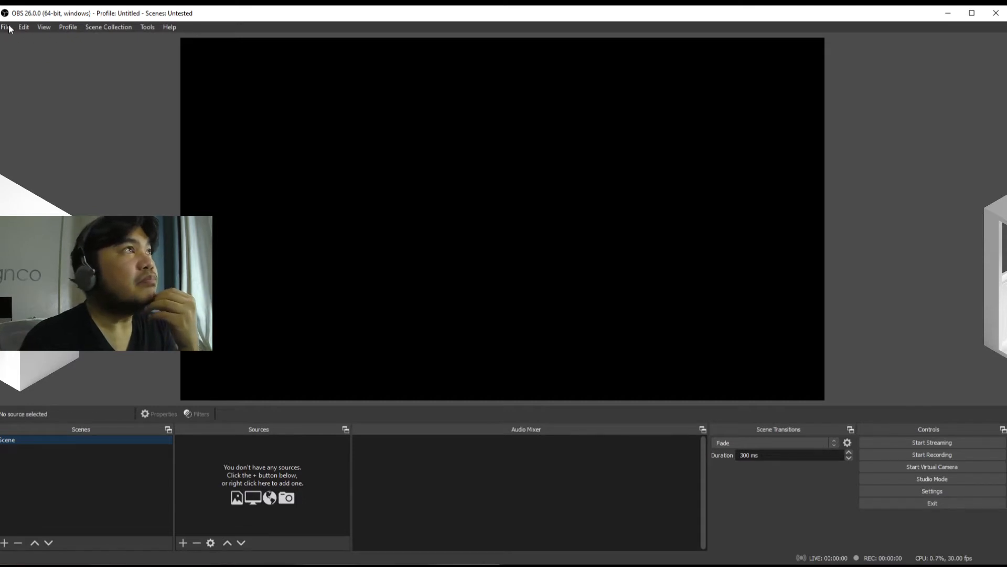
Step: Browse the View, Edit, Scene Collection and File menus without choosing anything, then close them
{"action": "left_click", "coordinate": [43, 26]}
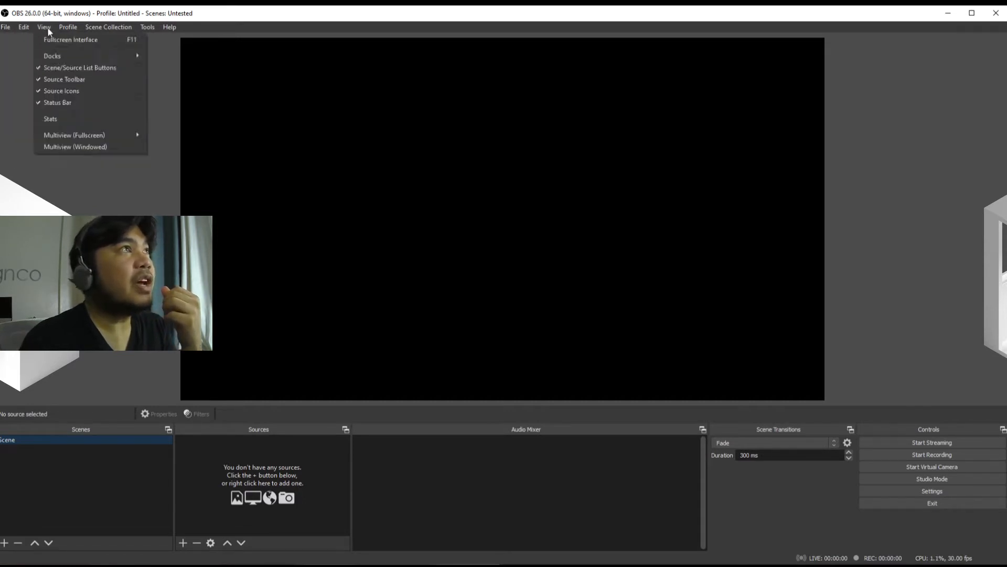
{"action": "left_click", "coordinate": [23, 26]}
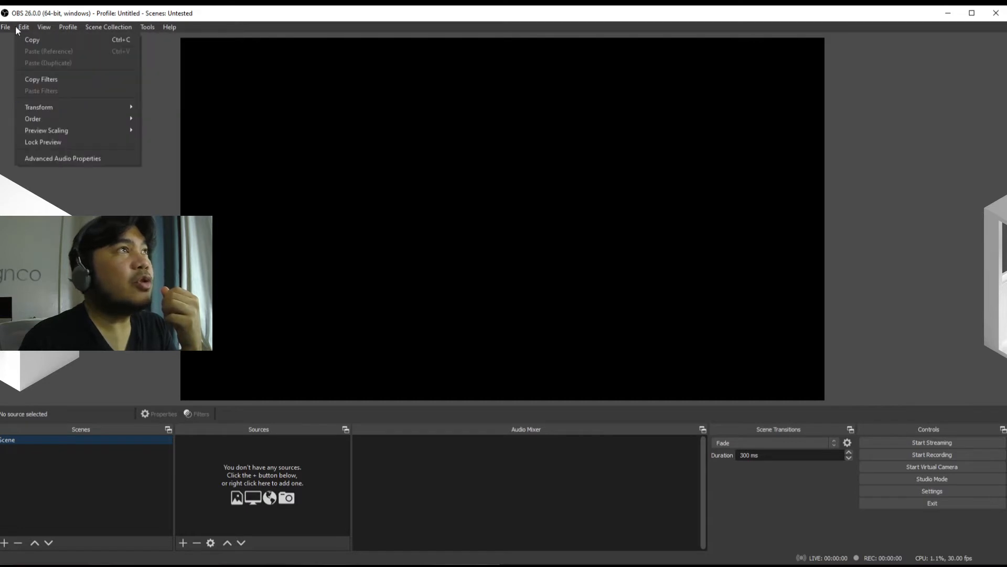
{"action": "left_click", "coordinate": [108, 27]}
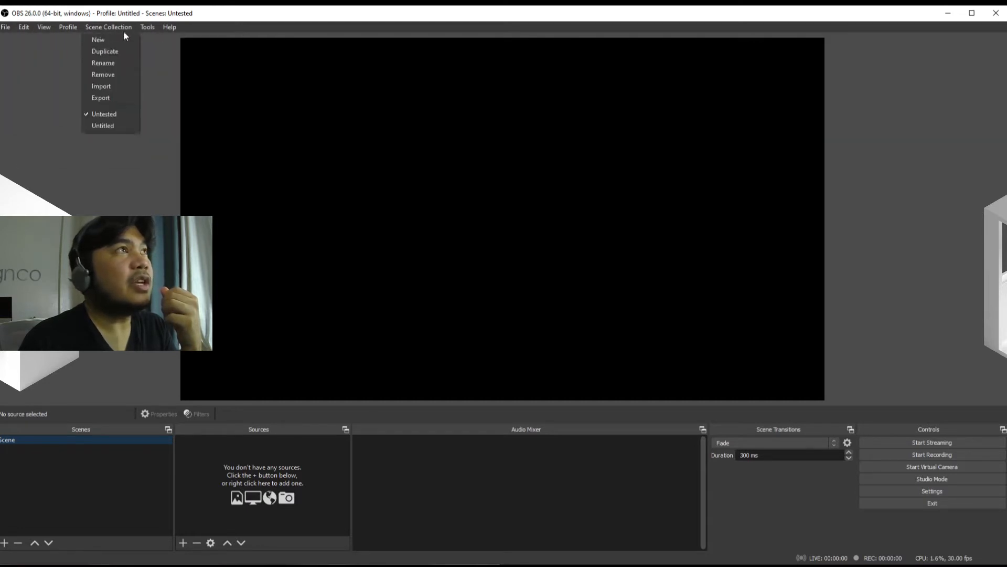
{"action": "left_click", "coordinate": [44, 28]}
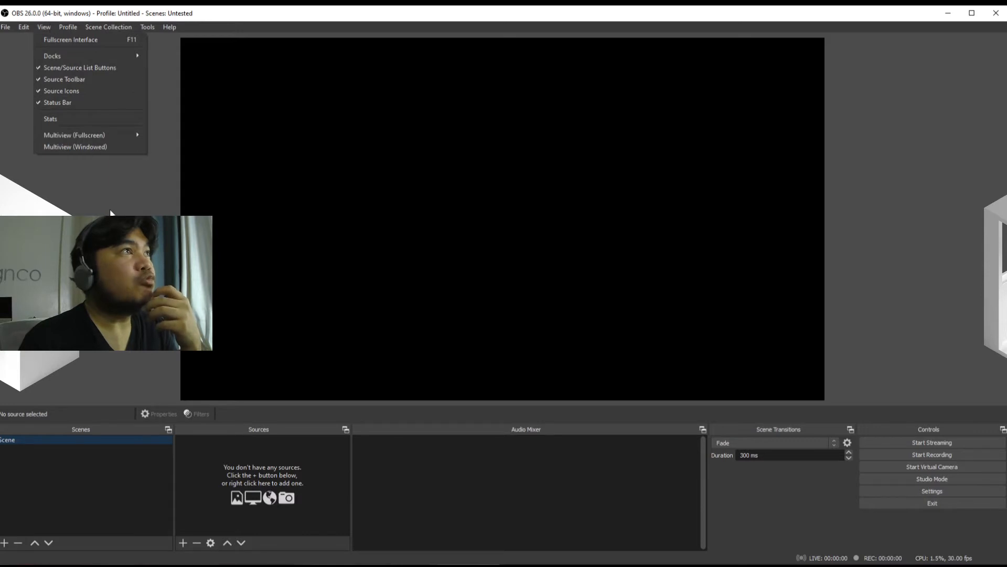
{"action": "left_click", "coordinate": [16, 38]}
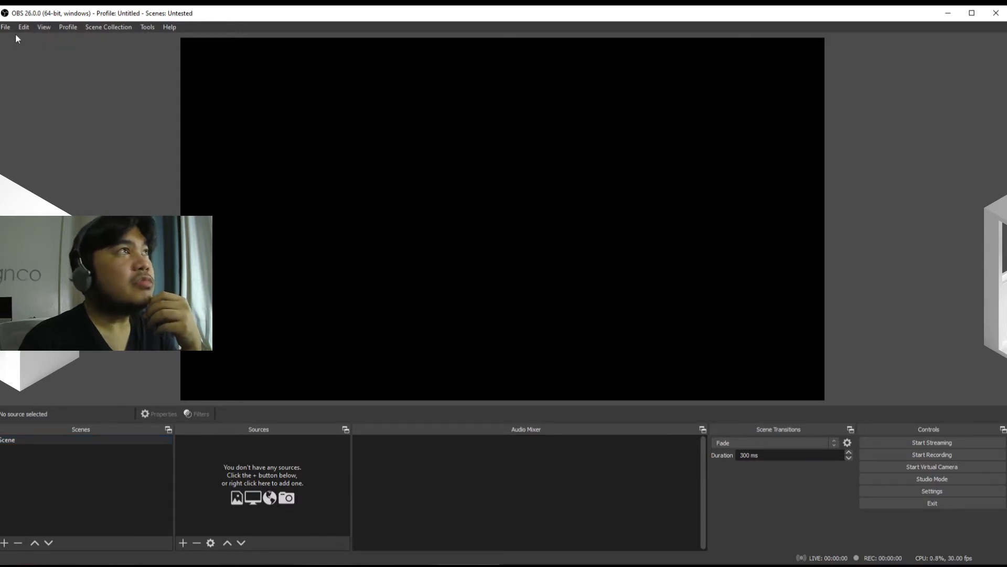
{"action": "left_click", "coordinate": [6, 26]}
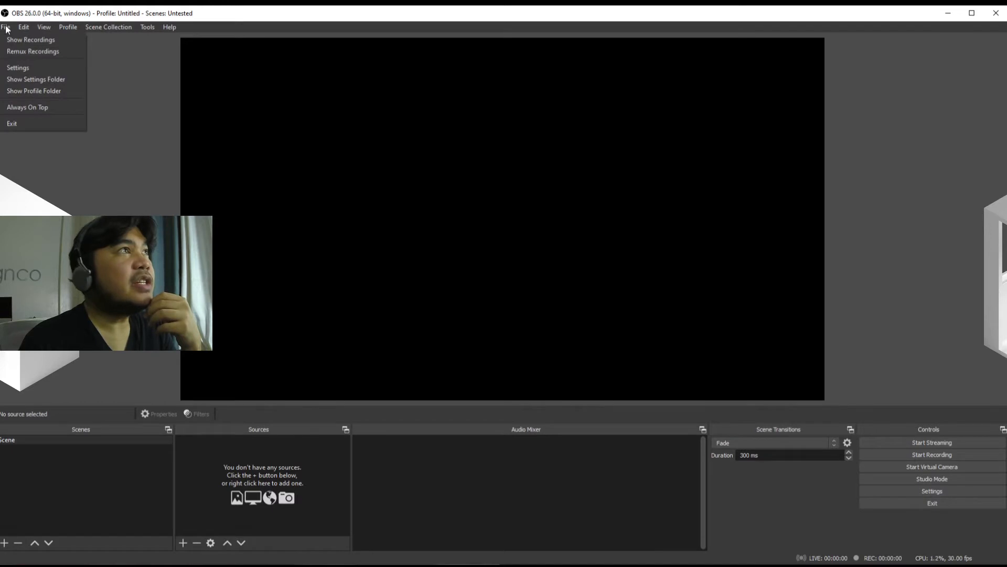
{"action": "left_click", "coordinate": [23, 28]}
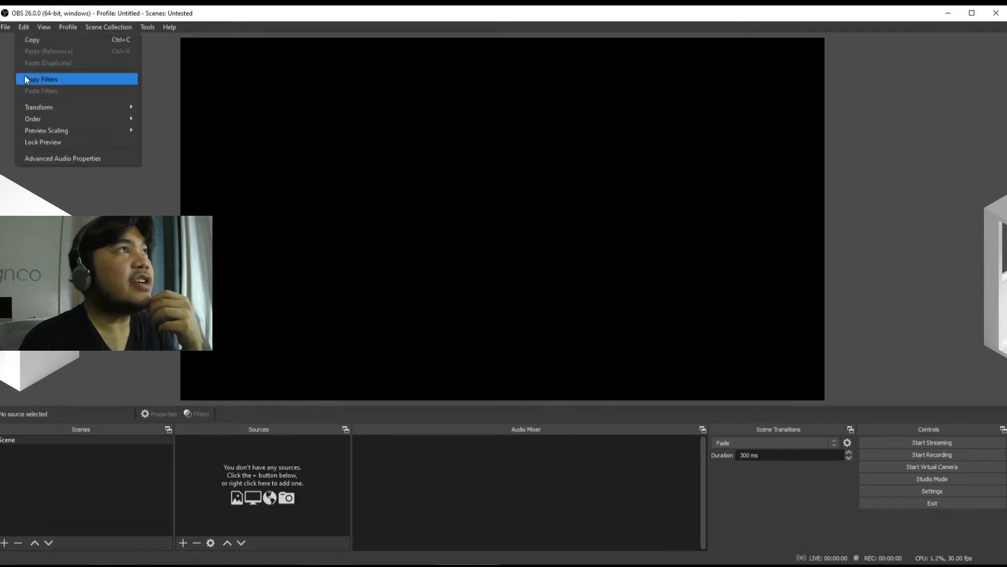
{"action": "left_click", "coordinate": [5, 27]}
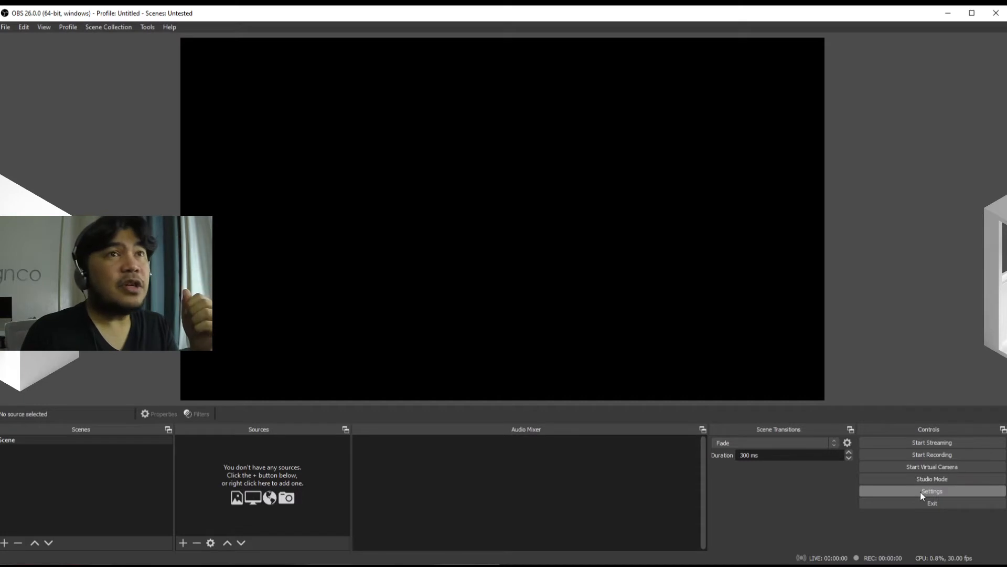
{"action": "mouse_move", "coordinate": [332, 243]}
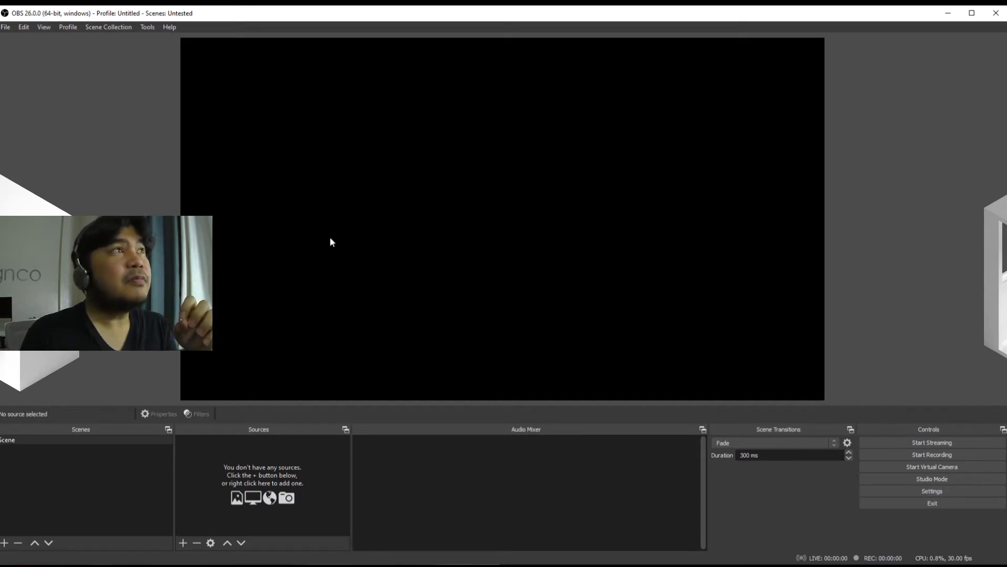
{"action": "mouse_move", "coordinate": [224, 59]}
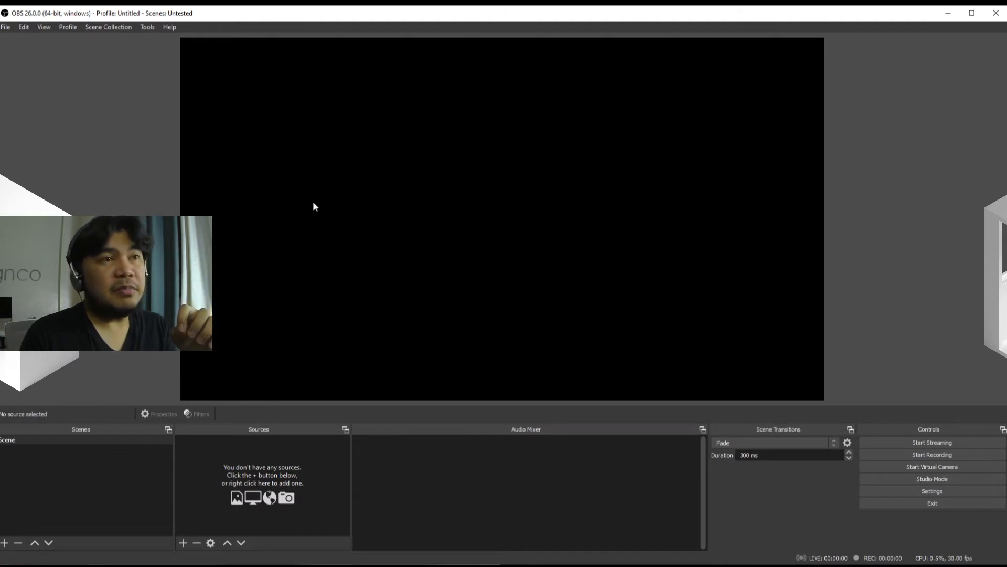
{"action": "mouse_move", "coordinate": [536, 233]}
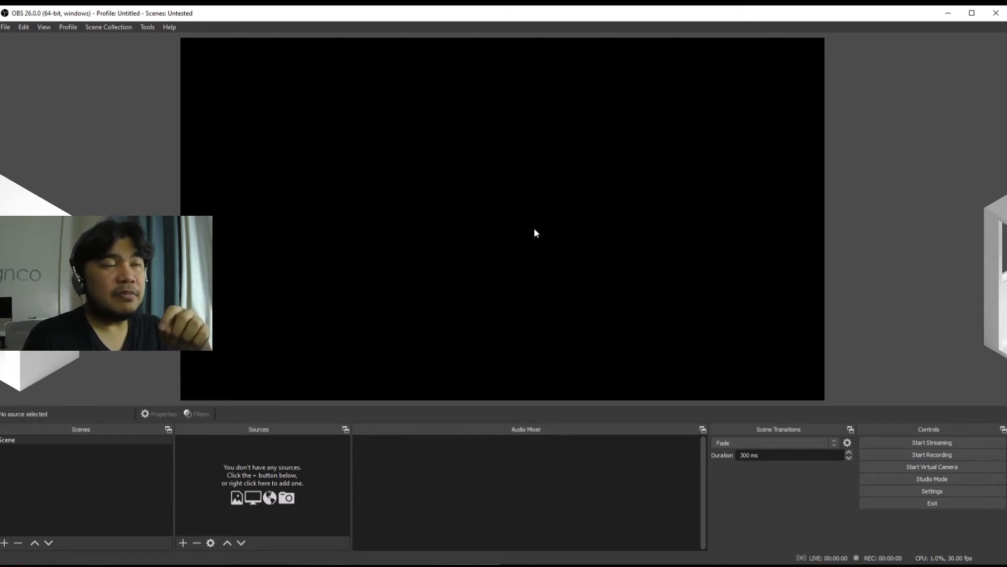
{"action": "mouse_move", "coordinate": [623, 153]}
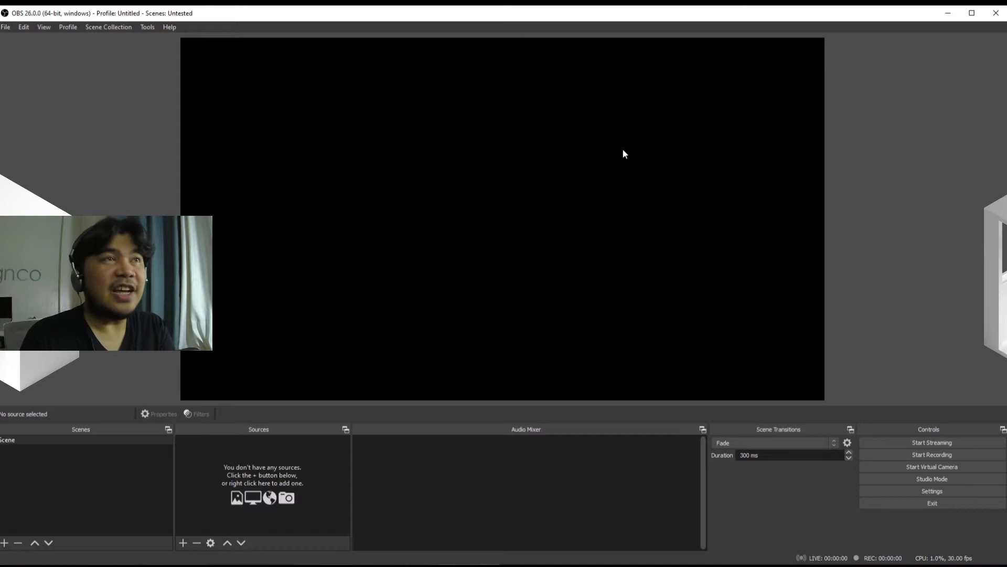
{"action": "mouse_move", "coordinate": [657, 245]}
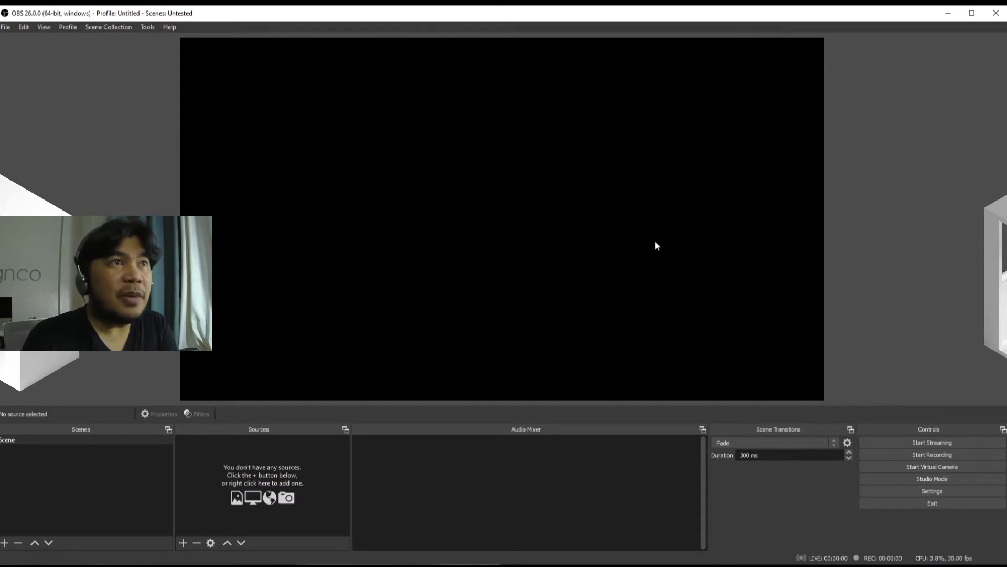
{"action": "mouse_move", "coordinate": [560, 222]}
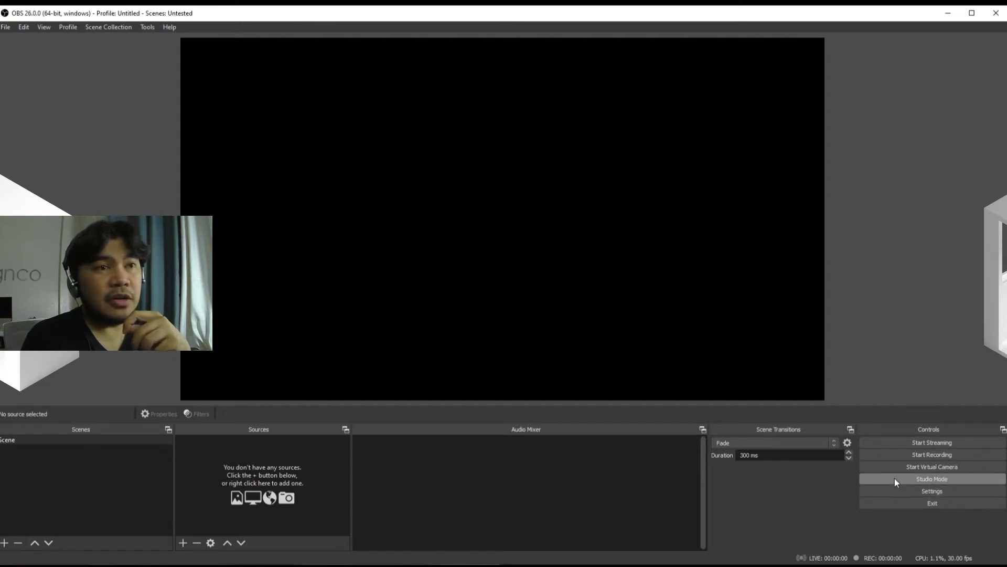
Step: Turn on Studio Mode and restore the OBS window down so it floats over the Bamboo Paper canvas
{"action": "left_click", "coordinate": [931, 479]}
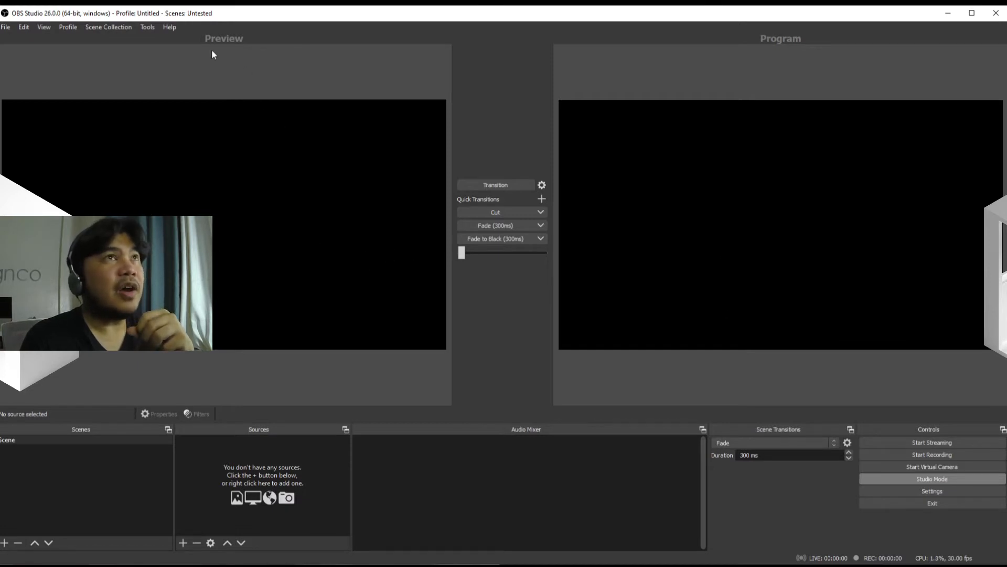
{"action": "mouse_move", "coordinate": [742, 81]}
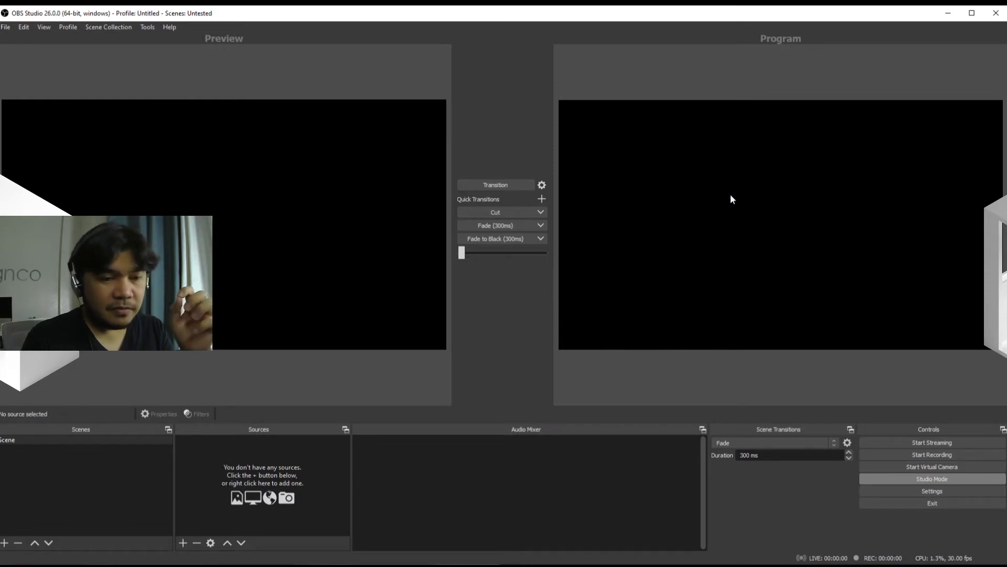
{"action": "mouse_move", "coordinate": [334, 166]}
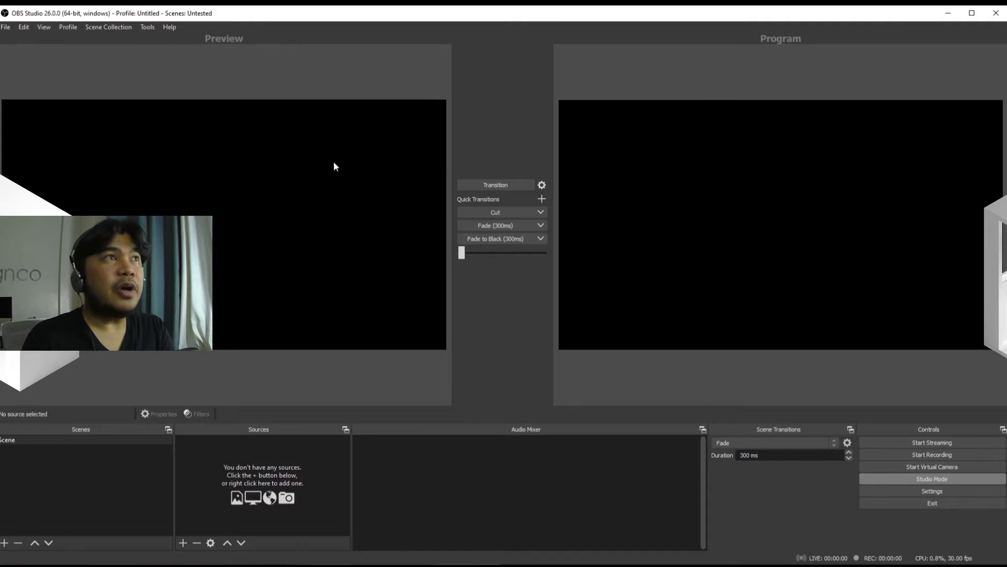
{"action": "mouse_move", "coordinate": [226, 179]}
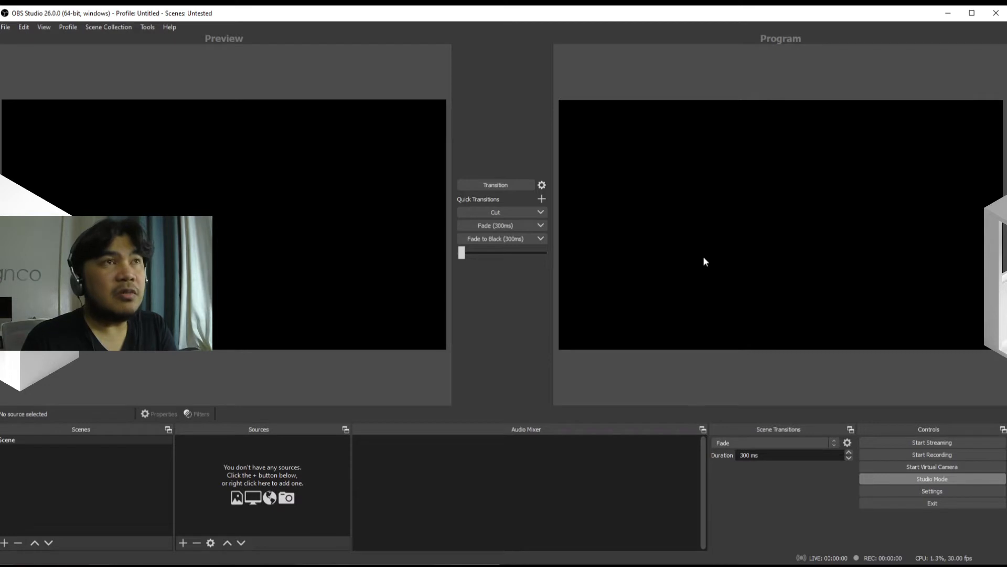
{"action": "mouse_move", "coordinate": [538, 301]}
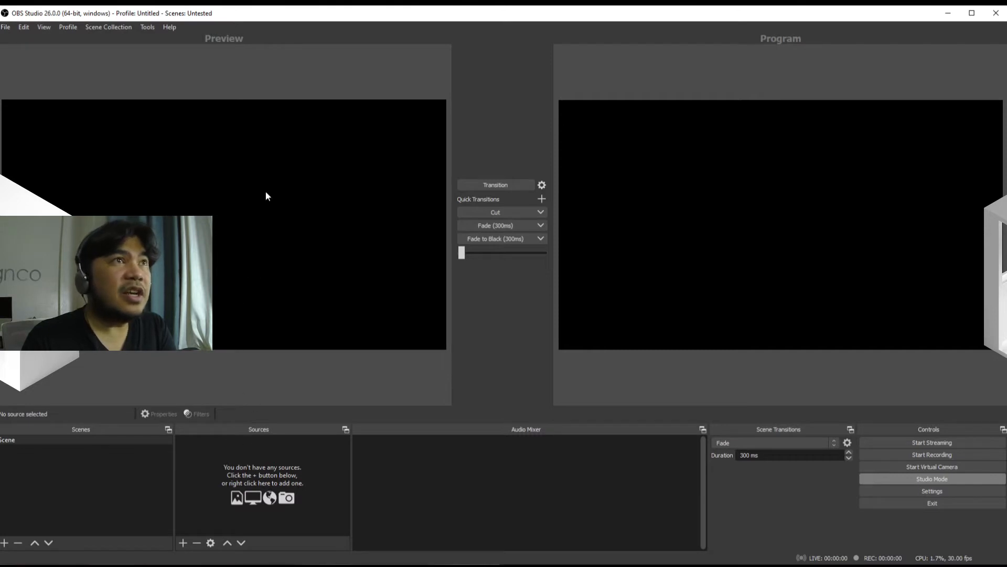
{"action": "mouse_move", "coordinate": [294, 259]}
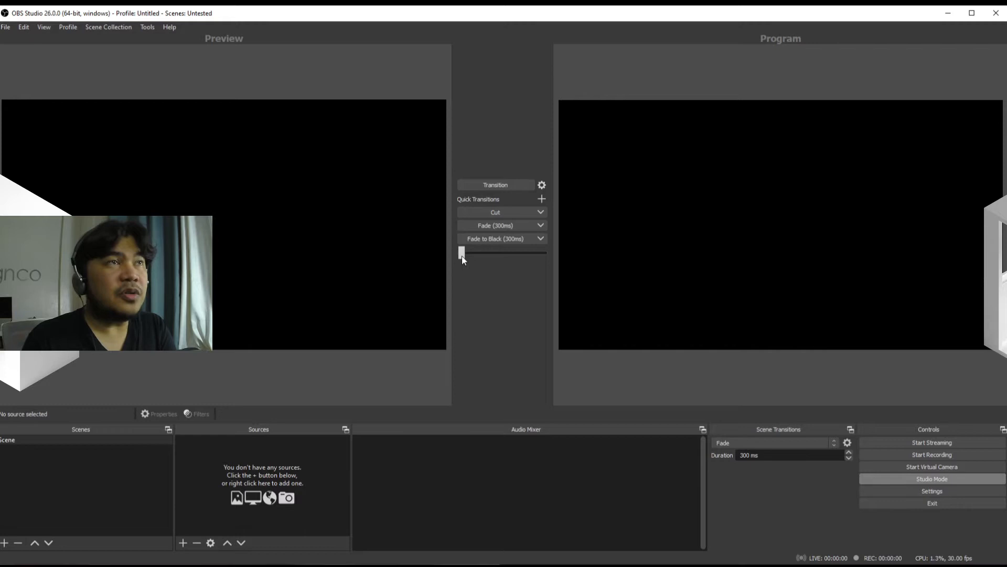
{"action": "left_click", "coordinate": [494, 239]}
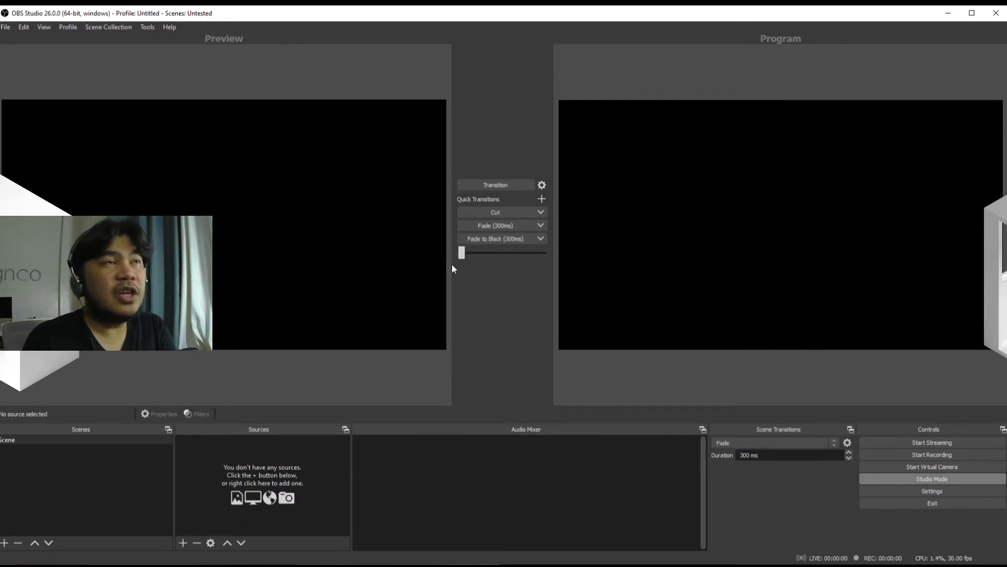
{"action": "mouse_move", "coordinate": [745, 333]}
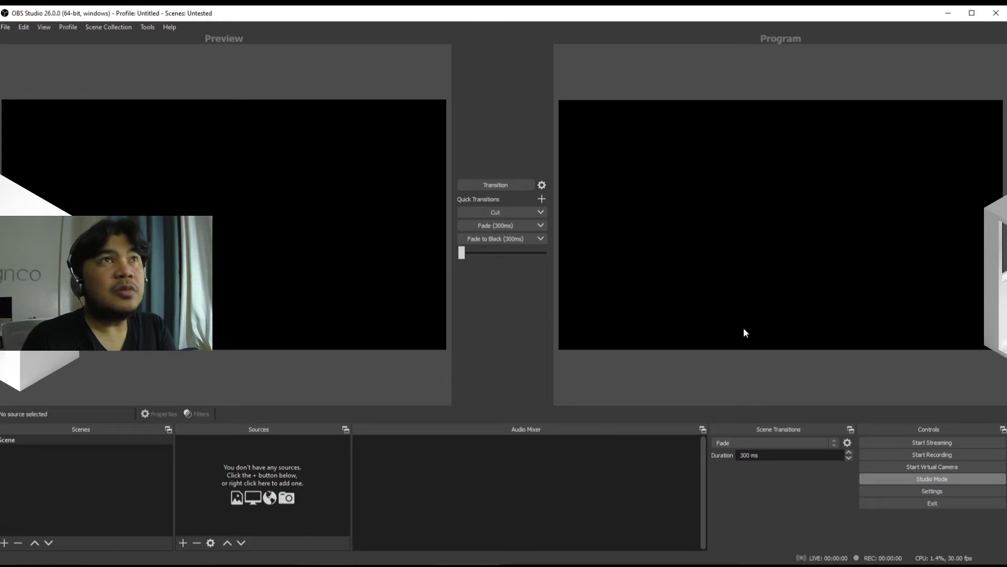
{"action": "mouse_move", "coordinate": [783, 193]}
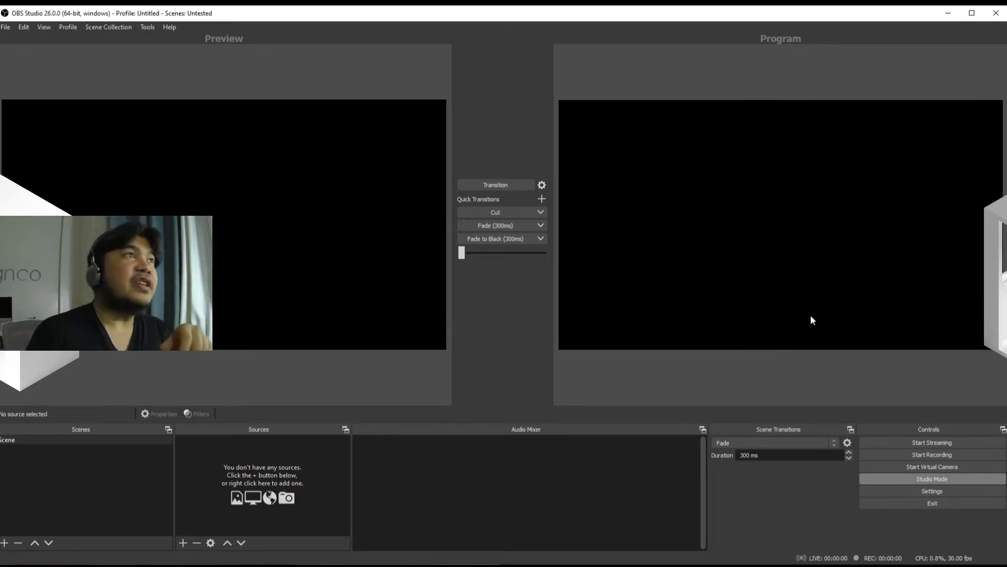
{"action": "mouse_move", "coordinate": [234, 302]}
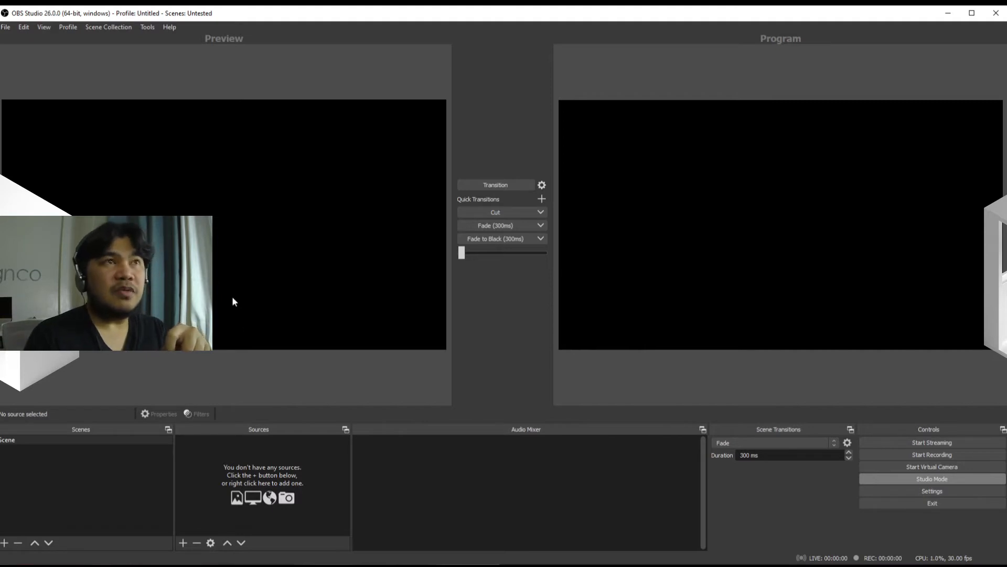
{"action": "mouse_move", "coordinate": [430, 267]}
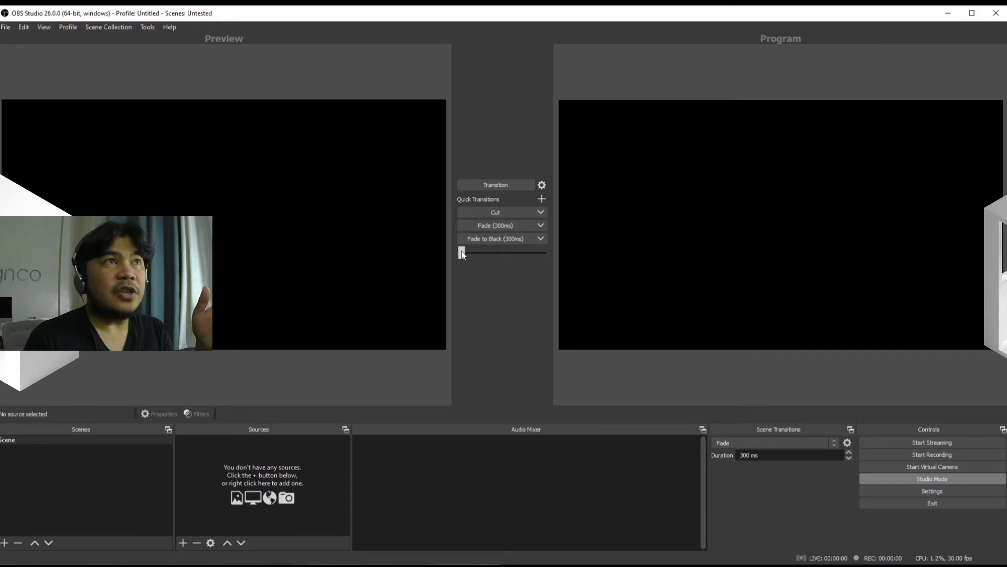
{"action": "mouse_move", "coordinate": [649, 253]}
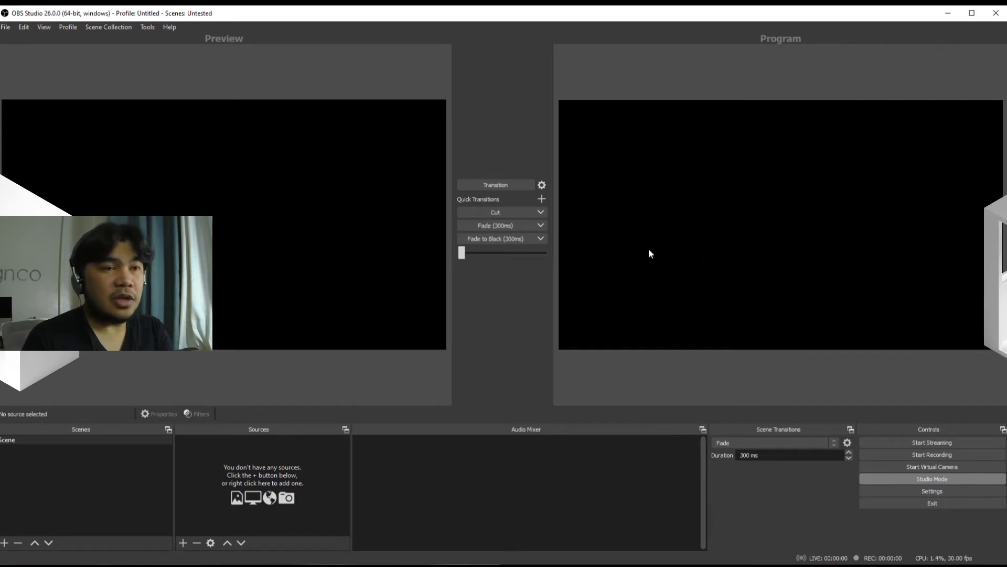
{"action": "mouse_move", "coordinate": [820, 217]}
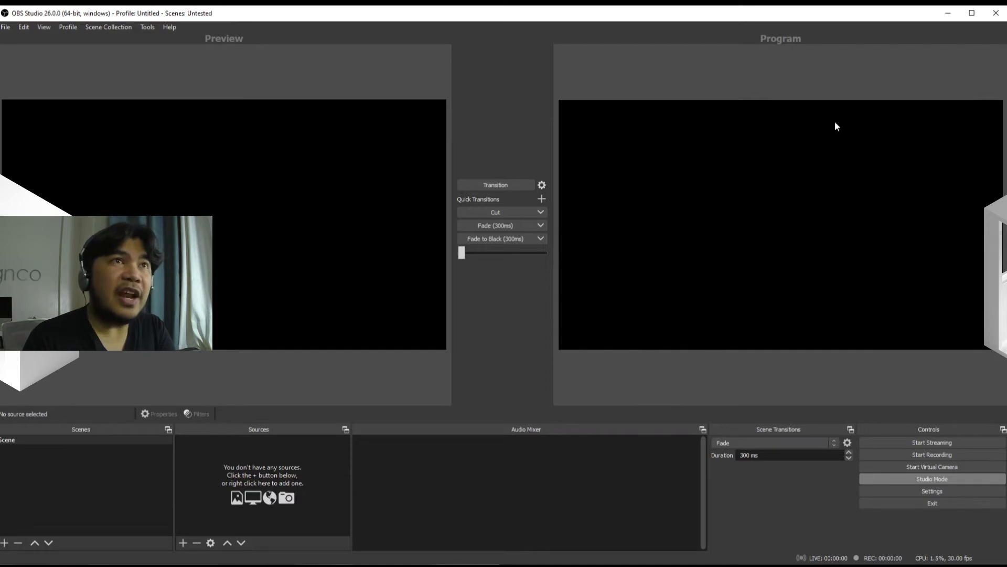
{"action": "mouse_move", "coordinate": [283, 306]}
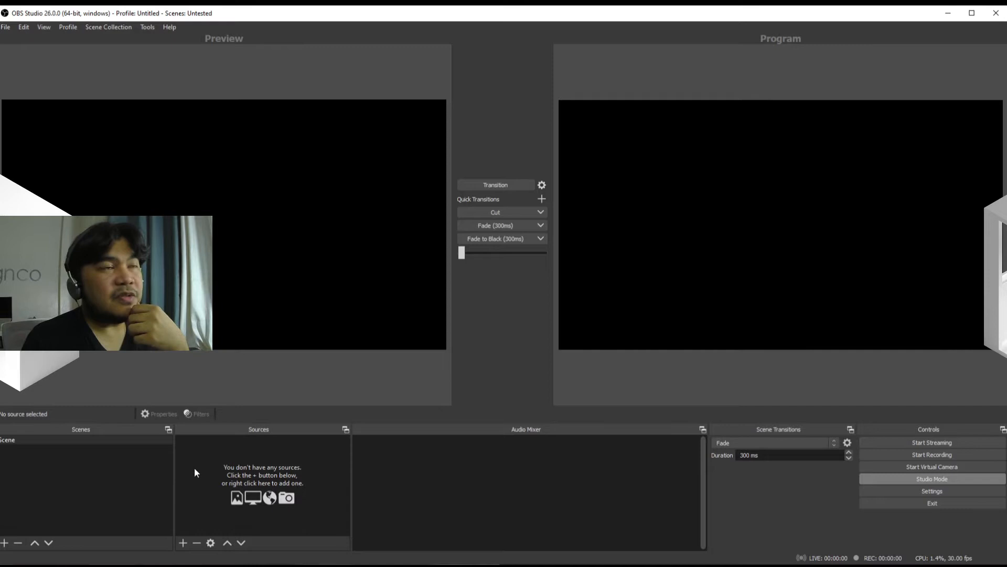
{"action": "mouse_move", "coordinate": [142, 431]}
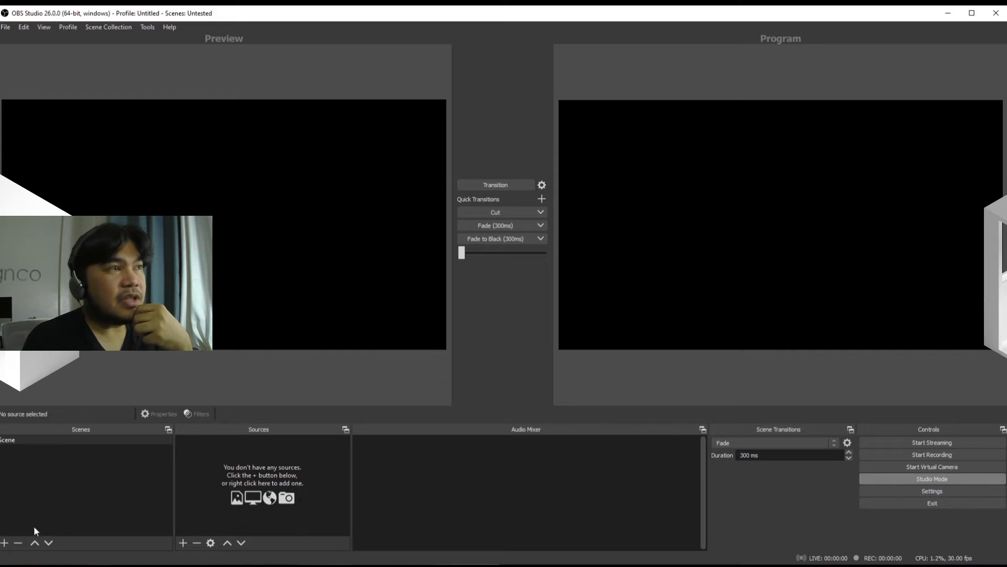
{"action": "mouse_move", "coordinate": [51, 503]}
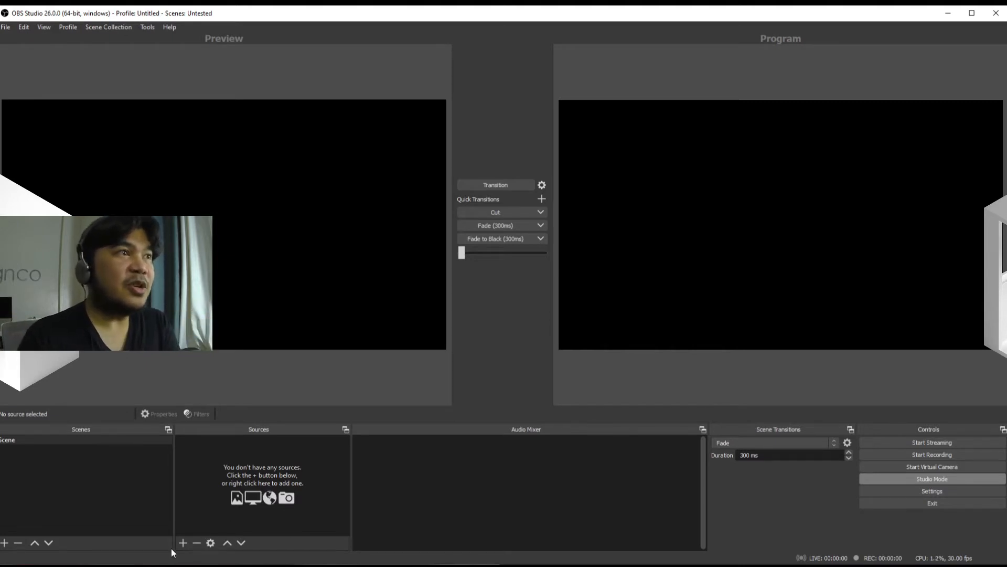
{"action": "mouse_move", "coordinate": [183, 542]}
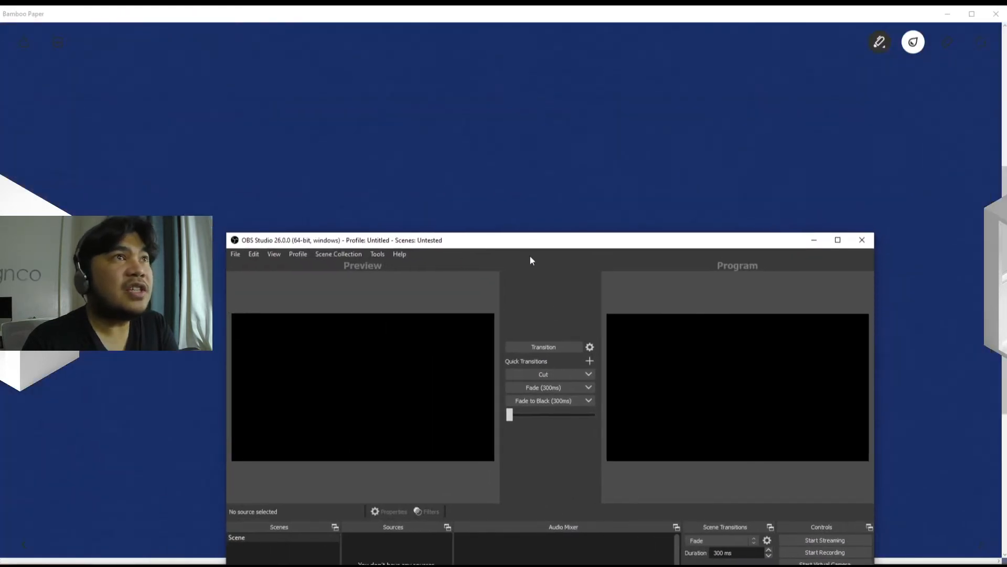
Step: Move the OBS window fully on screen and bring up the list of source types to add
{"action": "left_click_drag", "start_coordinate": [532, 239], "coordinate": [578, 258]}
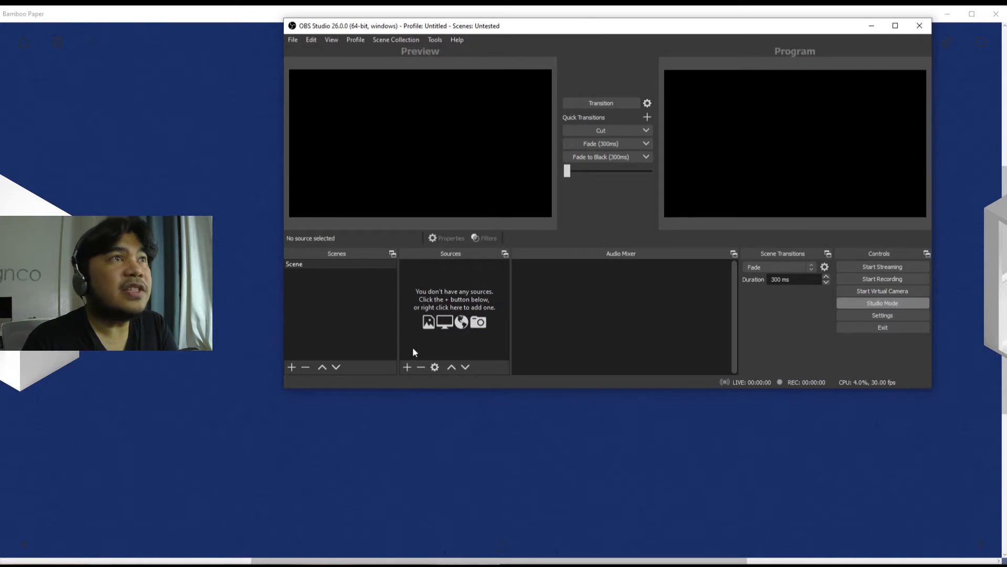
{"action": "left_click", "coordinate": [406, 367]}
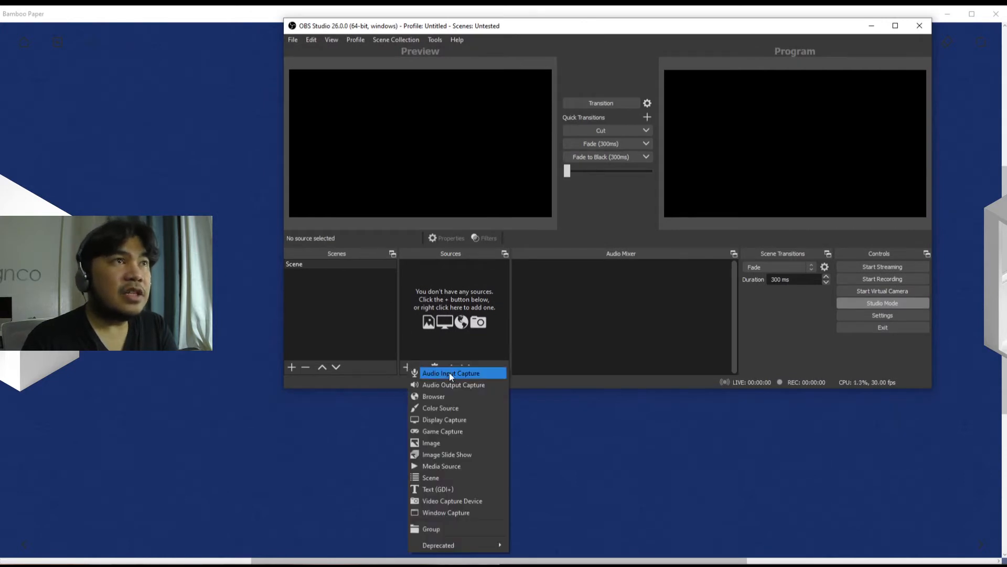
{"action": "mouse_move", "coordinate": [453, 384]}
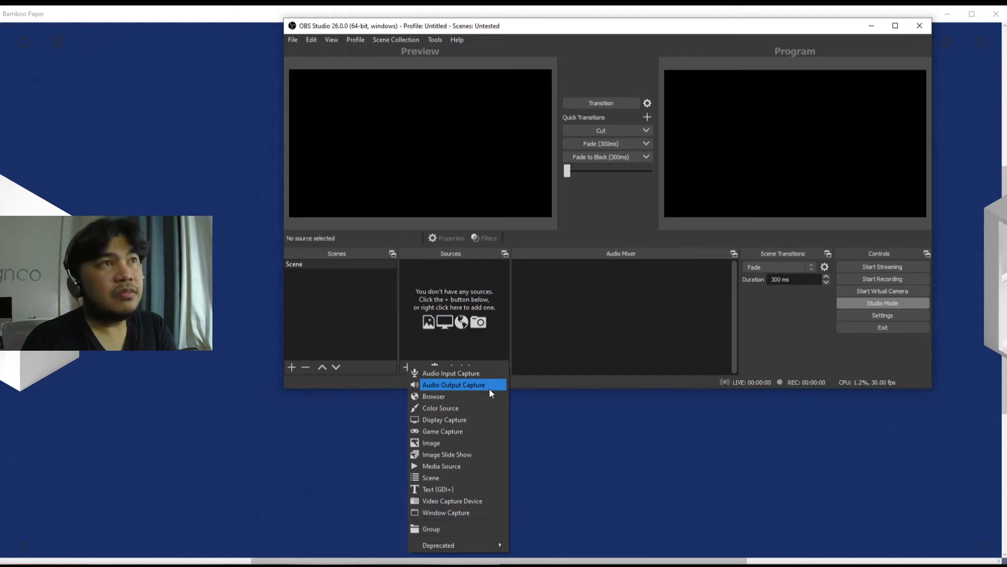
{"action": "mouse_move", "coordinate": [434, 396]}
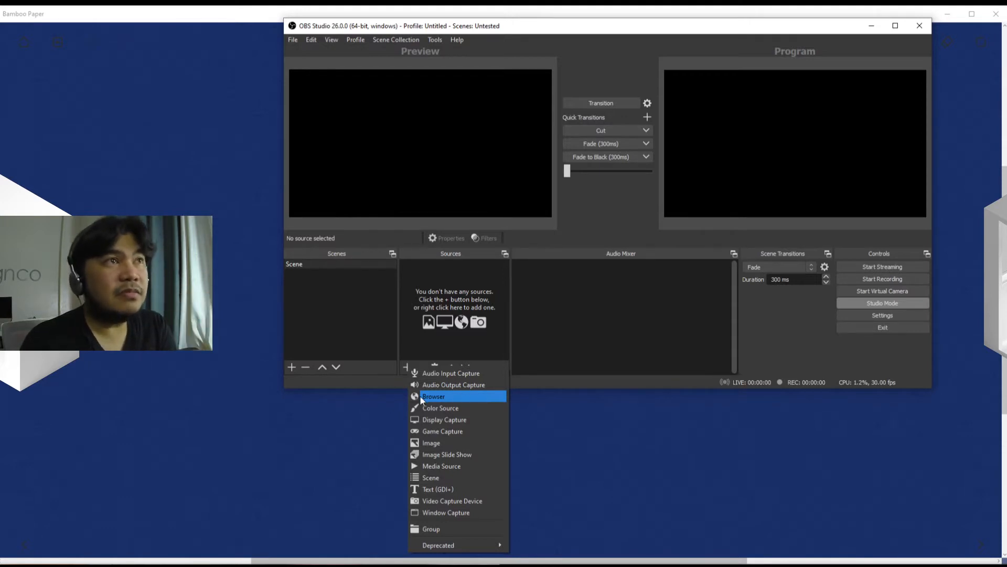
{"action": "mouse_move", "coordinate": [441, 408]}
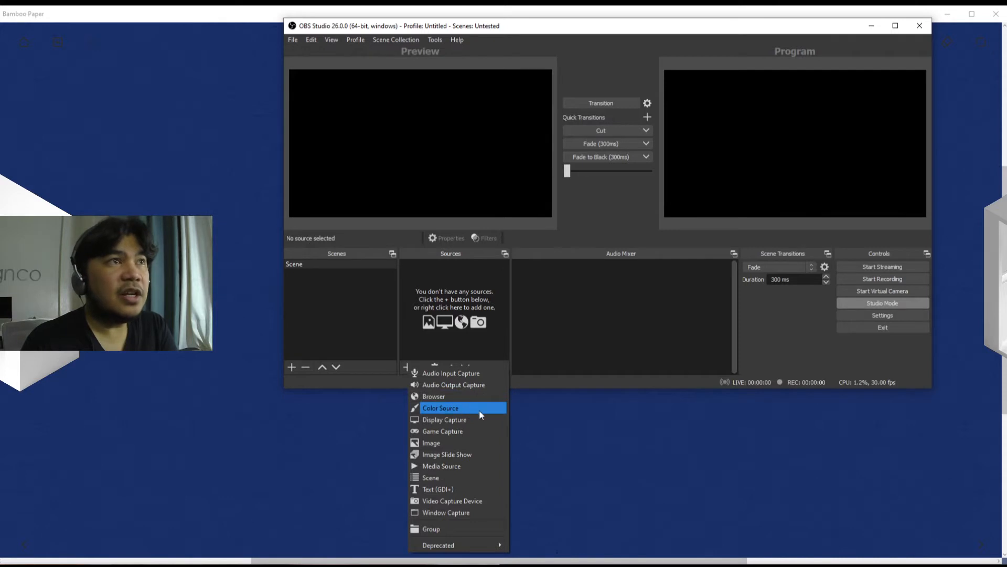
{"action": "mouse_move", "coordinate": [458, 409]}
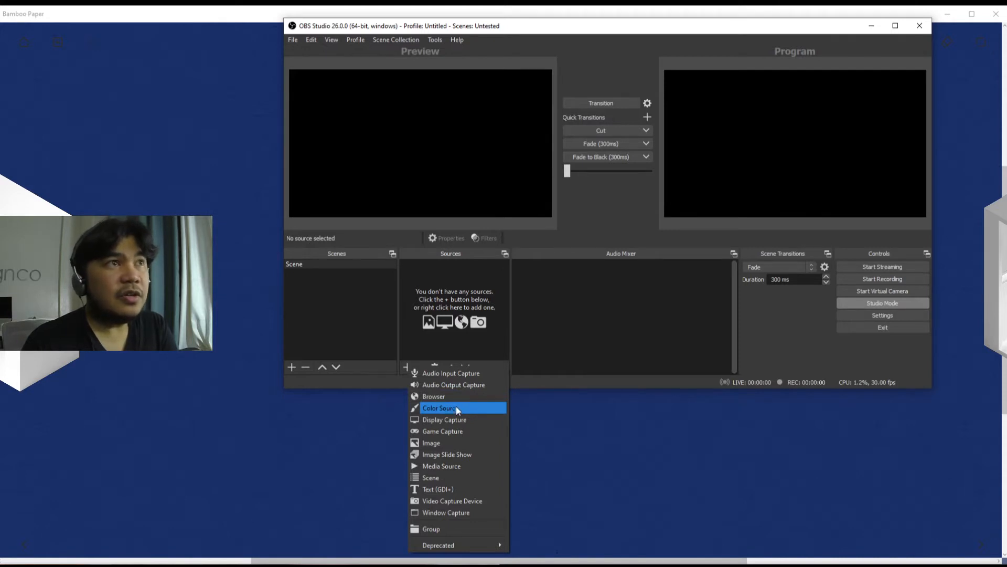
{"action": "mouse_move", "coordinate": [478, 414]}
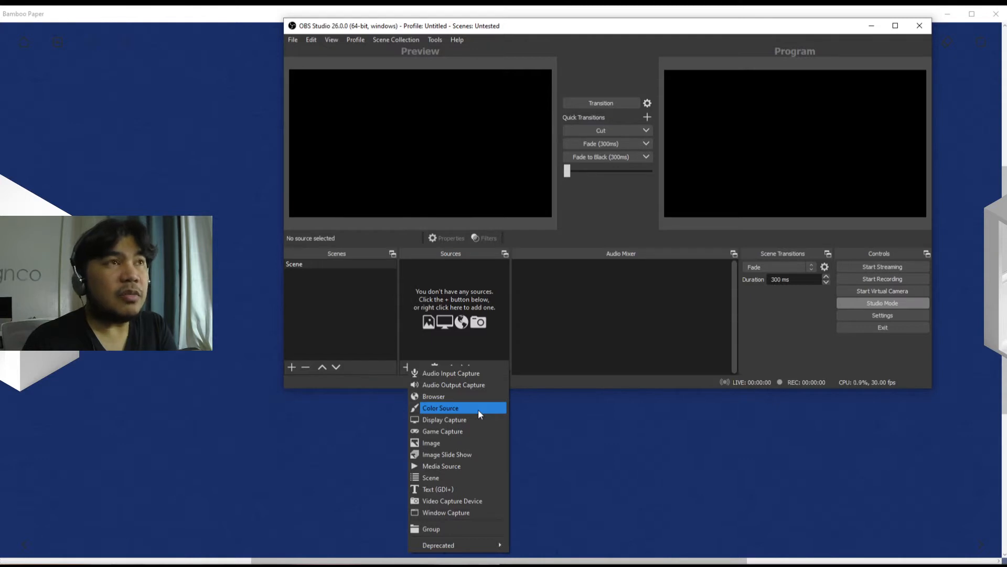
{"action": "mouse_move", "coordinate": [483, 413]}
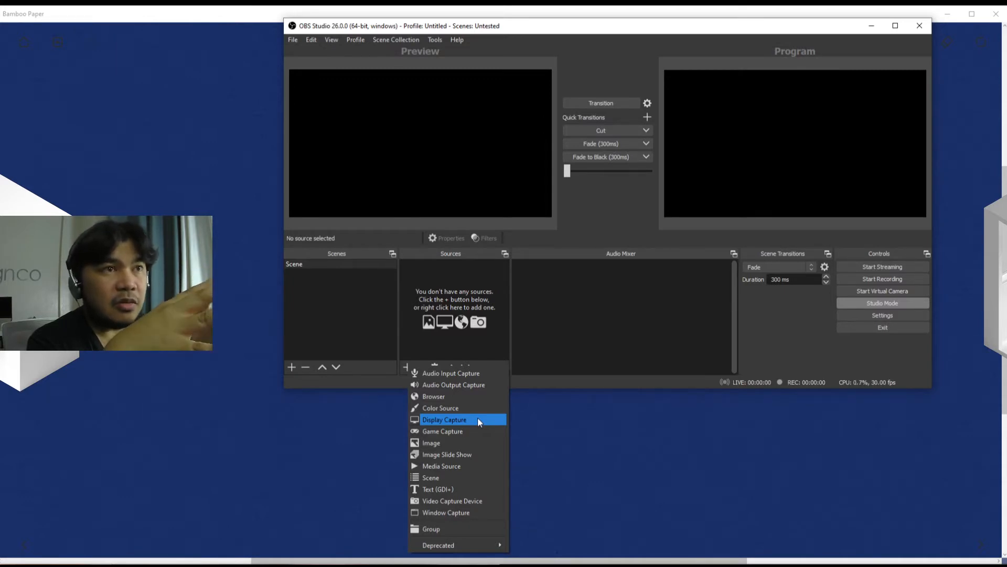
{"action": "mouse_move", "coordinate": [504, 327]}
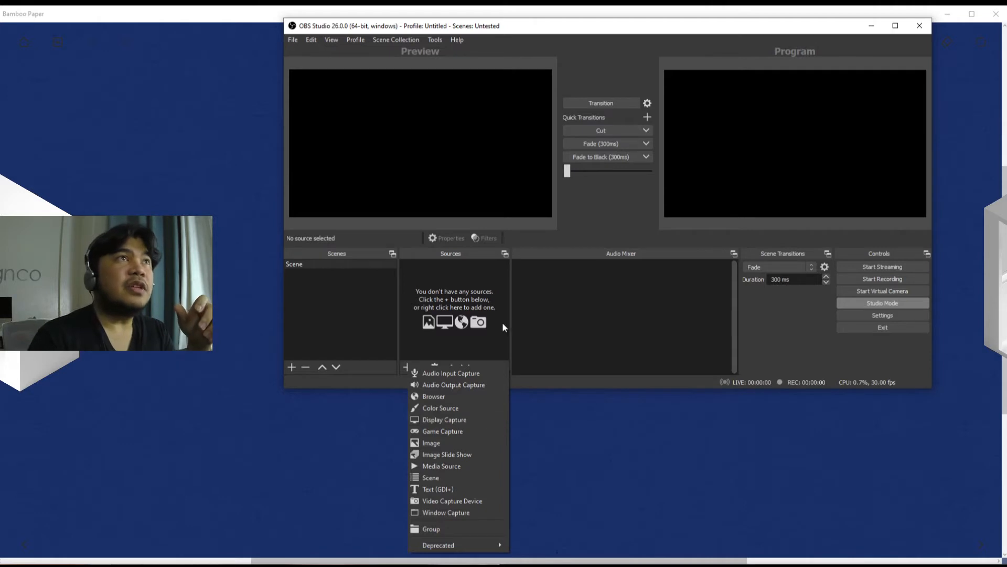
{"action": "mouse_move", "coordinate": [402, 122]}
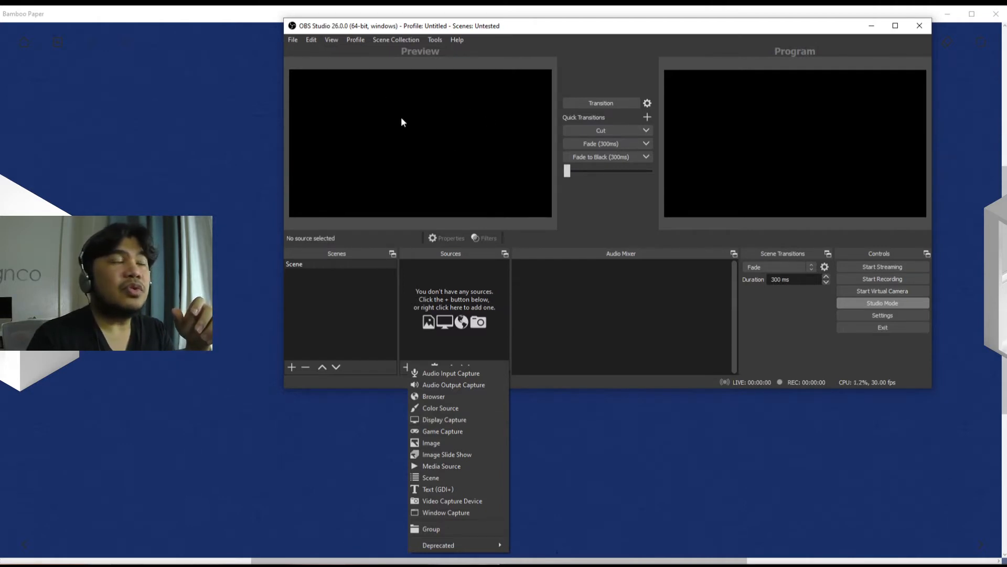
{"action": "mouse_move", "coordinate": [286, 77]}
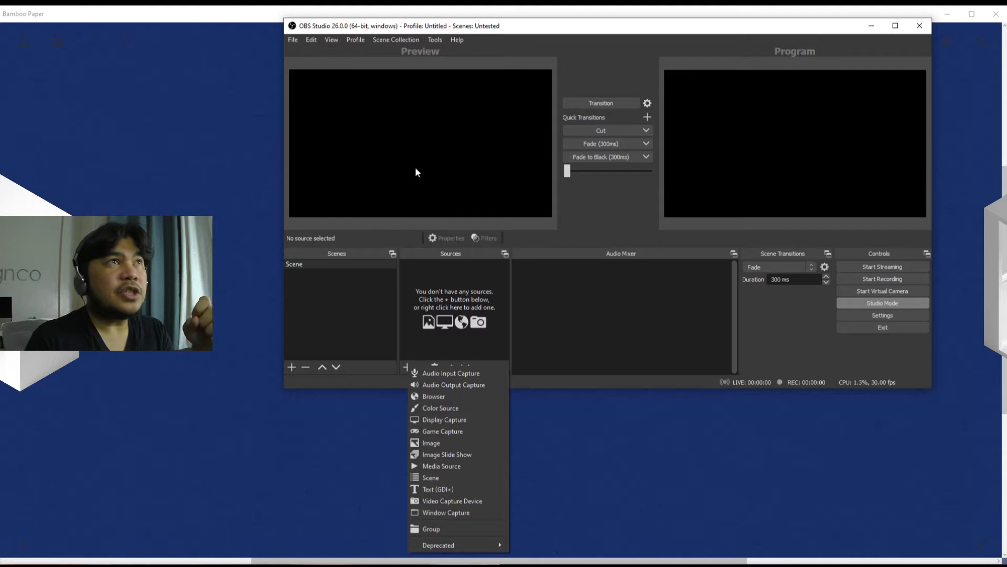
{"action": "mouse_move", "coordinate": [573, 76]}
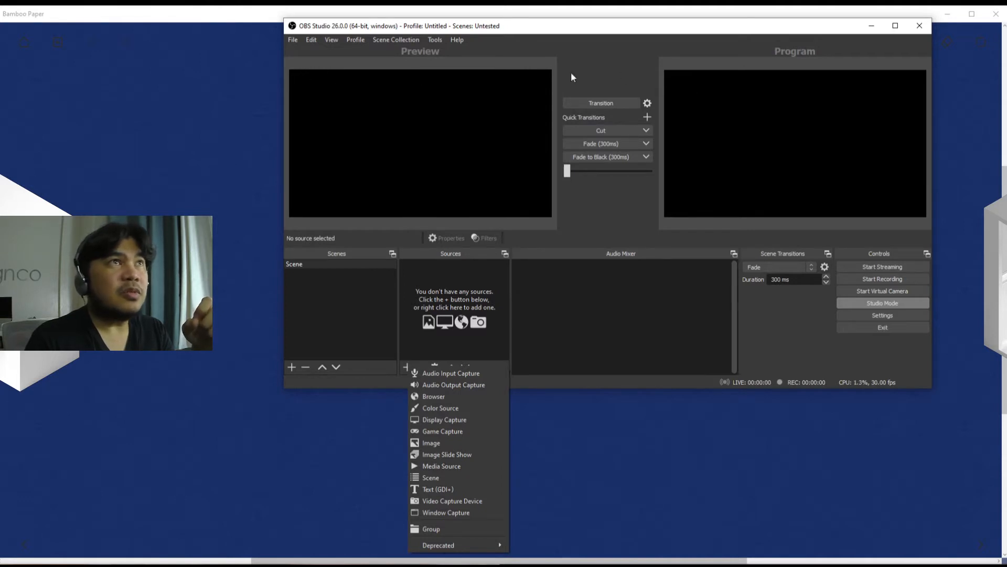
{"action": "mouse_move", "coordinate": [378, 315]}
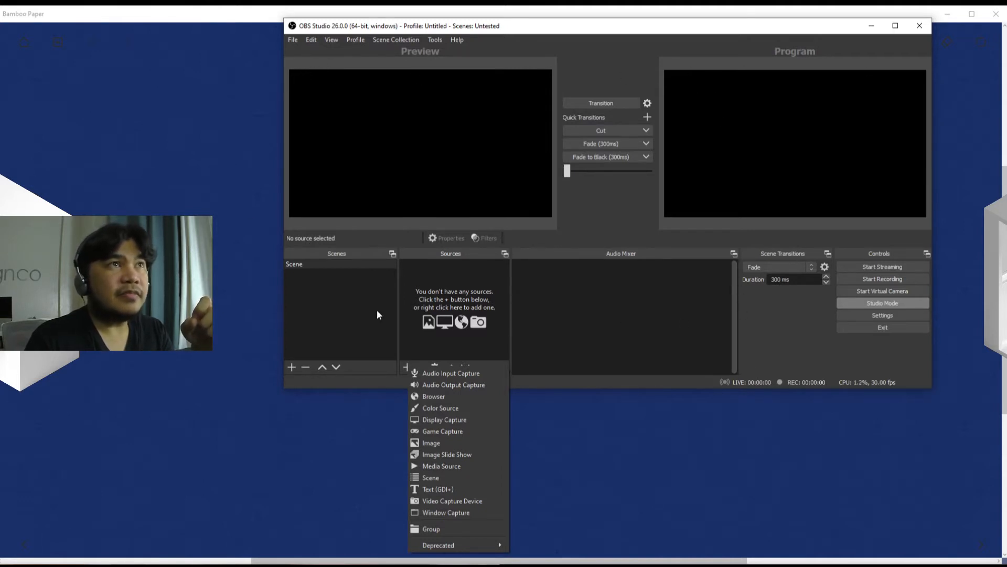
{"action": "mouse_move", "coordinate": [541, 175]}
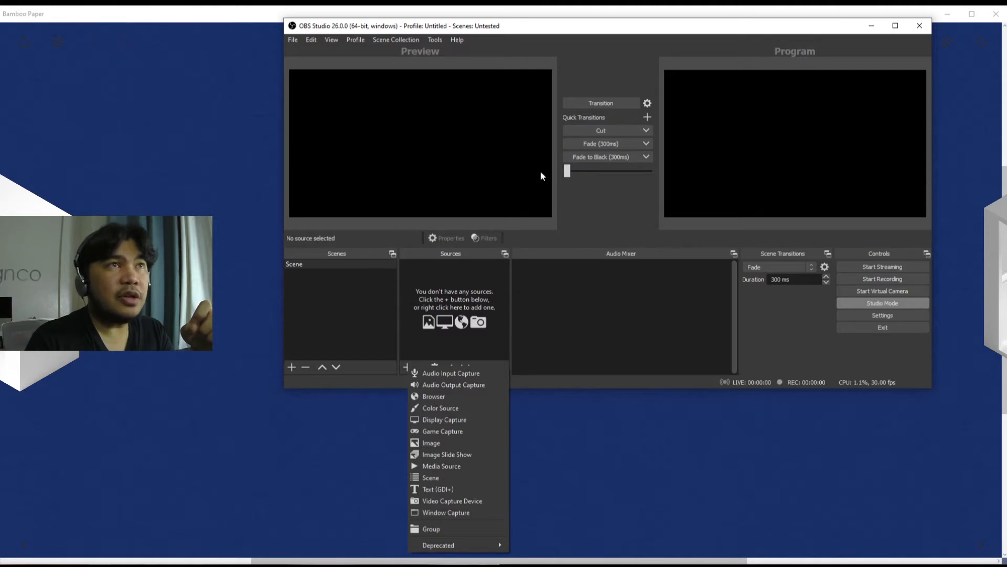
{"action": "mouse_move", "coordinate": [610, 315]}
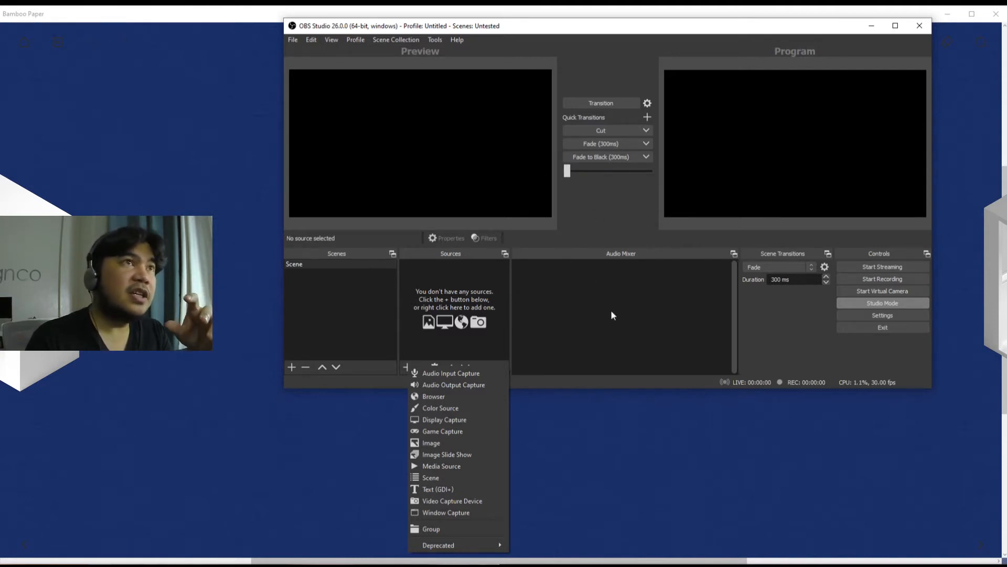
{"action": "mouse_move", "coordinate": [378, 139]}
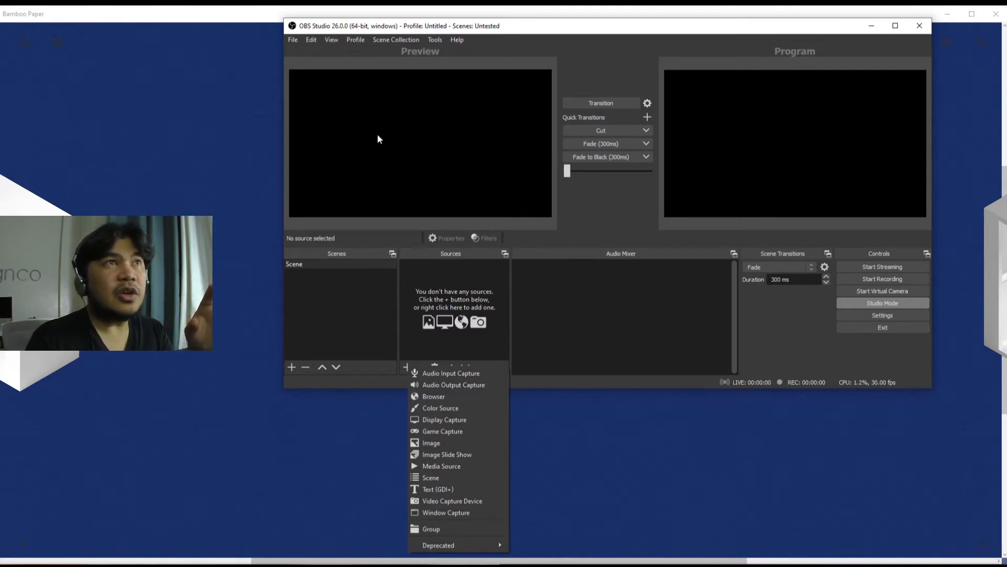
{"action": "mouse_move", "coordinate": [433, 396]}
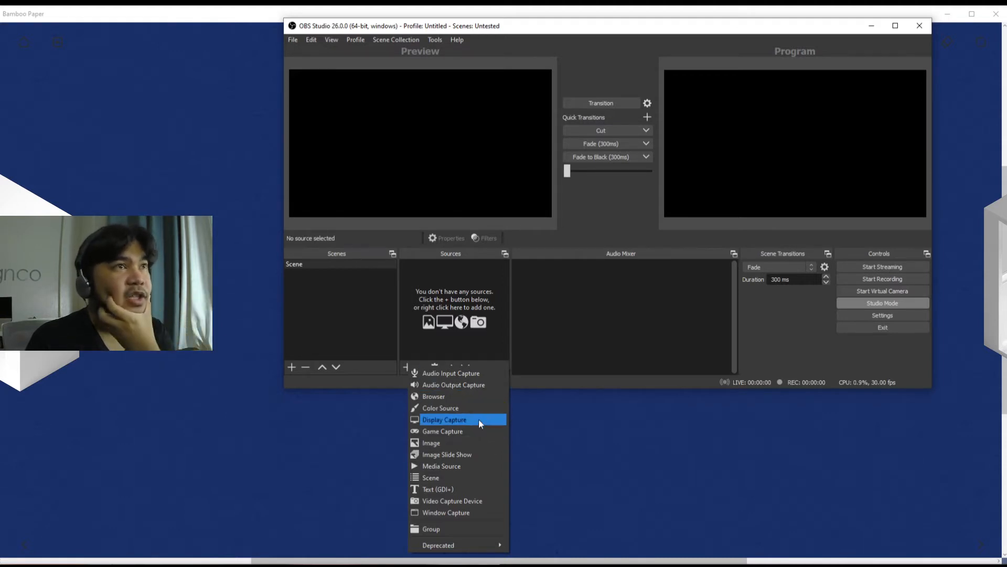
{"action": "mouse_move", "coordinate": [475, 432]}
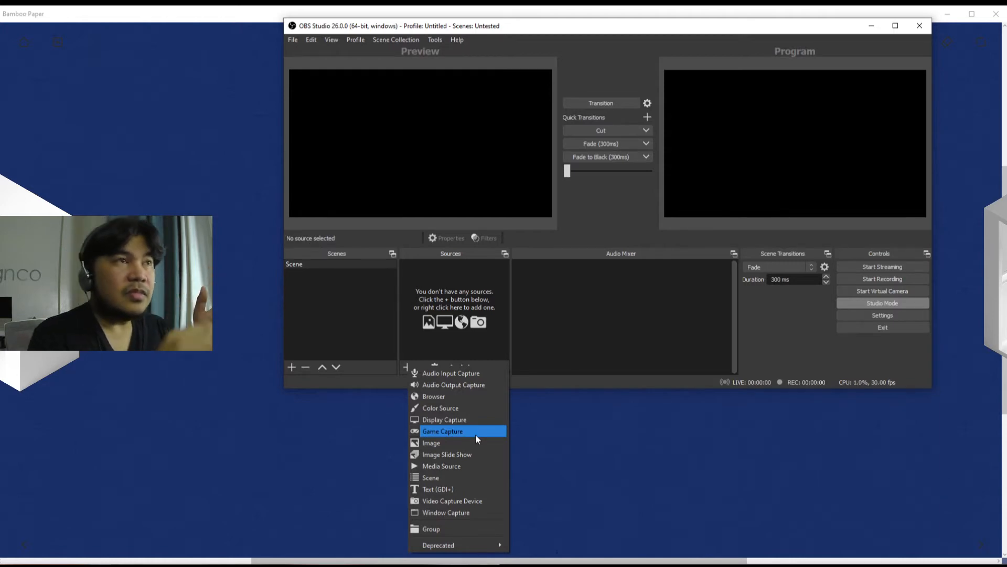
{"action": "mouse_move", "coordinate": [443, 419]}
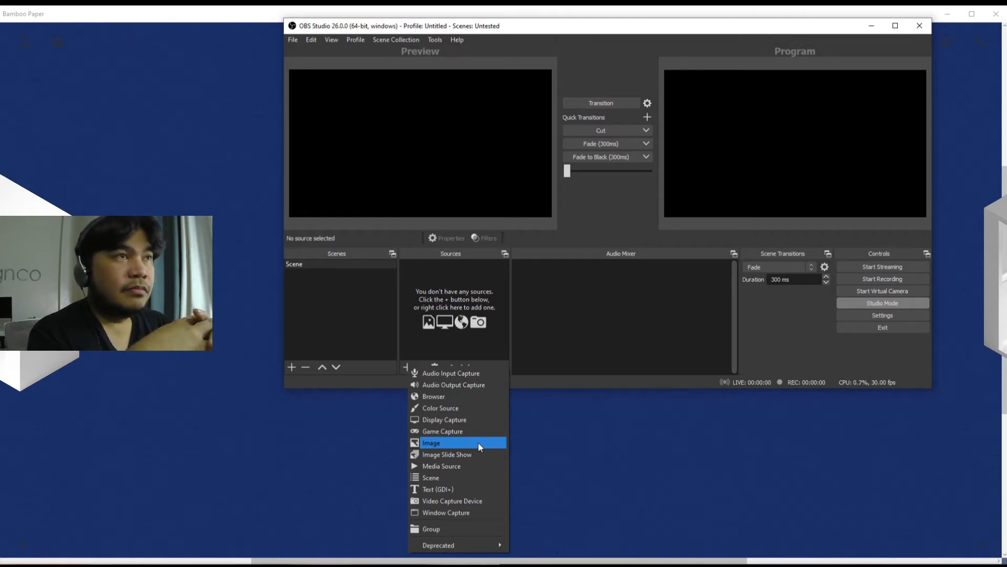
{"action": "mouse_move", "coordinate": [466, 454]}
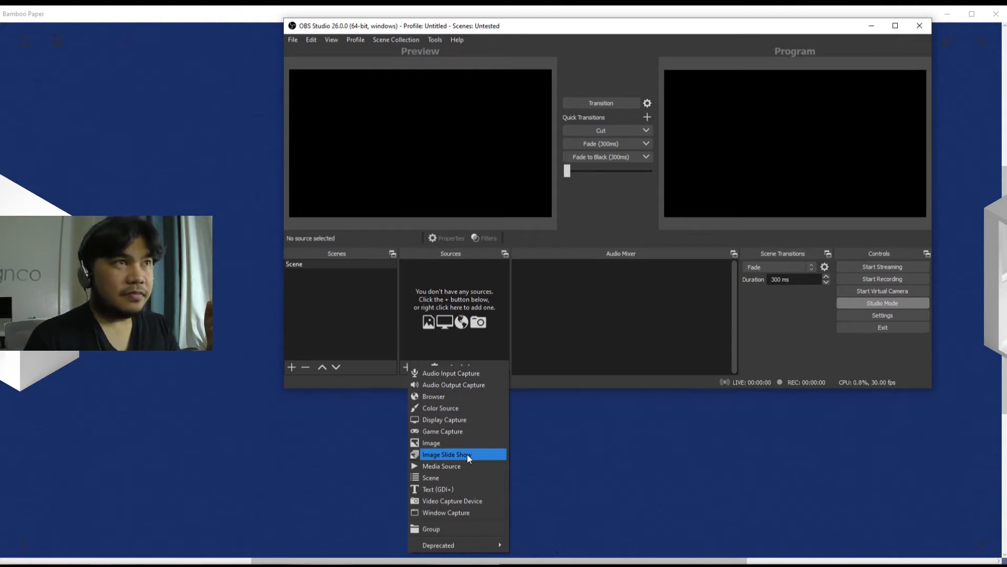
{"action": "mouse_move", "coordinate": [453, 466]}
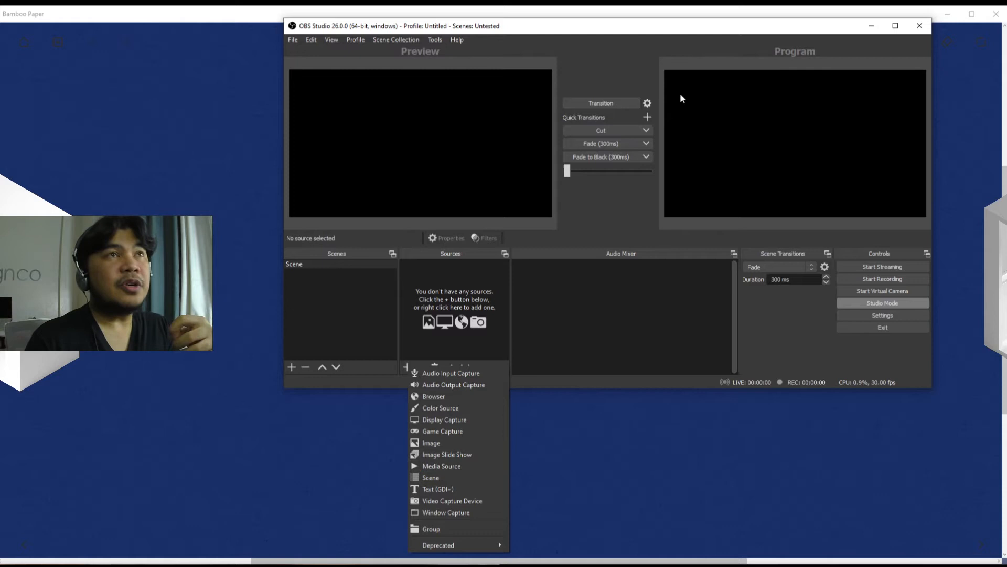
{"action": "mouse_move", "coordinate": [441, 466]}
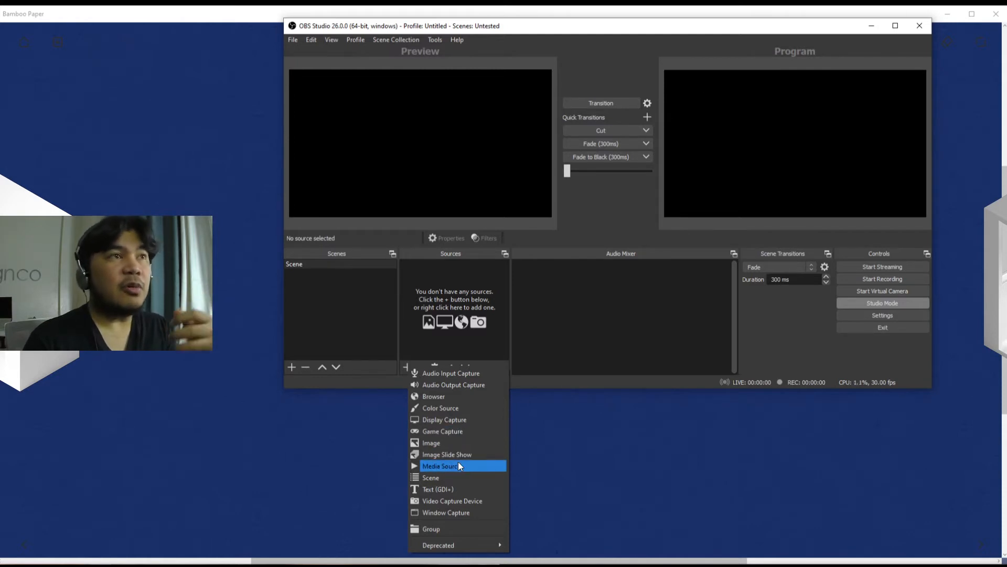
{"action": "mouse_move", "coordinate": [442, 477]}
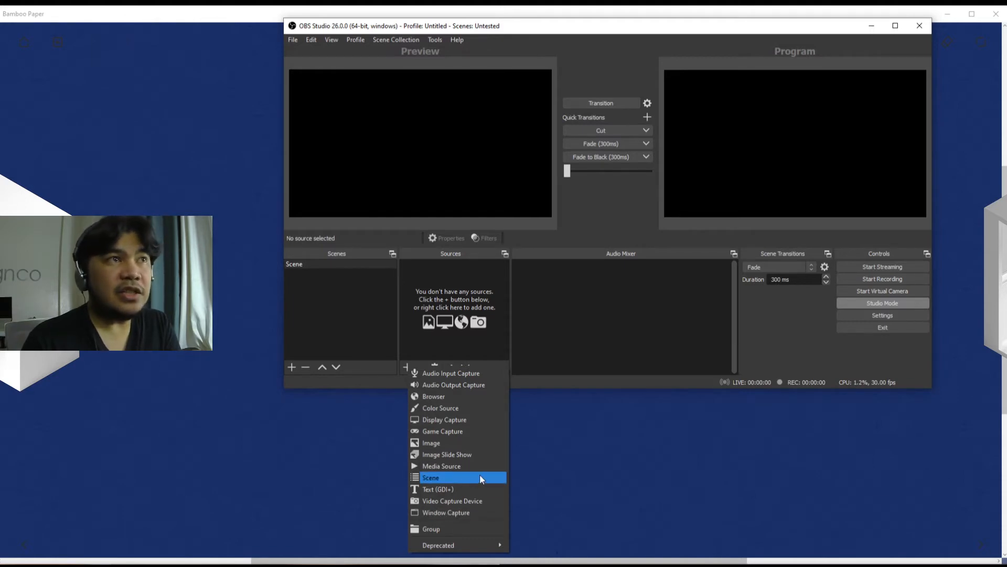
{"action": "mouse_move", "coordinate": [284, 293]}
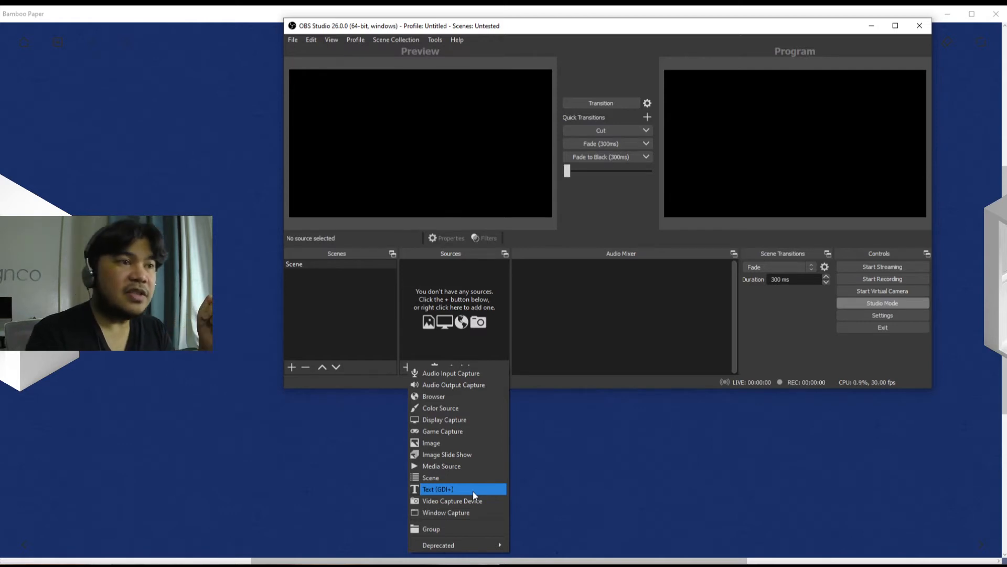
{"action": "mouse_move", "coordinate": [452, 500]}
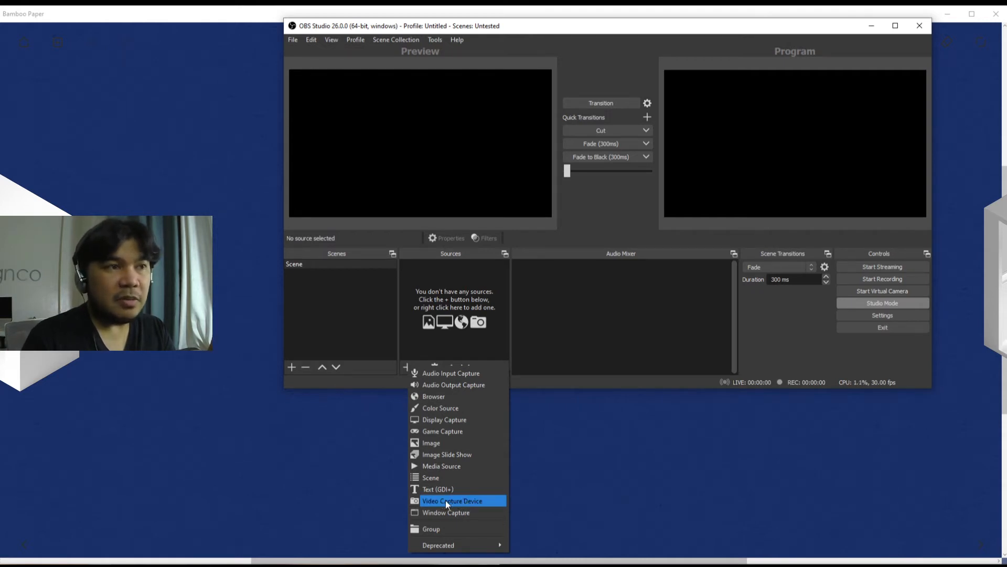
{"action": "mouse_move", "coordinate": [446, 512]}
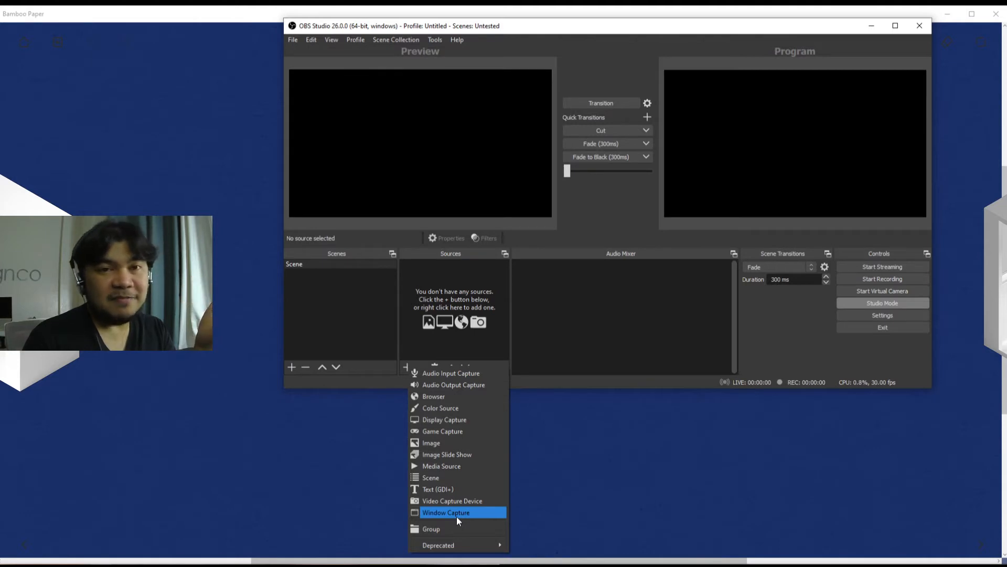
{"action": "mouse_move", "coordinate": [474, 540]}
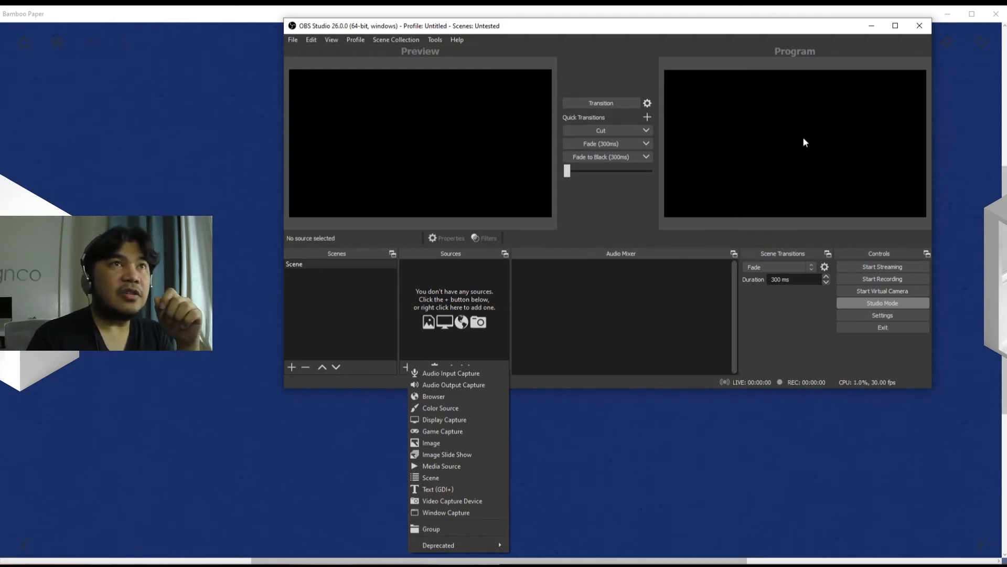
{"action": "mouse_move", "coordinate": [775, 133]}
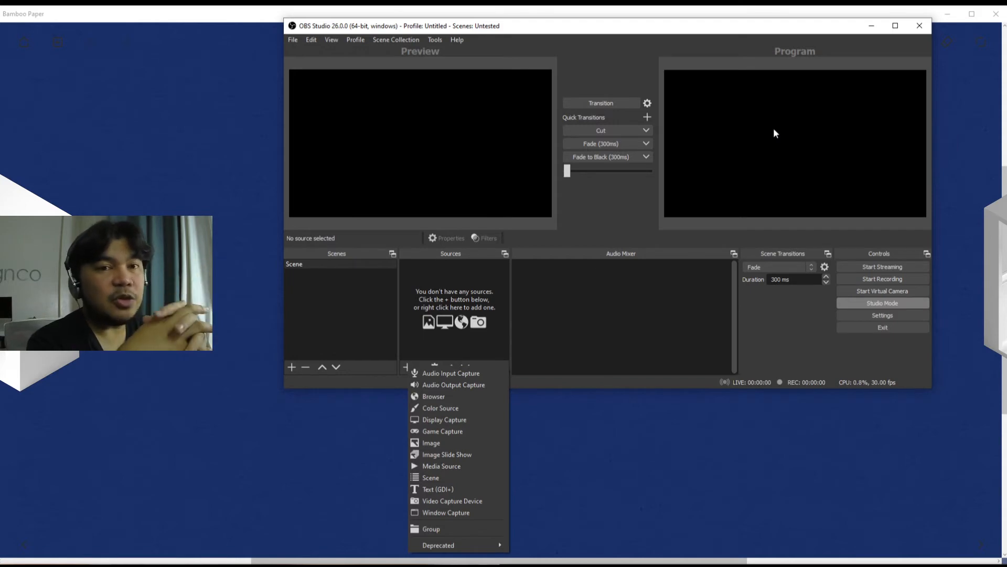
{"action": "mouse_move", "coordinate": [611, 262]}
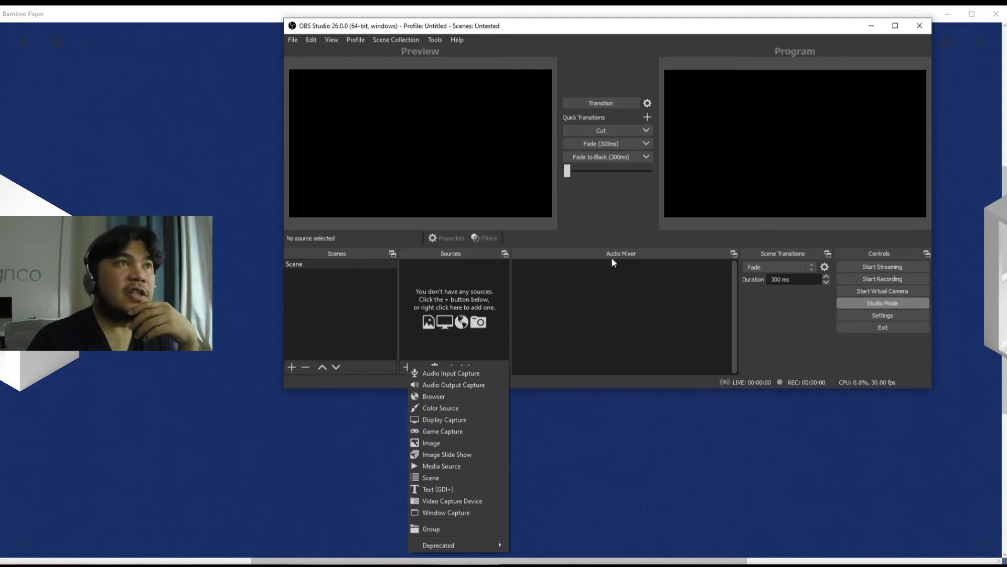
{"action": "mouse_move", "coordinate": [445, 513]}
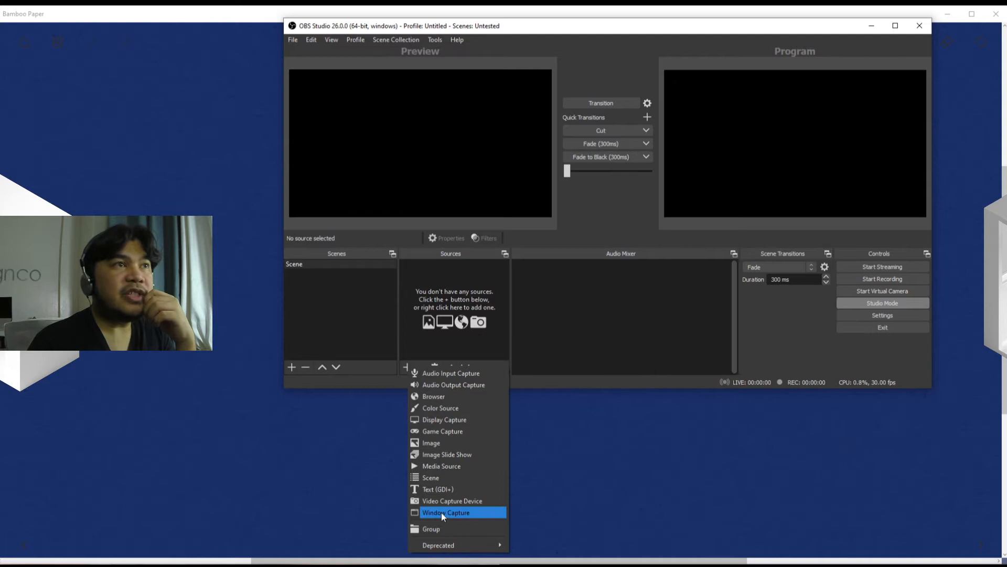
{"action": "mouse_move", "coordinate": [454, 384]}
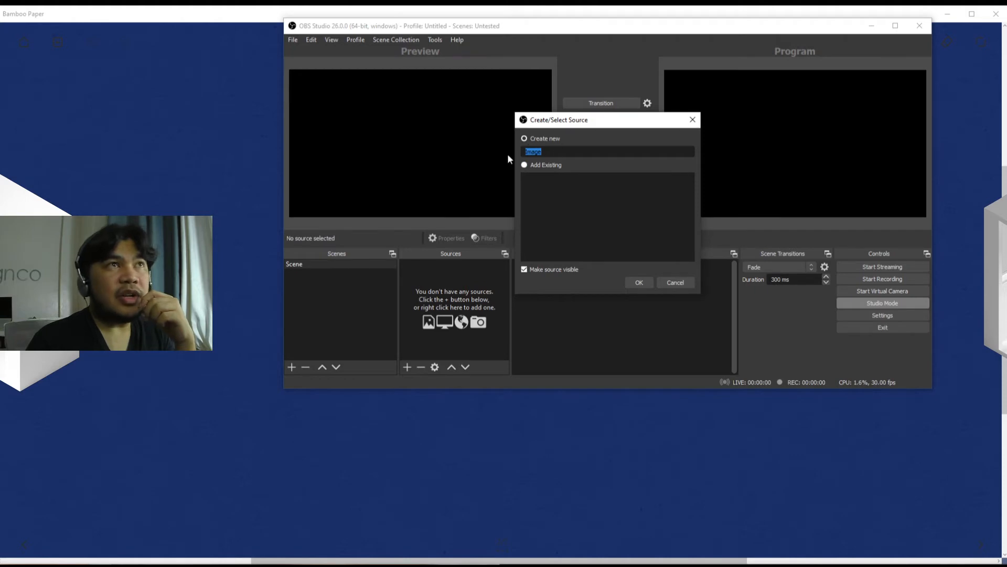
Step: Confirm the new Image source, leaving its properties open with no file chosen
{"action": "left_click", "coordinate": [638, 282]}
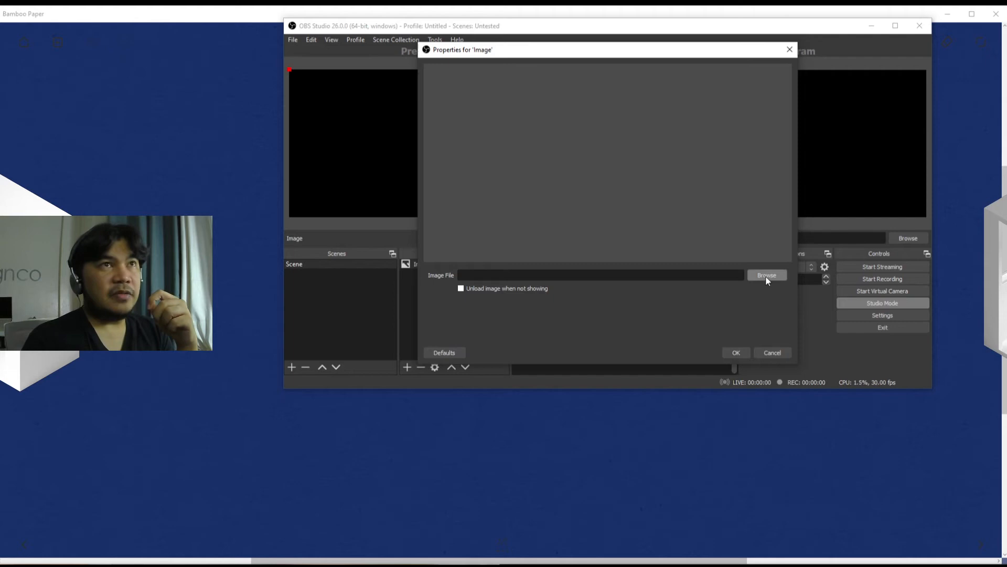
Step: Load PhotoMatchSamp.jpg from the Desktop as the Image source's file and confirm the properties
{"action": "left_click", "coordinate": [766, 275]}
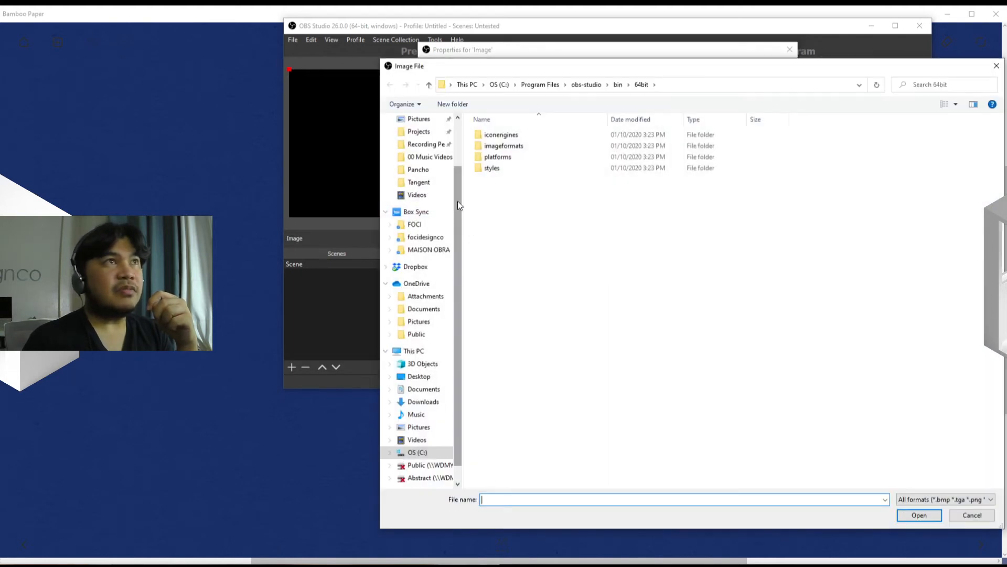
{"action": "left_click", "coordinate": [419, 140]}
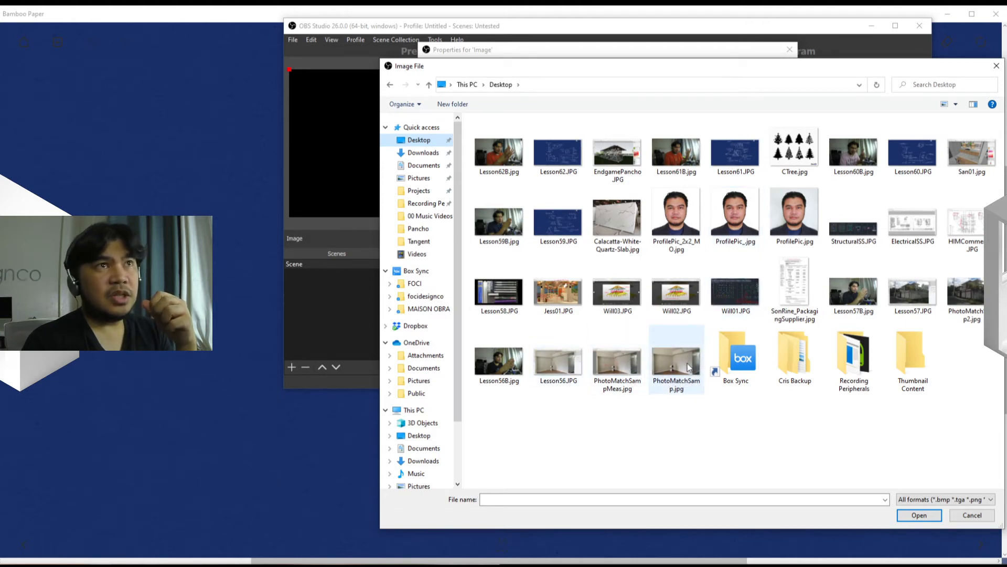
{"action": "left_click", "coordinate": [920, 514]}
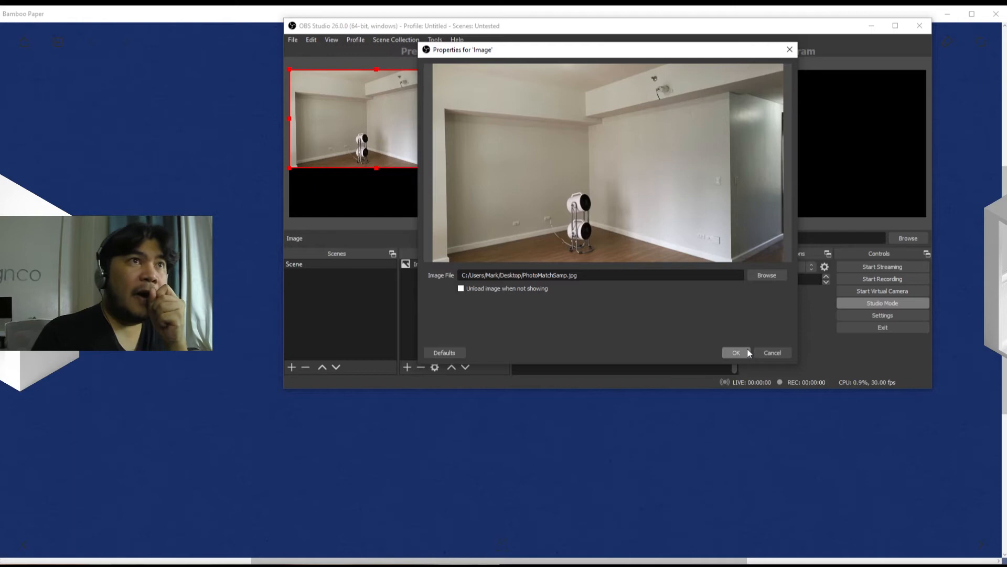
{"action": "left_click", "coordinate": [736, 353]}
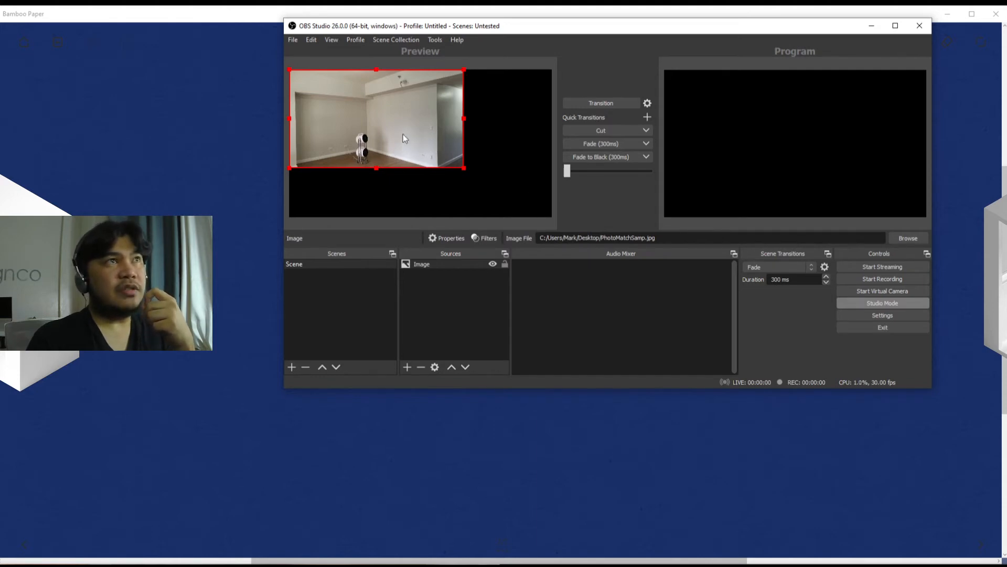
Step: Reposition and stretch the room photo until it fills the entire canvas, then deselect it
{"action": "left_click_drag", "start_coordinate": [403, 138], "coordinate": [443, 145]}
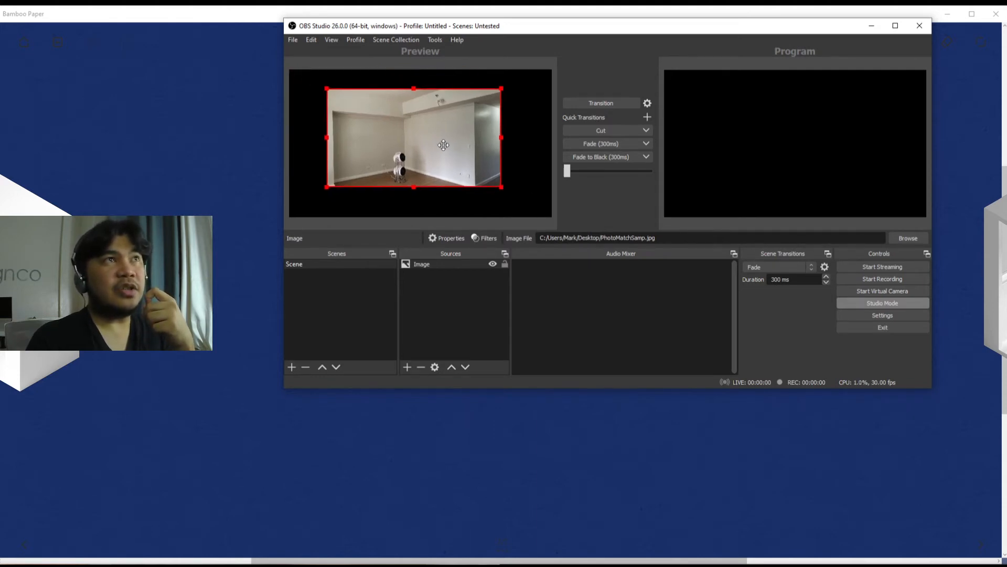
{"action": "left_click_drag", "start_coordinate": [443, 145], "coordinate": [450, 151]}
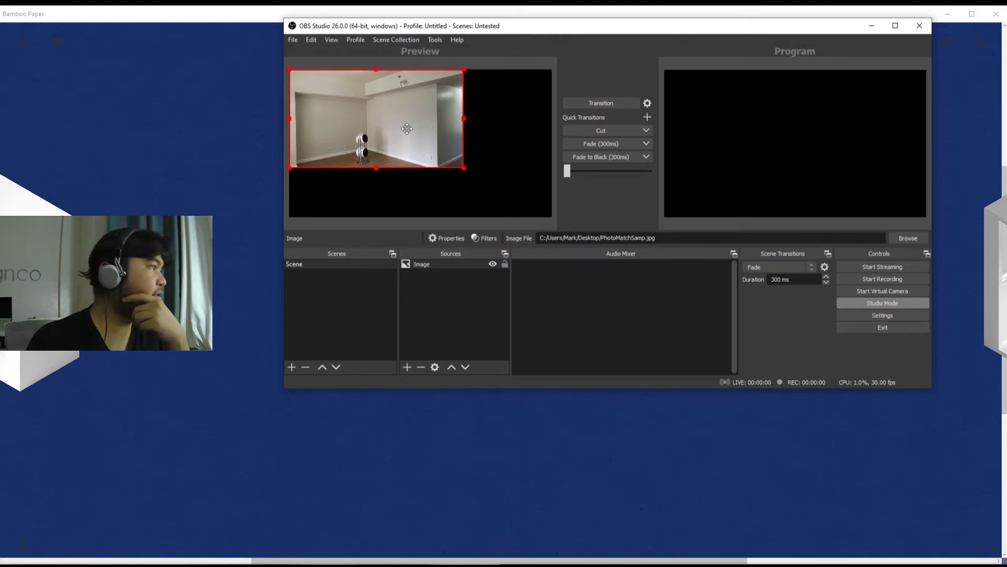
{"action": "left_click_drag", "start_coordinate": [407, 128], "coordinate": [450, 148]}
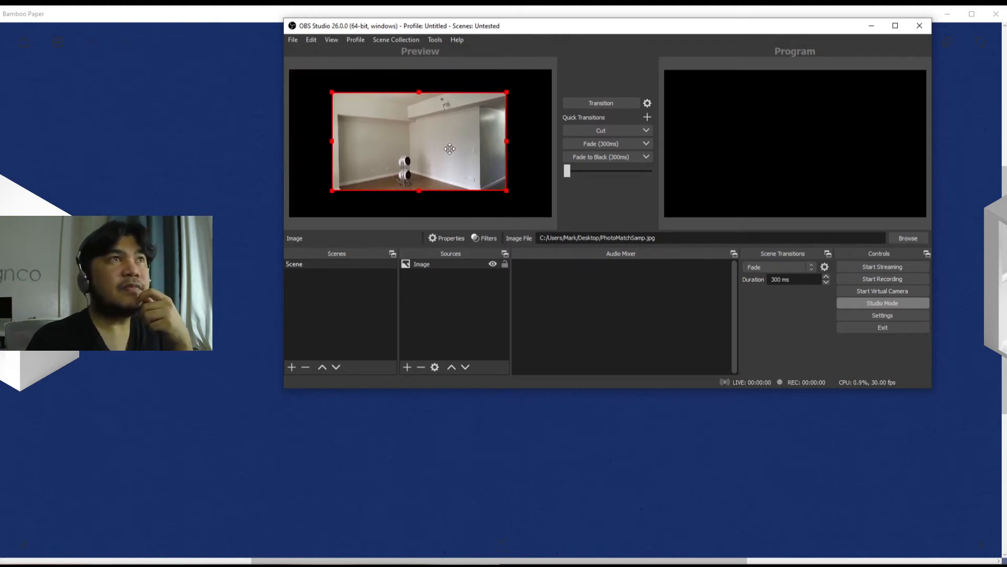
{"action": "left_click_drag", "start_coordinate": [450, 145], "coordinate": [453, 151]}
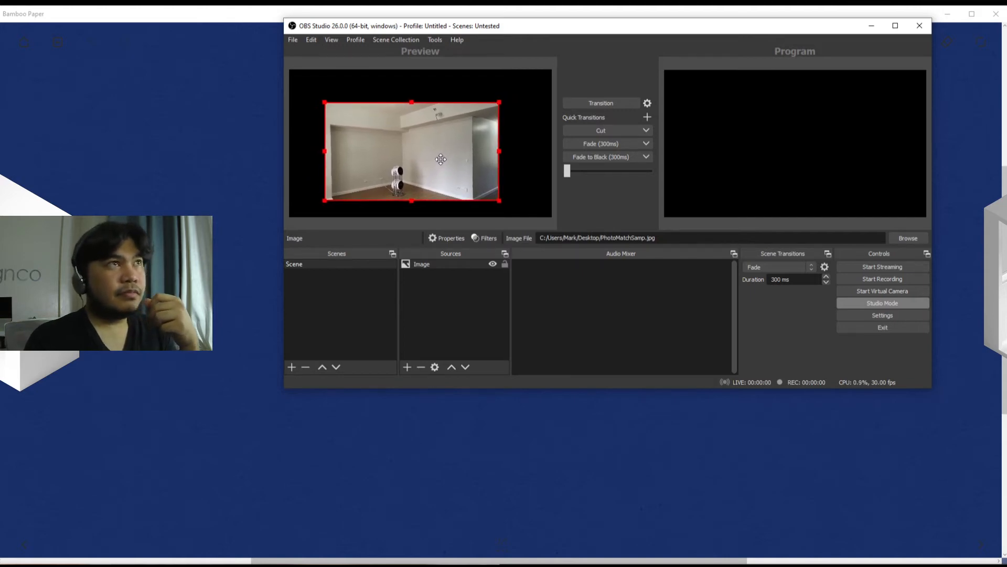
{"action": "left_click_drag", "start_coordinate": [442, 159], "coordinate": [405, 180]}
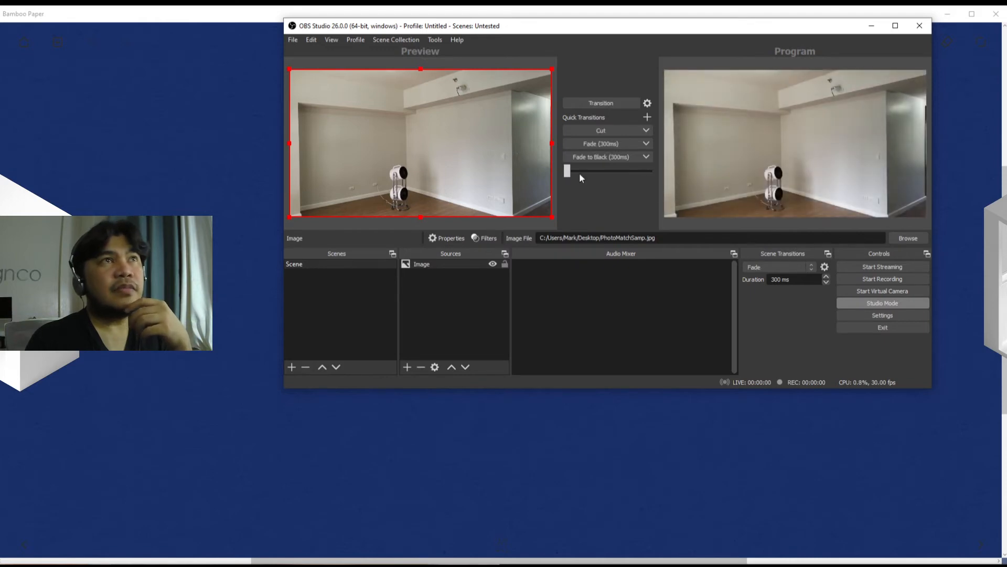
{"action": "mouse_move", "coordinate": [589, 168]}
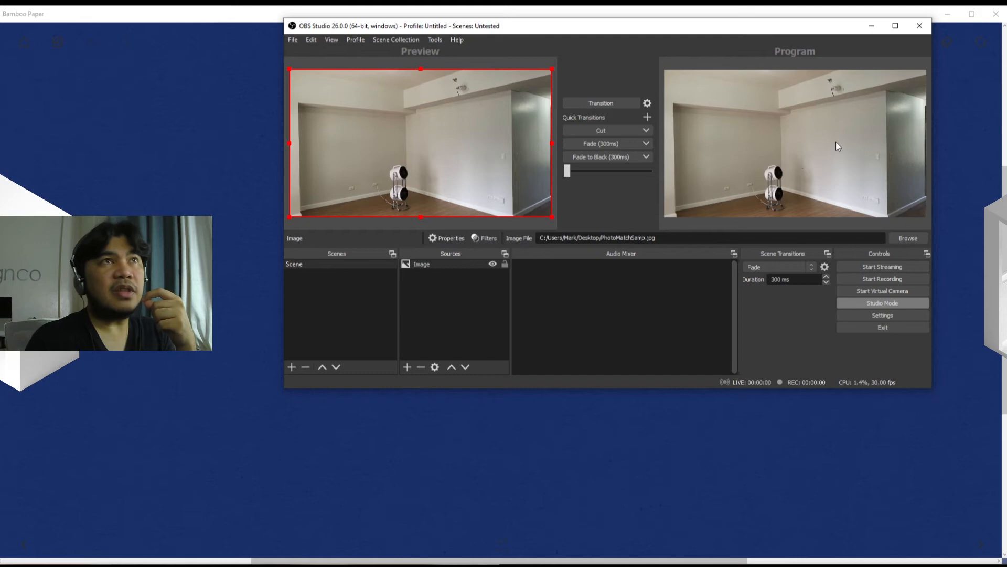
{"action": "mouse_move", "coordinate": [449, 181]}
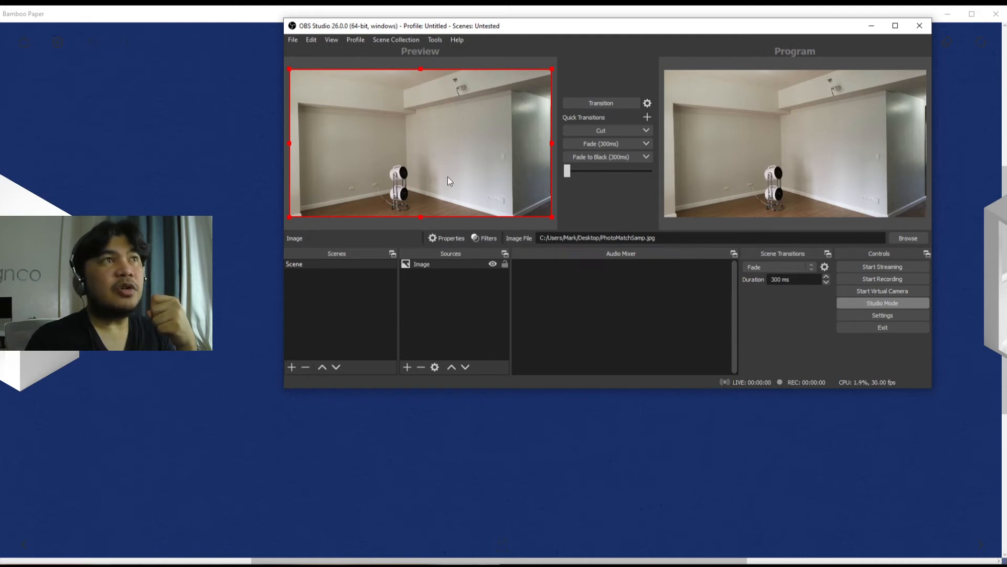
{"action": "left_click", "coordinate": [433, 367]}
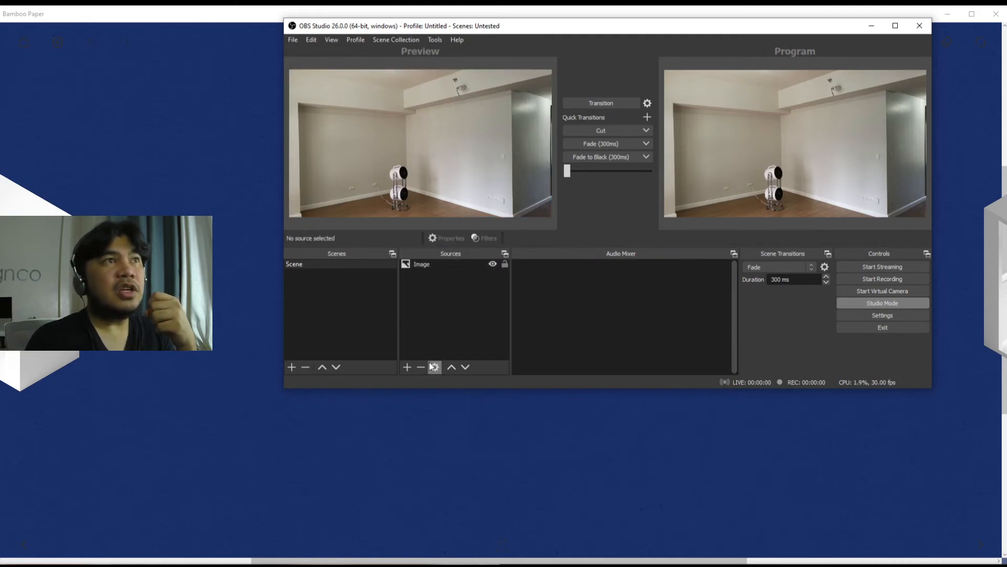
Step: Add a Text (GDI+) source named Text 01 to the scene
{"action": "left_click", "coordinate": [406, 367]}
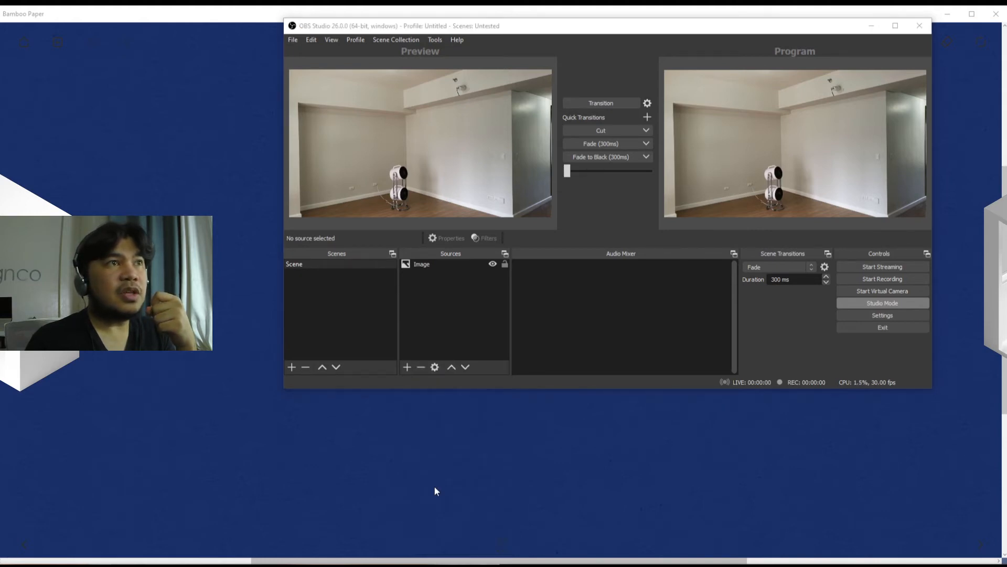
{"action": "left_click", "coordinate": [407, 367]}
{"action": "type", "text": "Text 01"}
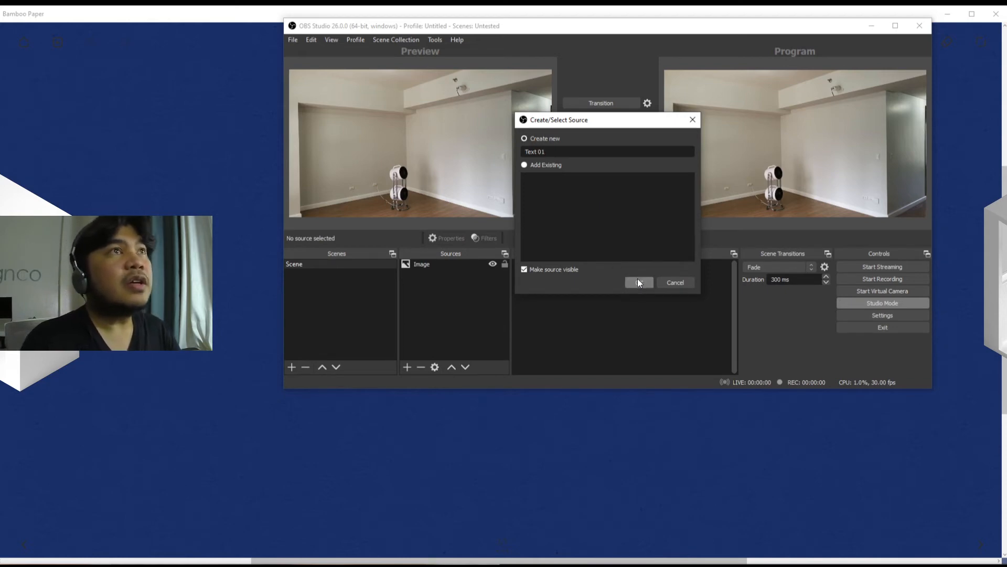
{"action": "left_click", "coordinate": [638, 282]}
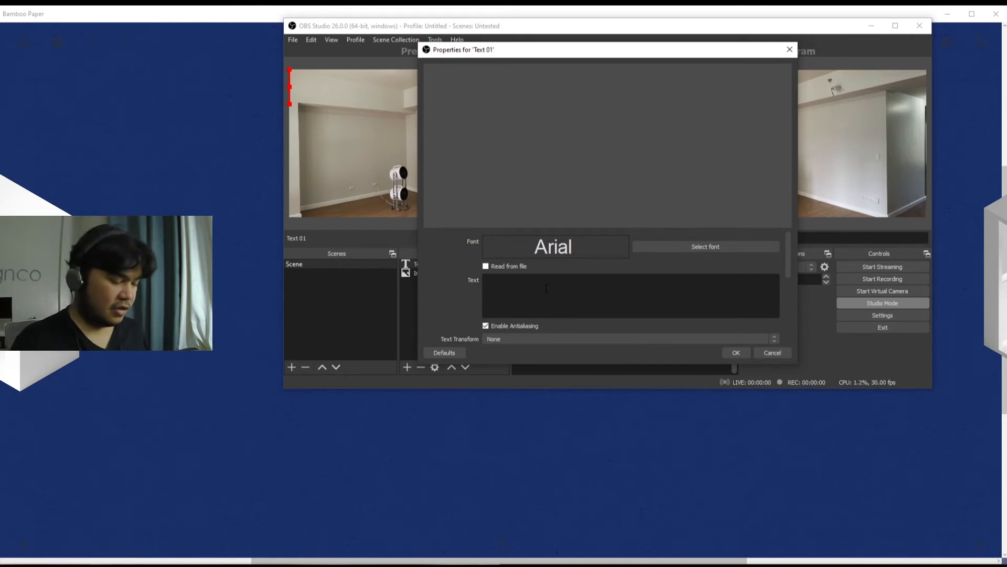
Step: Enter 'This is a text within the preview' as the caption and bring up the font chooser
{"action": "type", "text": "THis is a"}
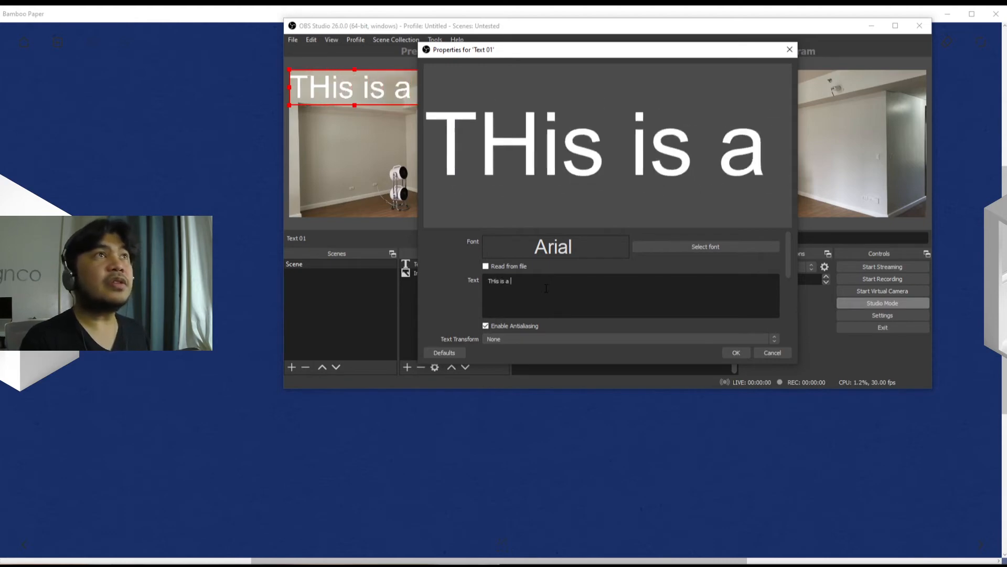
{"action": "type", "text": "te"}
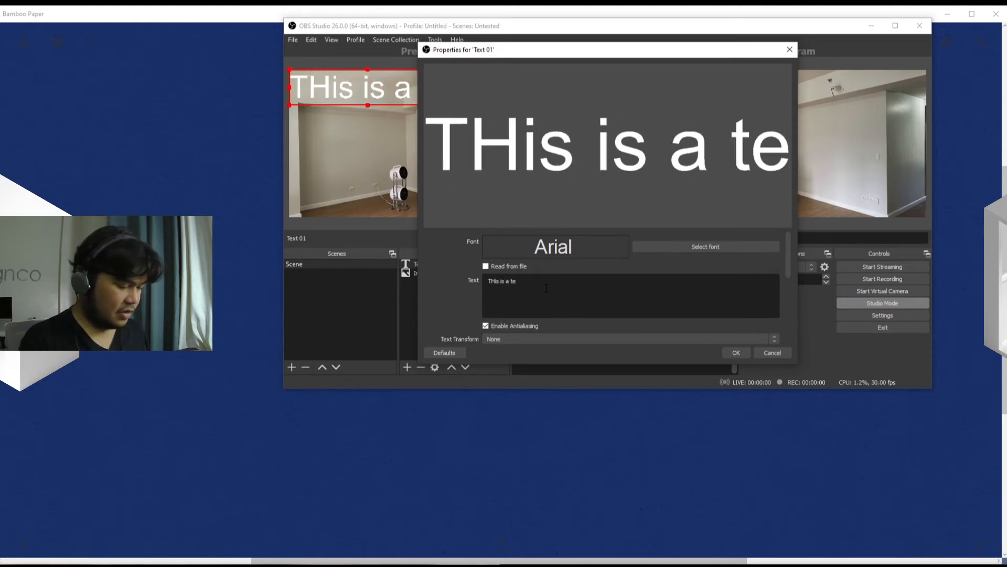
{"action": "type", "text": "xt"}
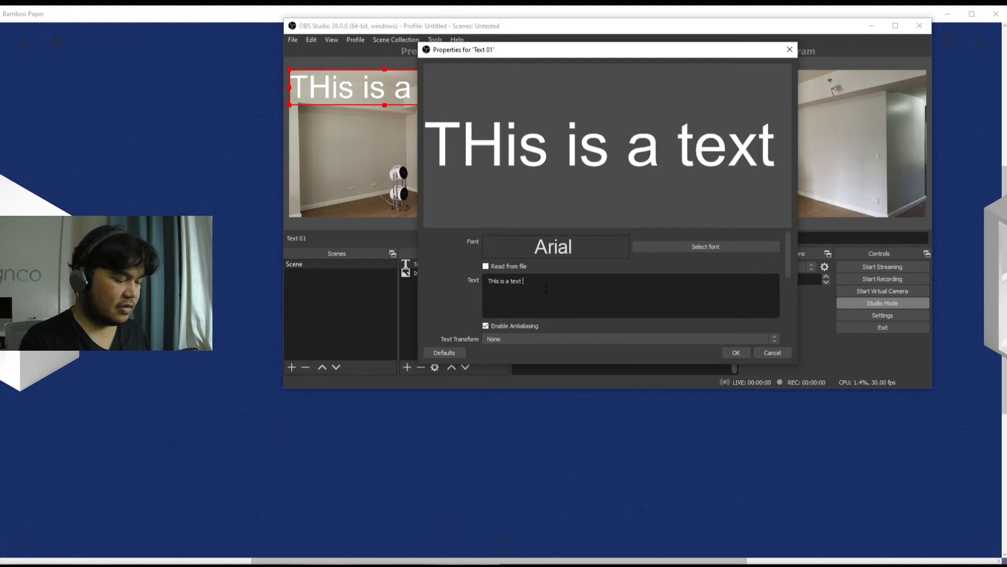
{"action": "type", "text": "within the"}
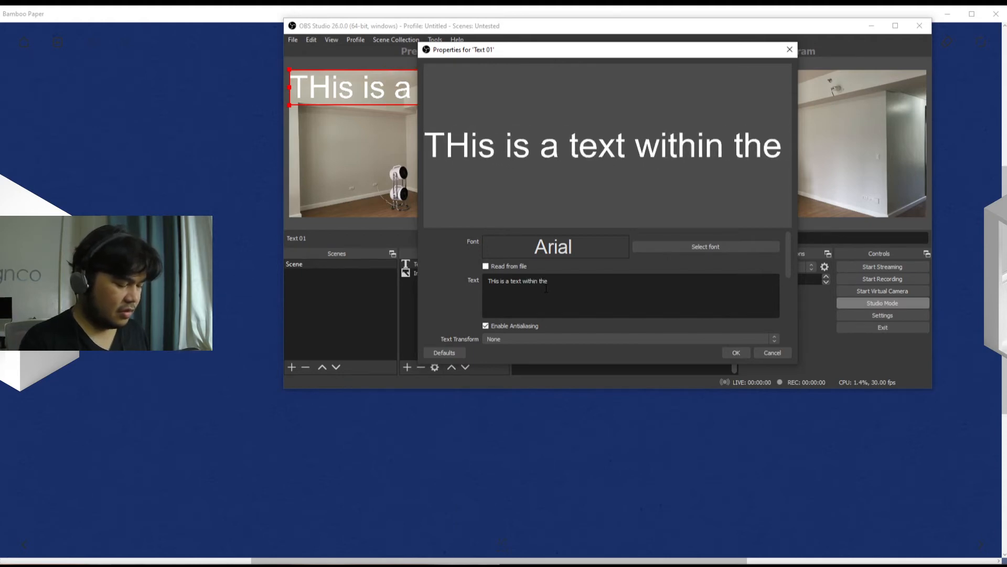
{"action": "type", "text": "preview"}
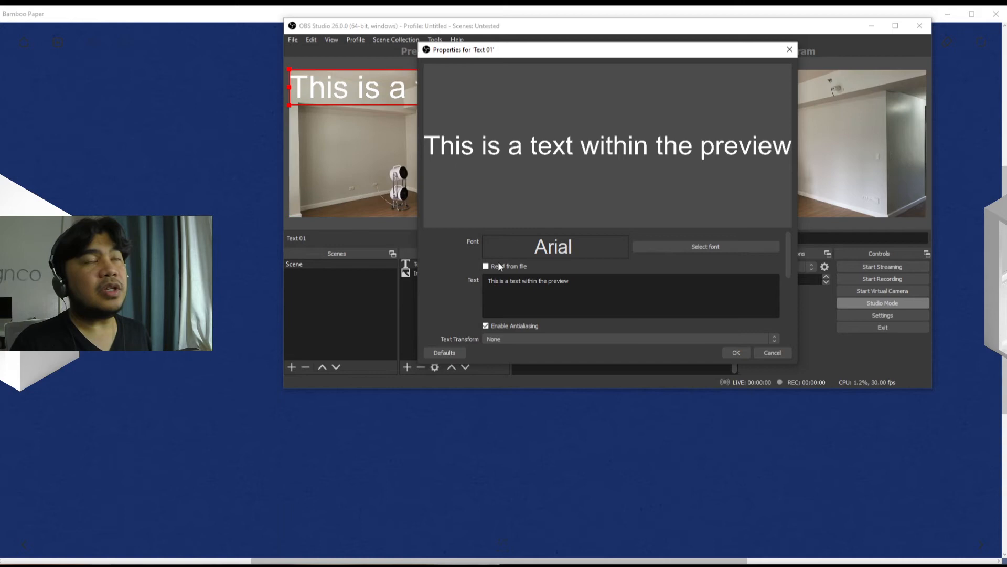
{"action": "left_click", "coordinate": [706, 245]}
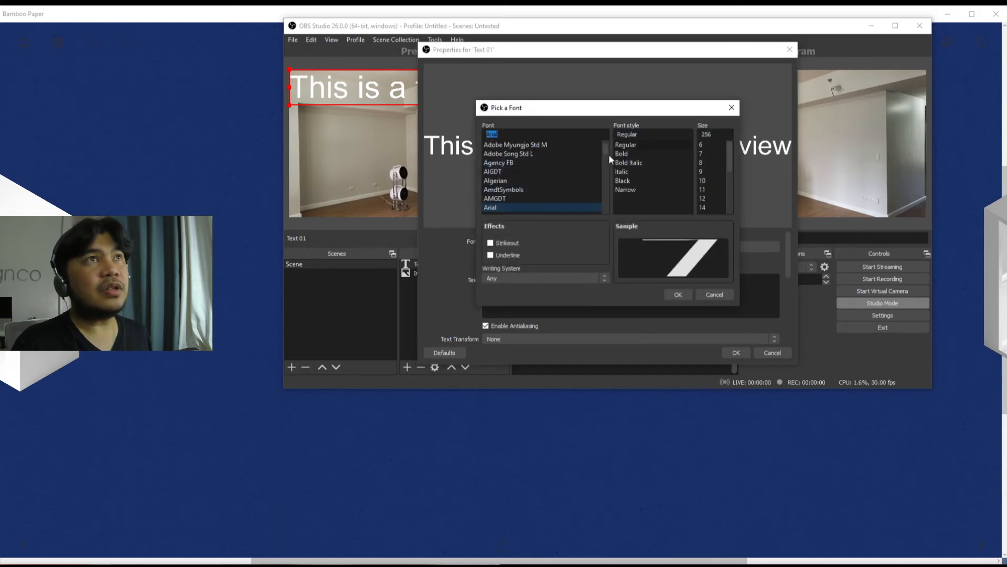
Step: Set the caption font to Kunstler Script at size 72 and apply the text properties
{"action": "scroll", "scroll_direction": "down", "scroll_amount": 3}
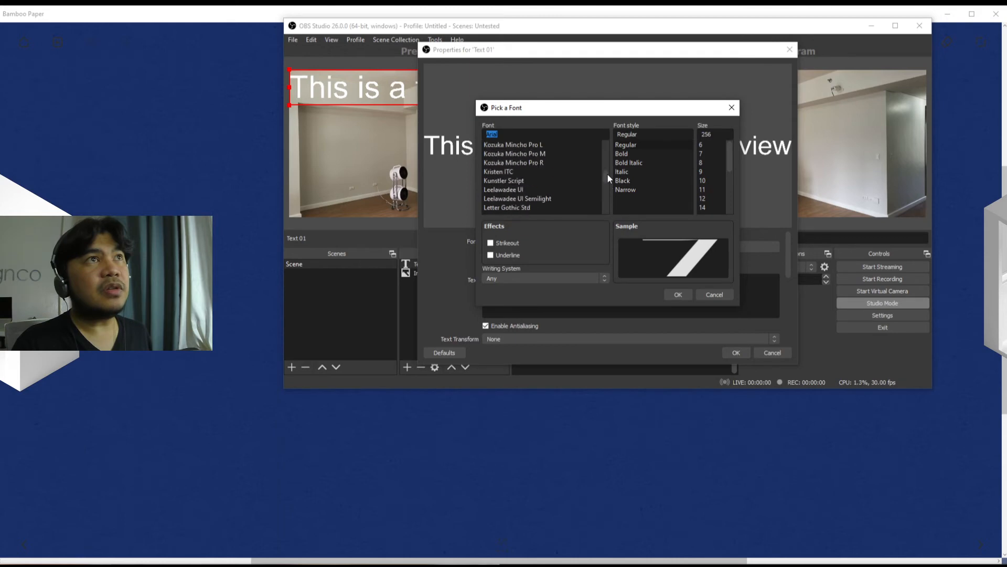
{"action": "left_click", "coordinate": [503, 180]}
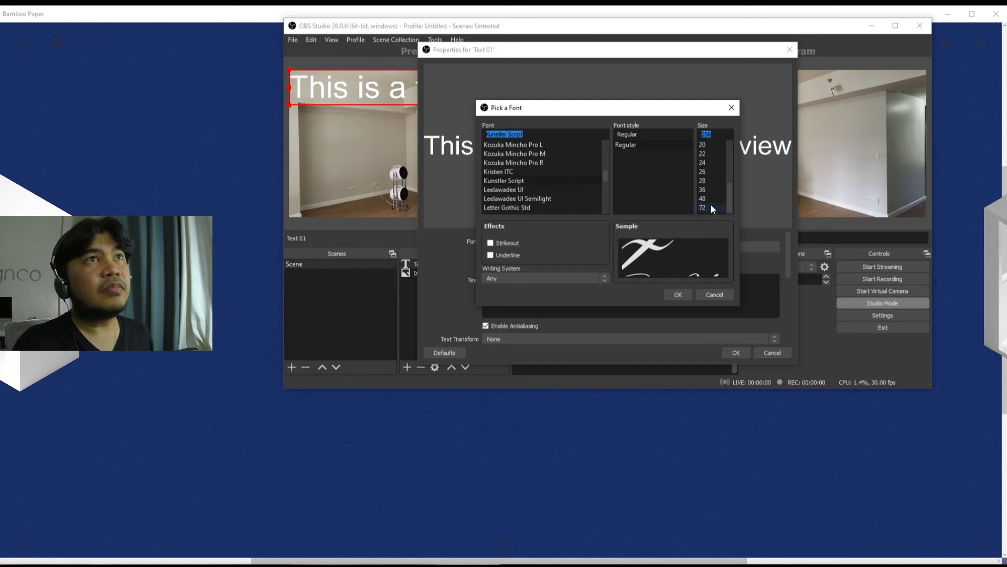
{"action": "left_click", "coordinate": [678, 294]}
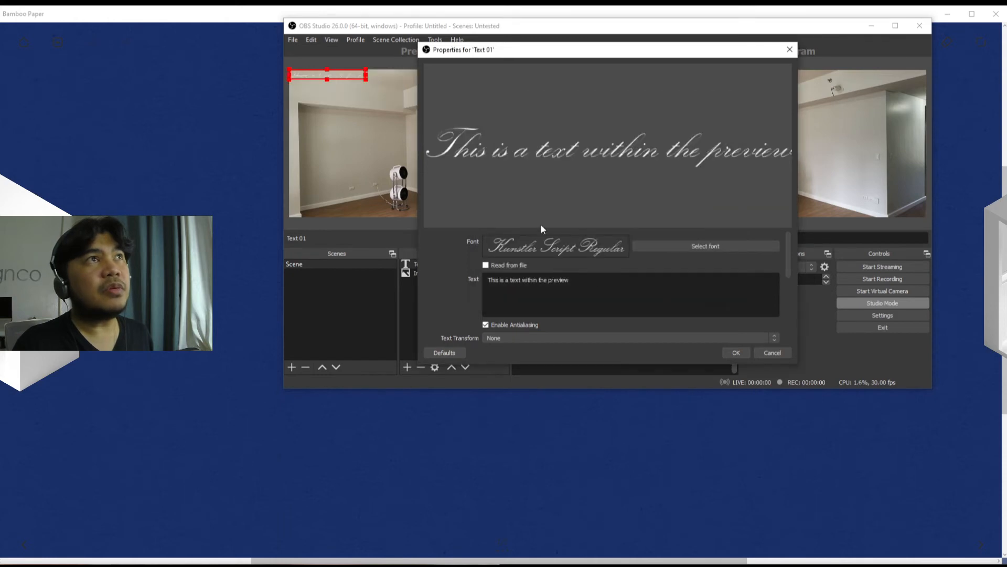
{"action": "left_click", "coordinate": [735, 352]}
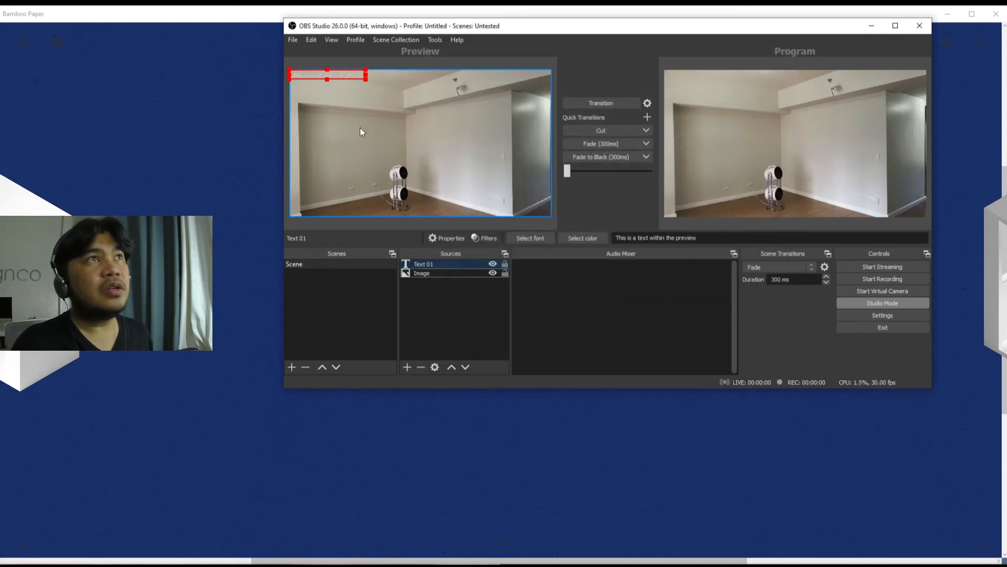
Step: Enlarge the script caption across the photo over the wall, then hide the Text 01 source
{"action": "left_click_drag", "start_coordinate": [327, 75], "coordinate": [375, 124]}
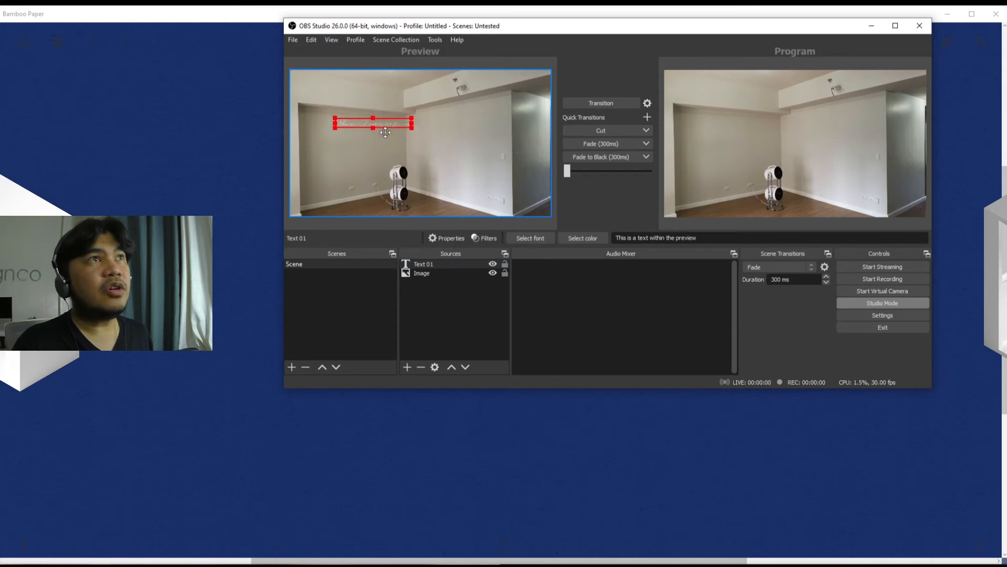
{"action": "left_click_drag", "start_coordinate": [375, 124], "coordinate": [359, 187]}
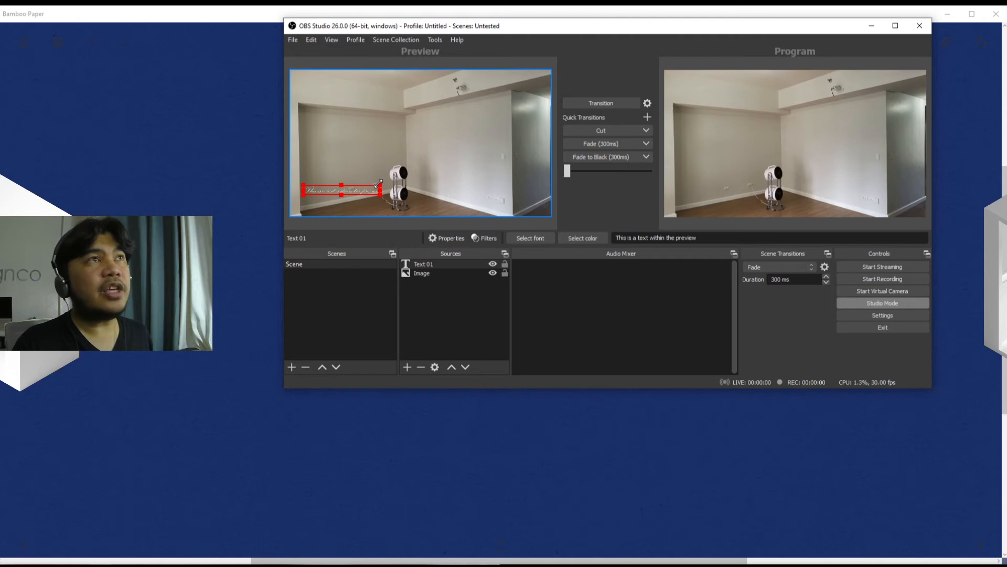
{"action": "left_click_drag", "start_coordinate": [380, 185], "coordinate": [495, 185]}
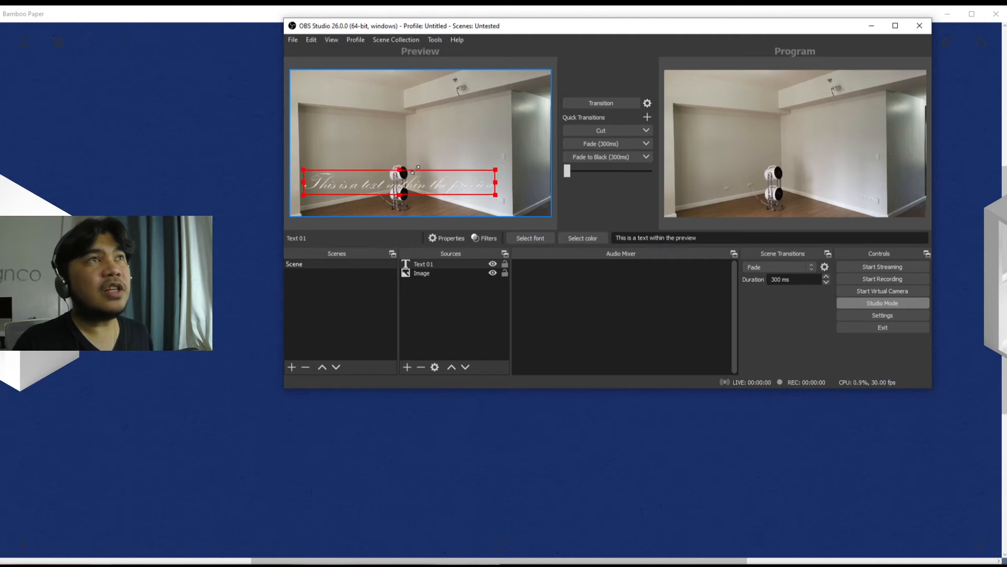
{"action": "left_click_drag", "start_coordinate": [400, 185], "coordinate": [400, 133]}
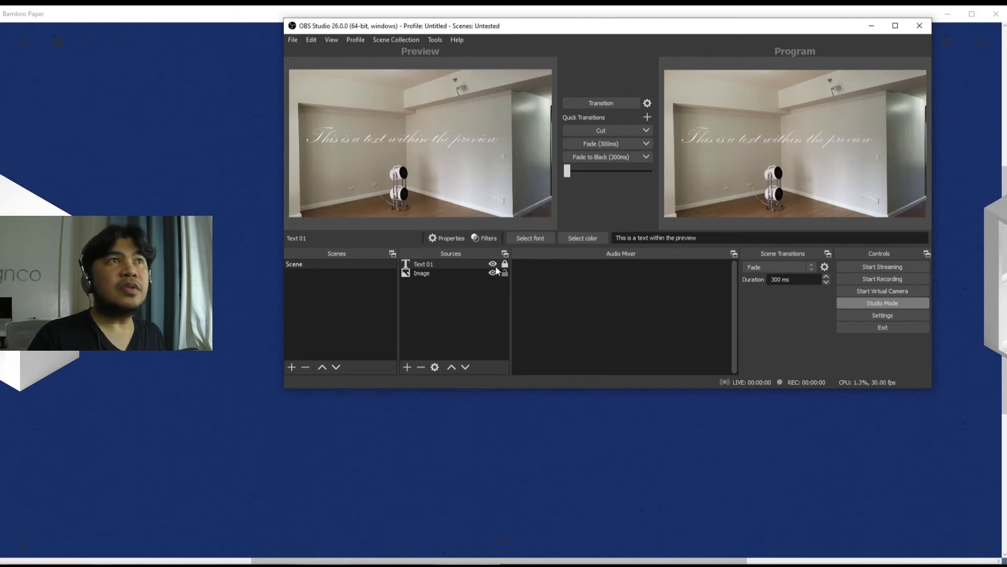
{"action": "left_click", "coordinate": [493, 264]}
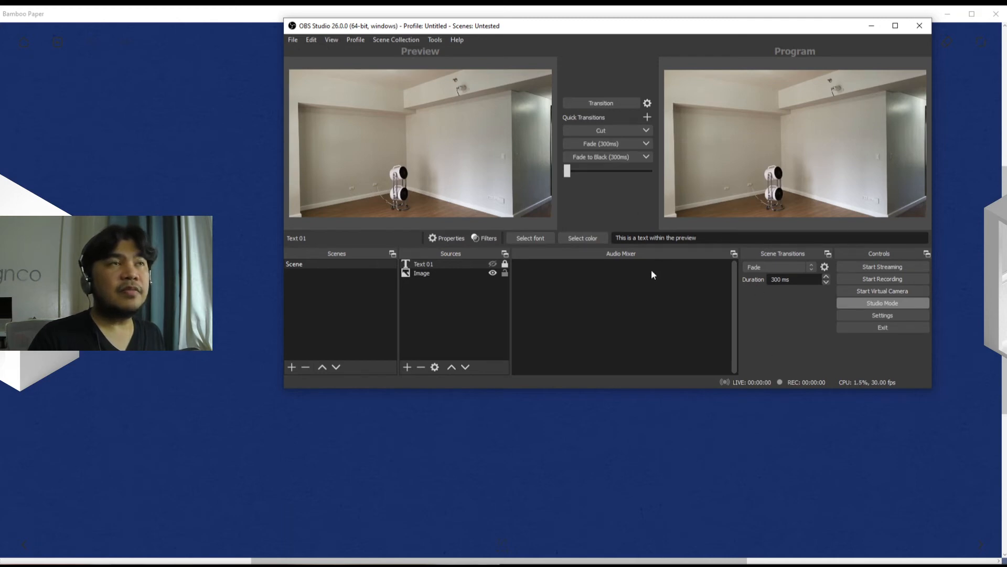
{"action": "mouse_move", "coordinate": [646, 319]}
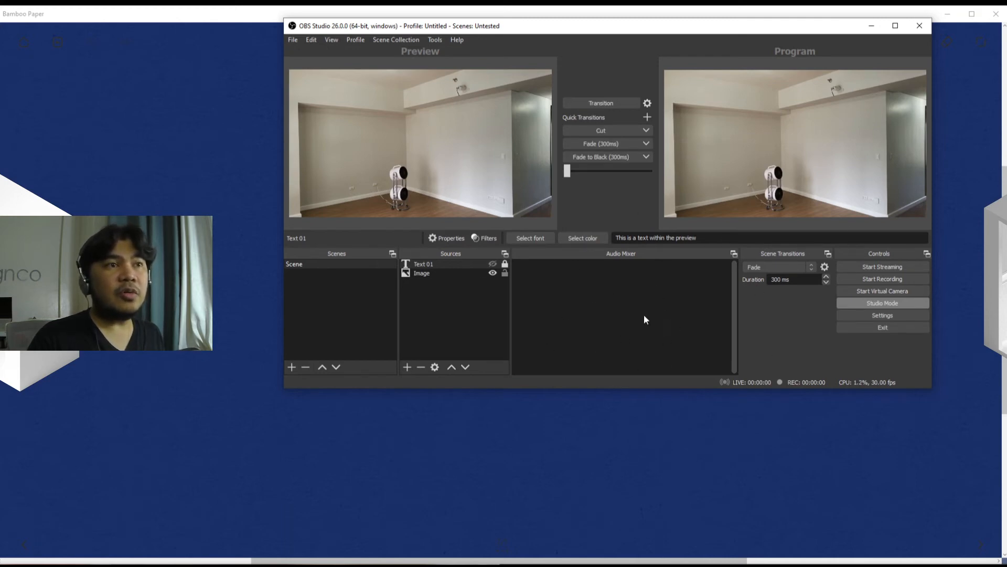
{"action": "mouse_move", "coordinate": [596, 294]}
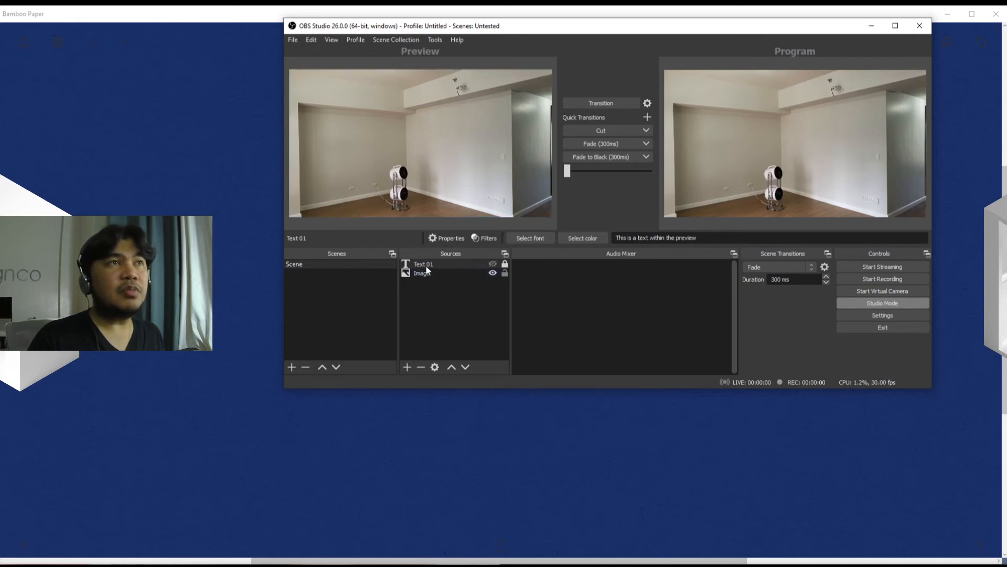
Step: Add an Audio Input Capture source using the Microphone (NVIDIA RTX Voice) device
{"action": "left_click", "coordinate": [407, 367]}
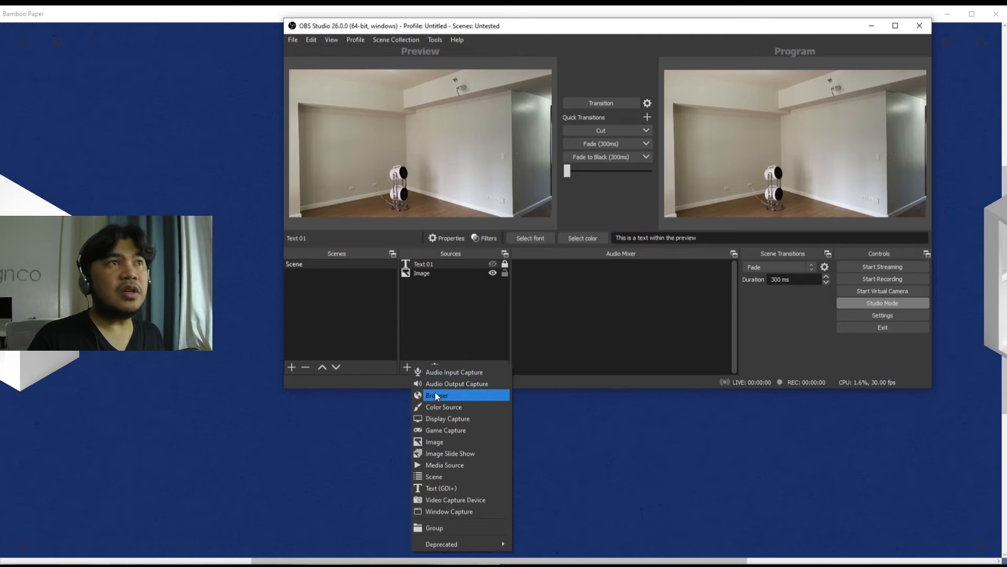
{"action": "mouse_move", "coordinate": [442, 372]}
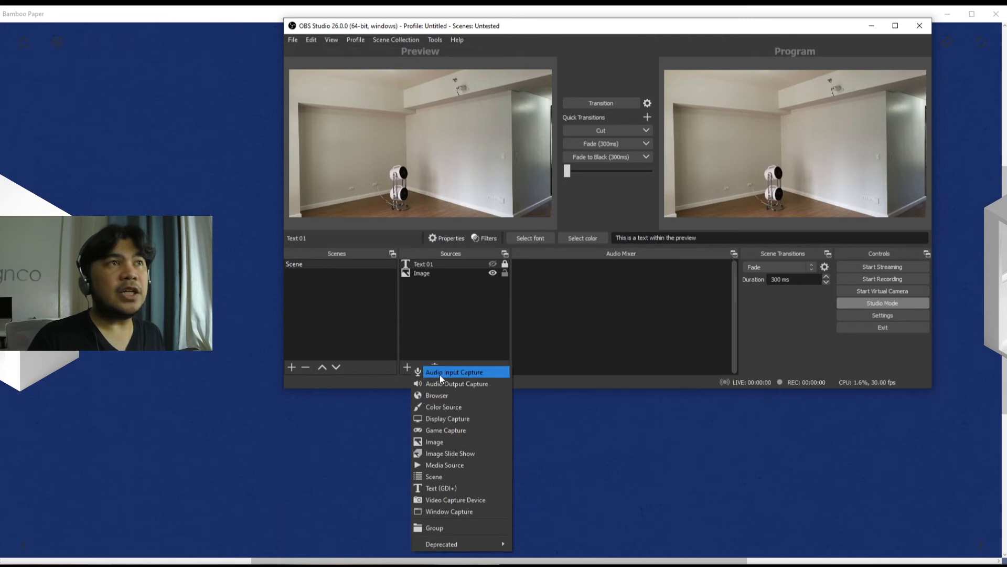
{"action": "left_click", "coordinate": [454, 371]}
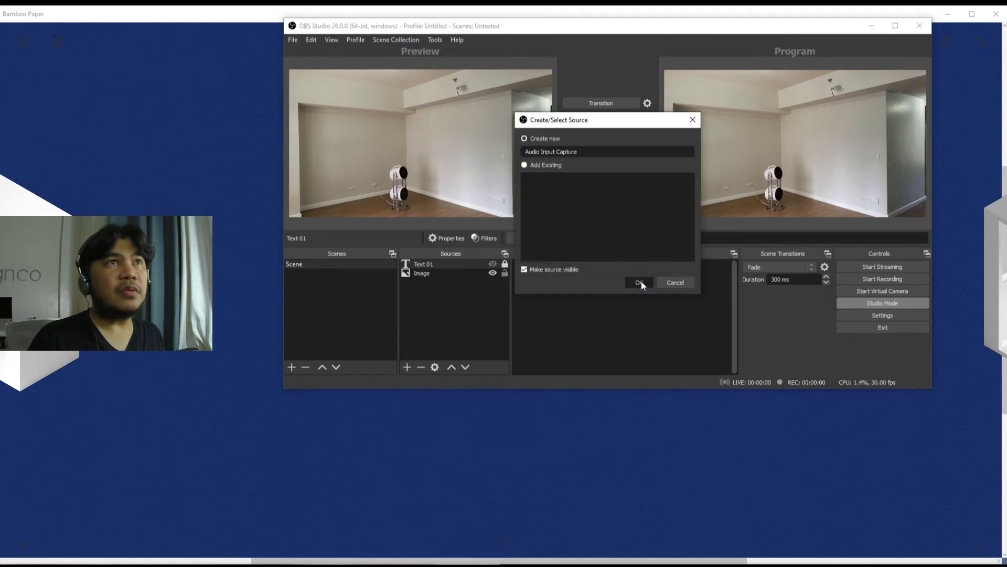
{"action": "left_click", "coordinate": [638, 282]}
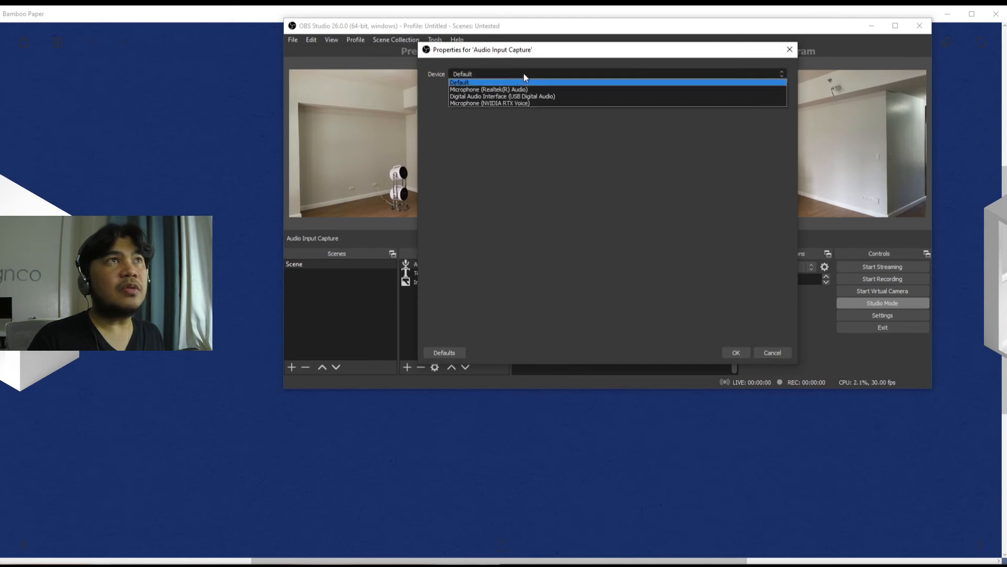
{"action": "left_click", "coordinate": [490, 103]}
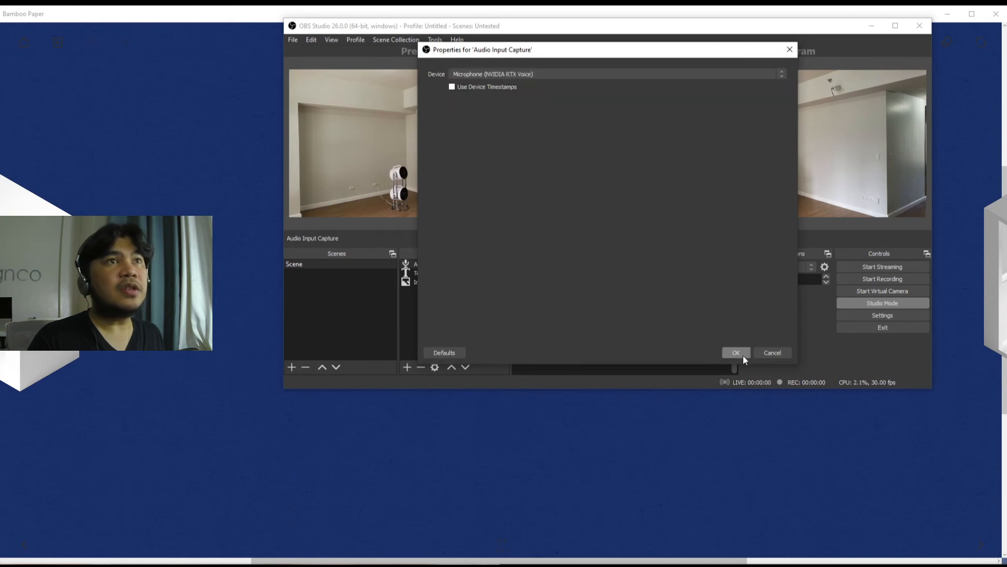
{"action": "left_click", "coordinate": [736, 353]}
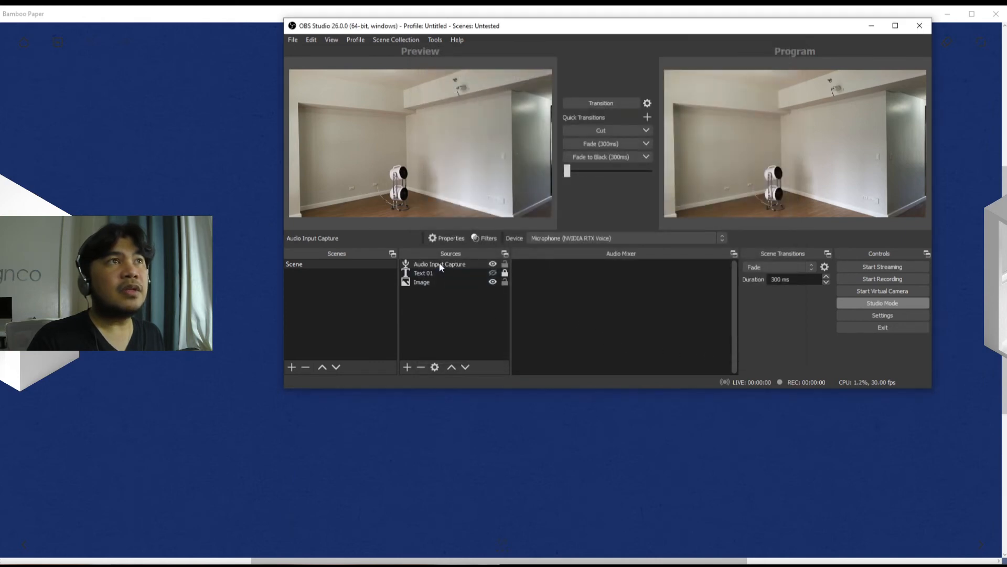
{"action": "left_click", "coordinate": [423, 272]}
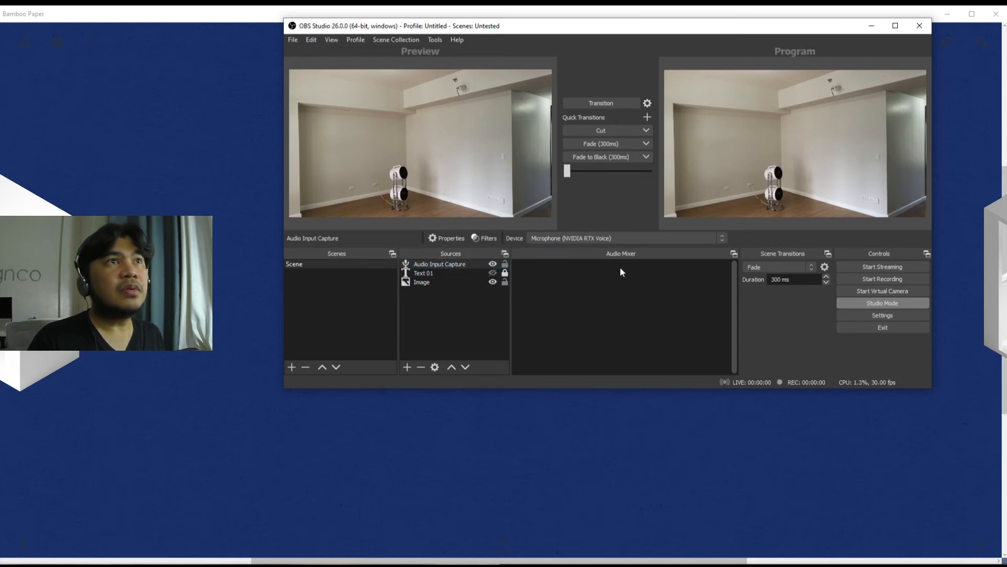
{"action": "mouse_move", "coordinate": [735, 299]}
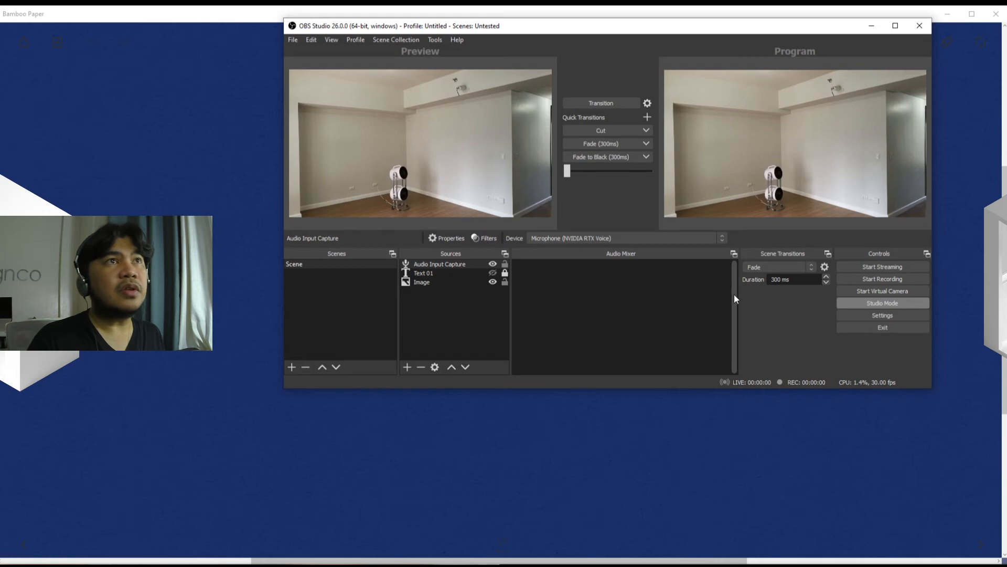
{"action": "mouse_move", "coordinate": [615, 305]}
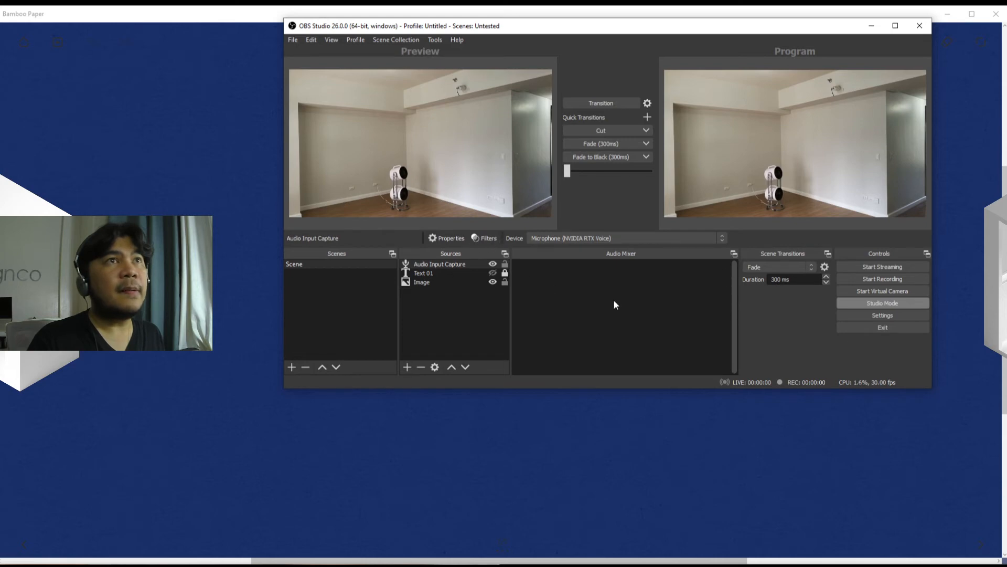
{"action": "left_click", "coordinate": [441, 264]}
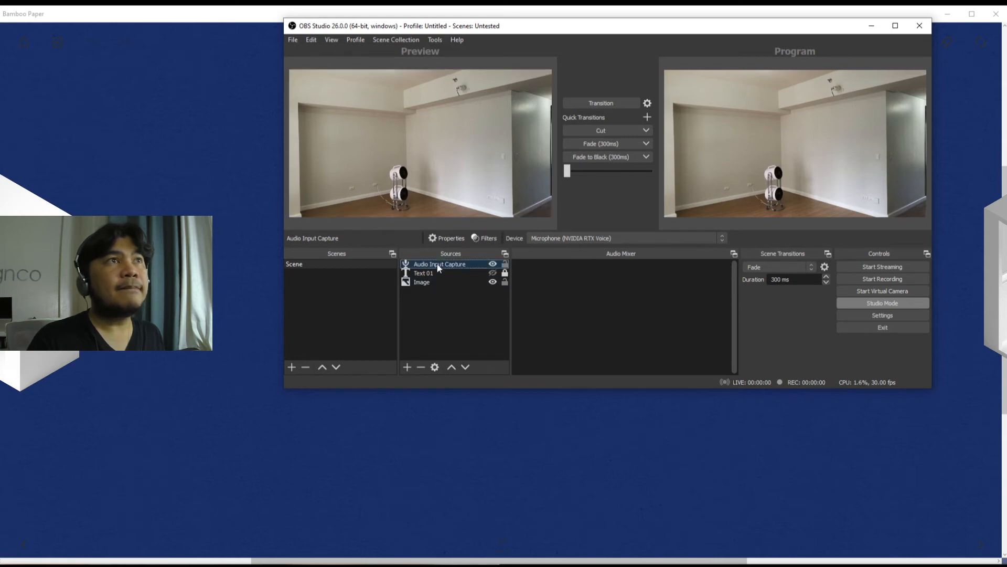
{"action": "left_click", "coordinate": [440, 264]}
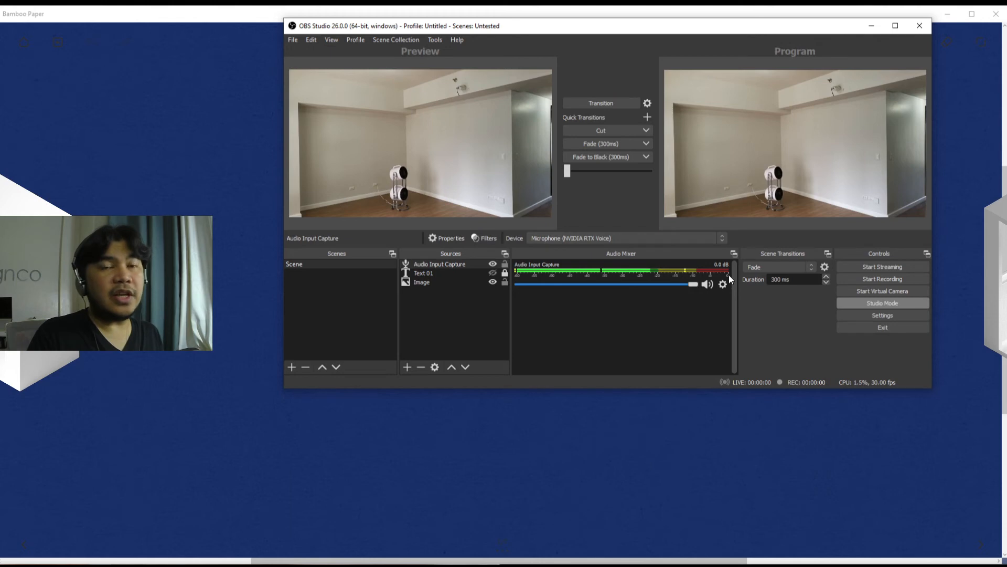
{"action": "left_click", "coordinate": [722, 284]}
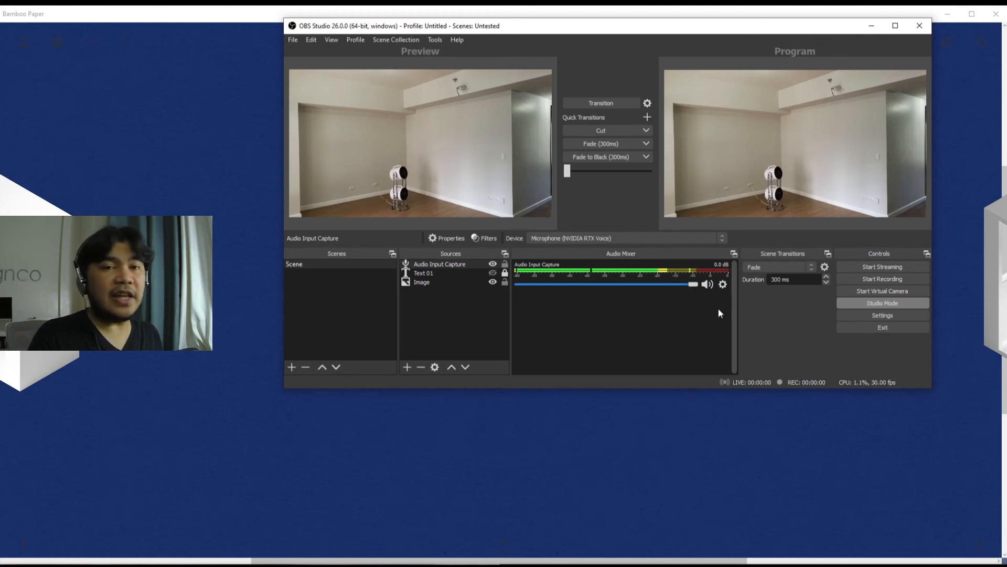
{"action": "mouse_move", "coordinate": [677, 314]}
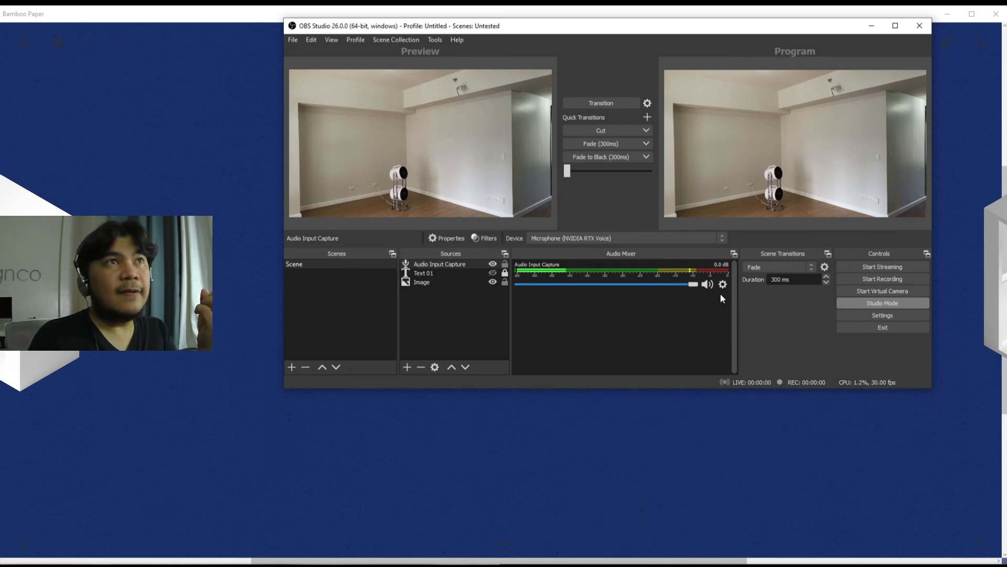
{"action": "mouse_move", "coordinate": [467, 287]}
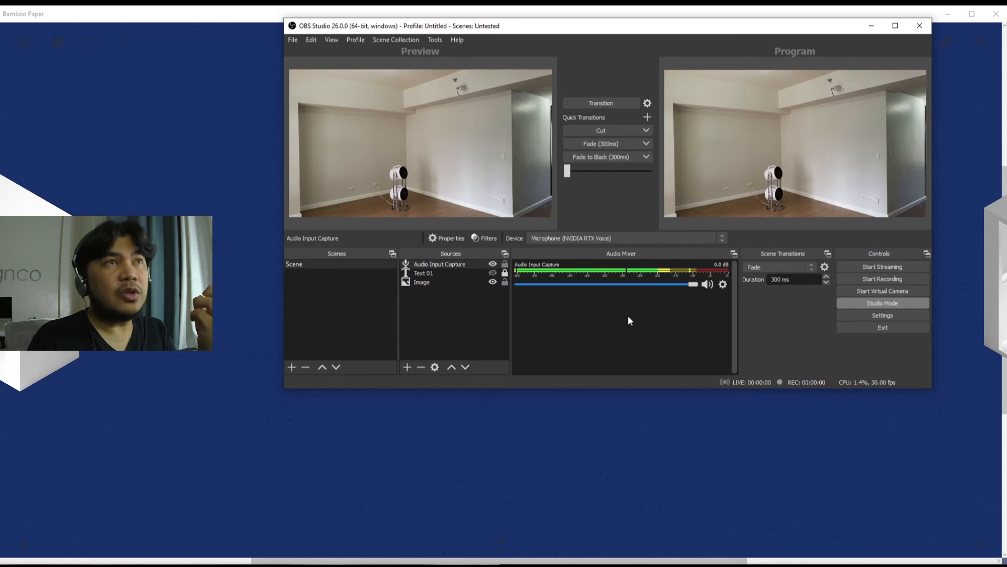
{"action": "mouse_move", "coordinate": [563, 364]}
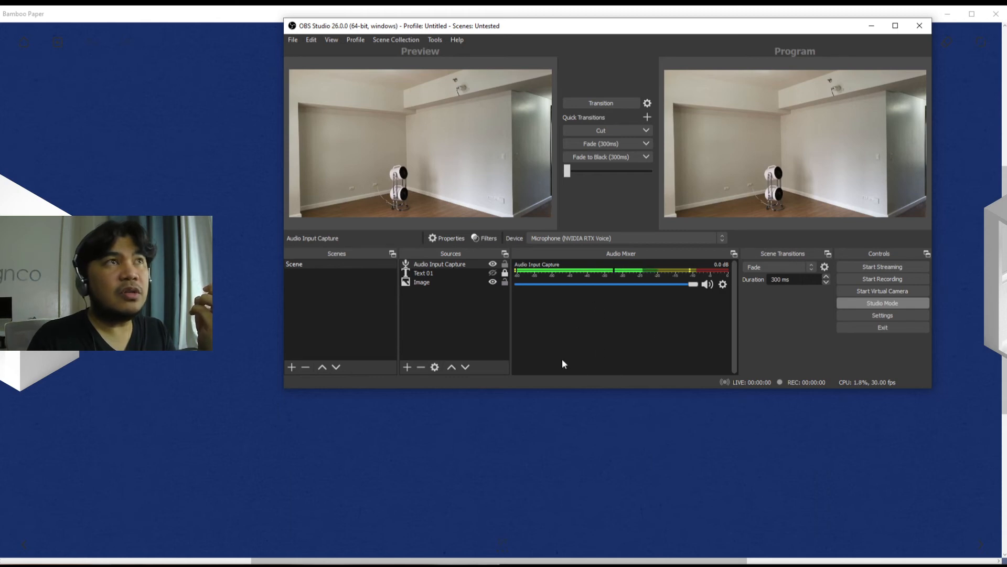
{"action": "mouse_move", "coordinate": [424, 303]}
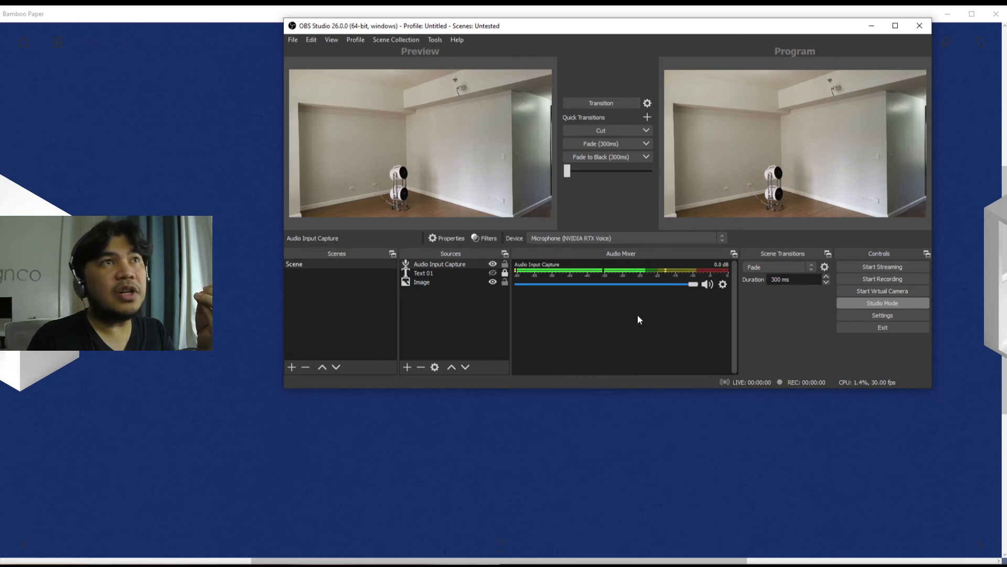
{"action": "mouse_move", "coordinate": [703, 324]}
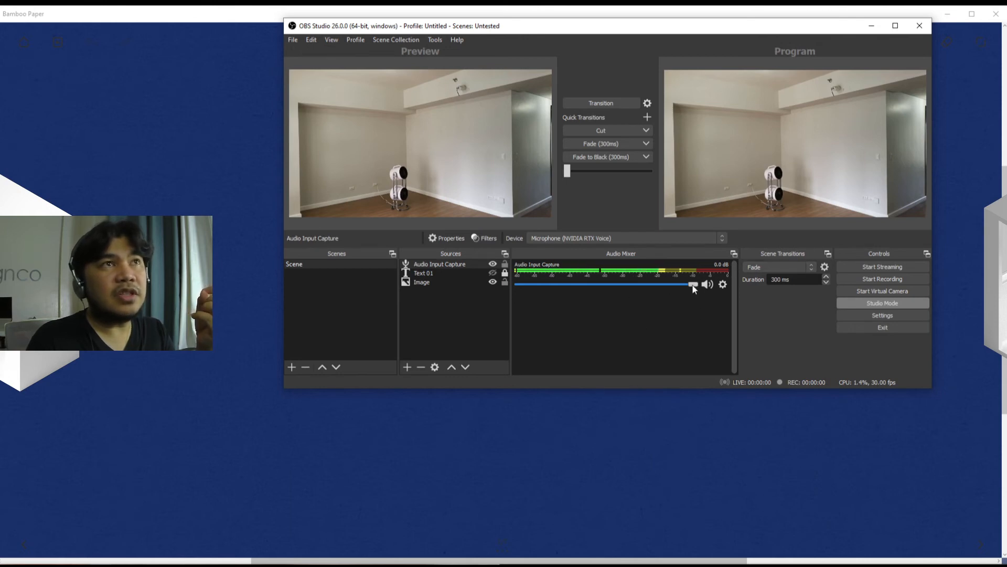
Step: Lower the Audio Input Capture volume slider in the mixer to about -23 dB
{"action": "left_click_drag", "start_coordinate": [693, 284], "coordinate": [590, 284]}
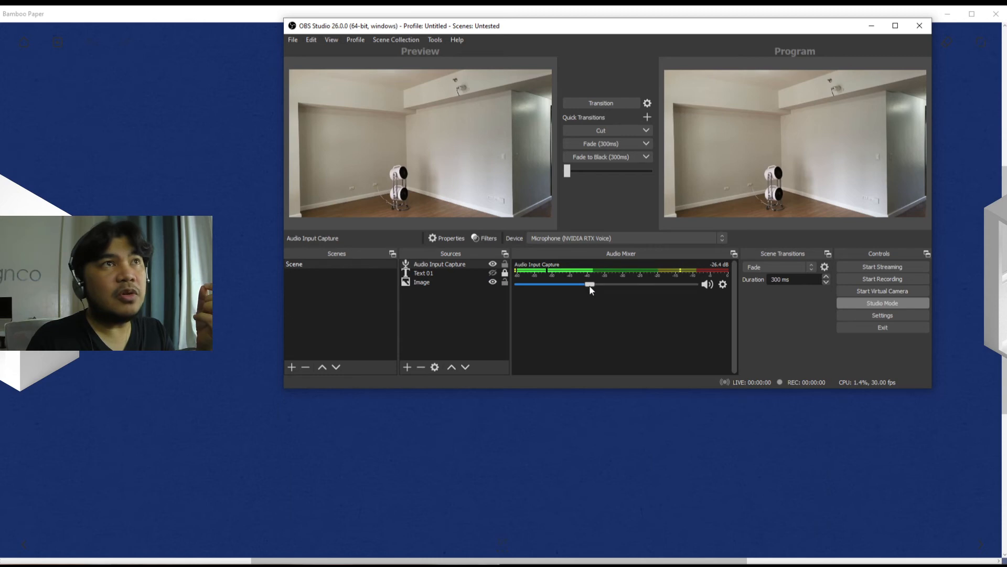
{"action": "left_click_drag", "start_coordinate": [588, 285], "coordinate": [594, 284]}
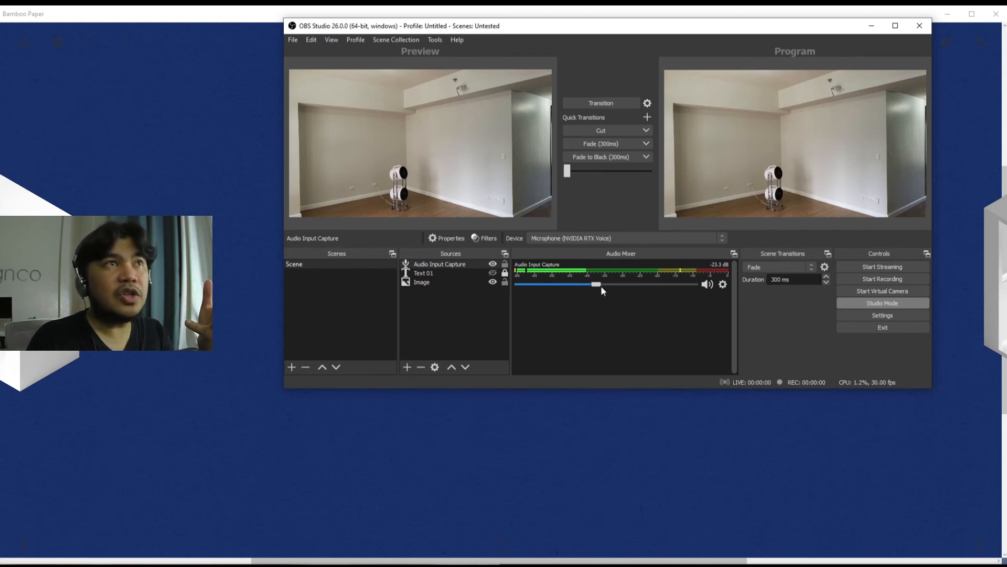
{"action": "mouse_move", "coordinate": [276, 367]}
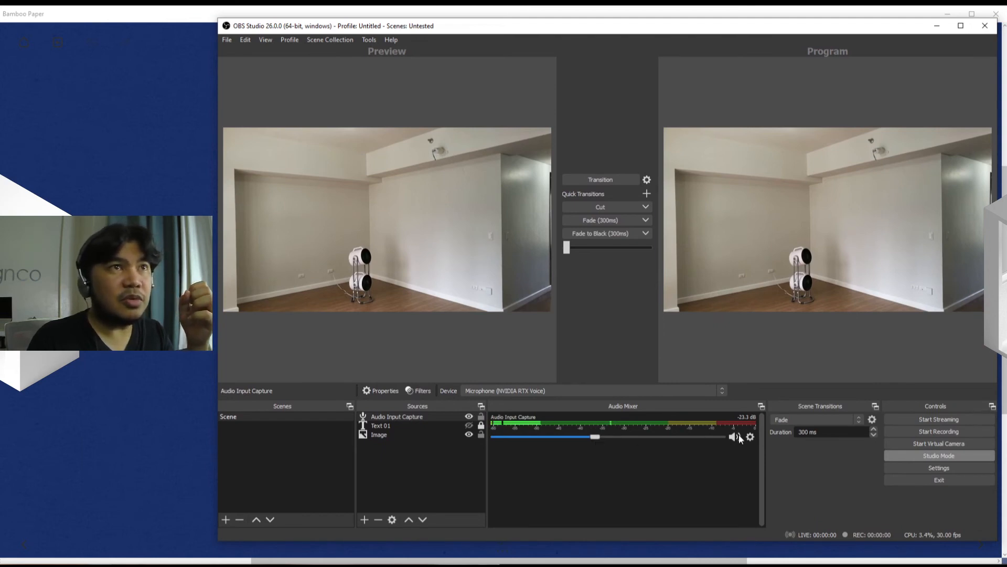
{"action": "left_click", "coordinate": [735, 437]}
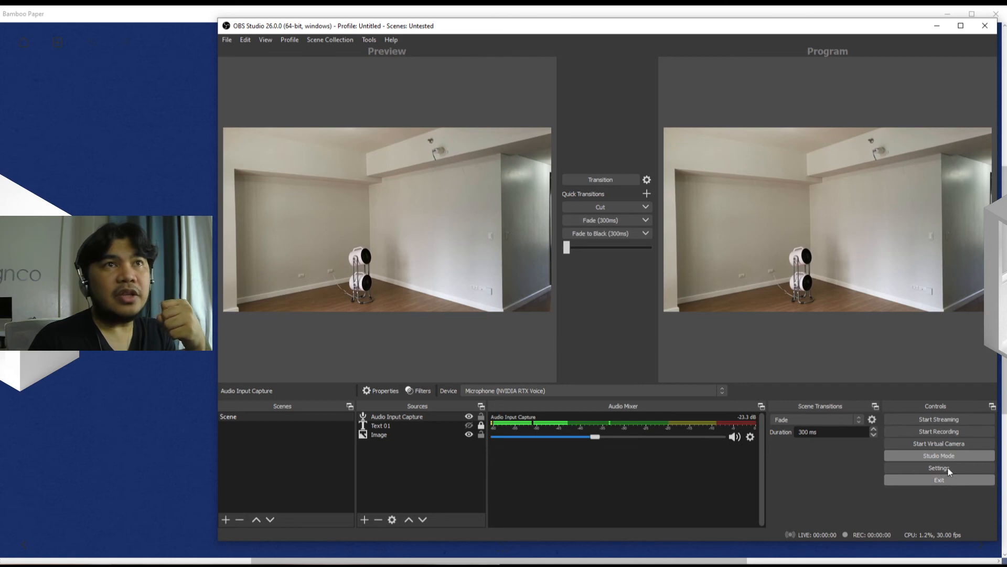
{"action": "mouse_move", "coordinate": [939, 431]}
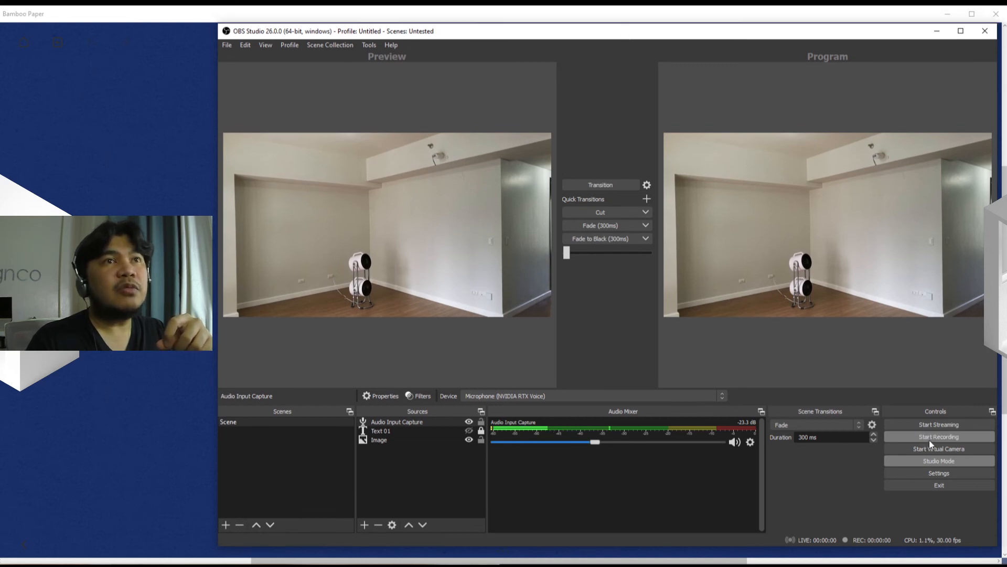
Step: Turn off Studio Mode so a single preview of the room photo remains
{"action": "left_click", "coordinate": [939, 461]}
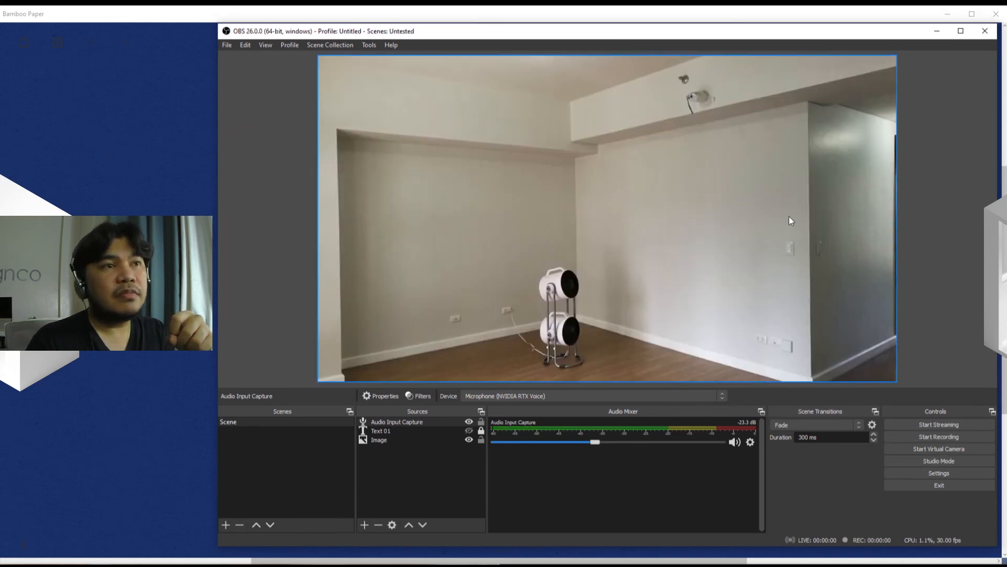
{"action": "mouse_move", "coordinate": [756, 305]}
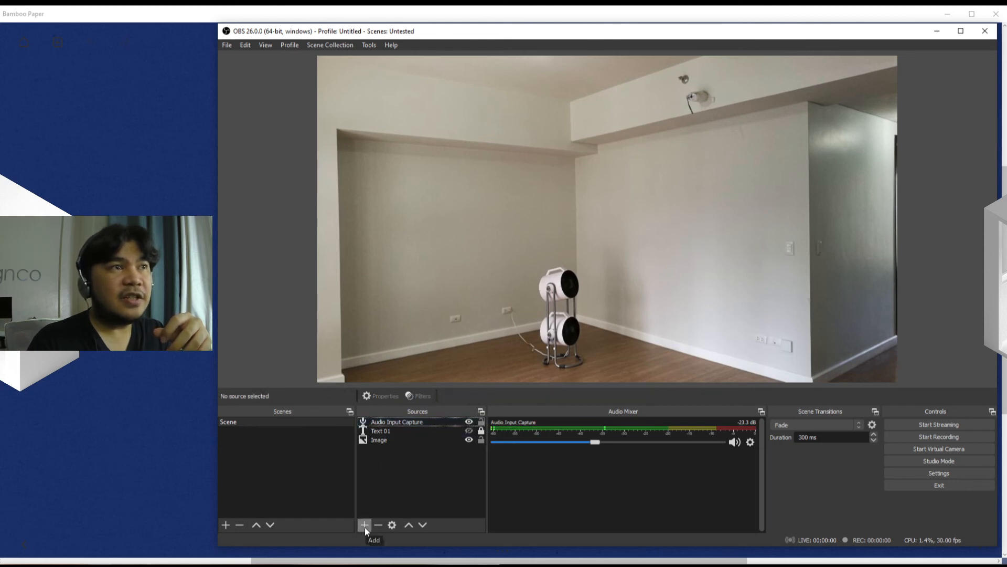
Step: Add a Video Capture Device source named IntegratedWebcam
{"action": "left_click", "coordinate": [364, 525]}
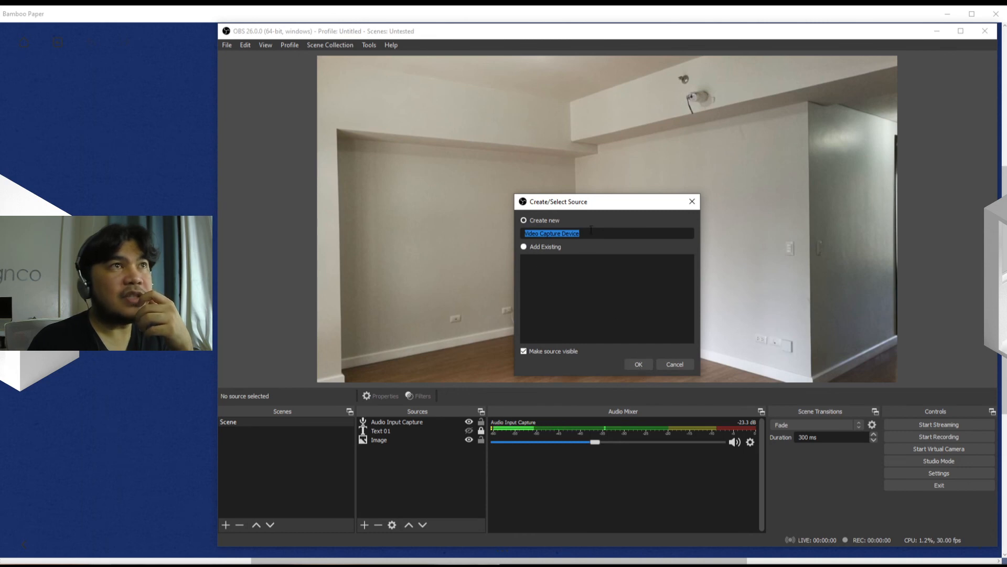
{"action": "type", "text": "1"}
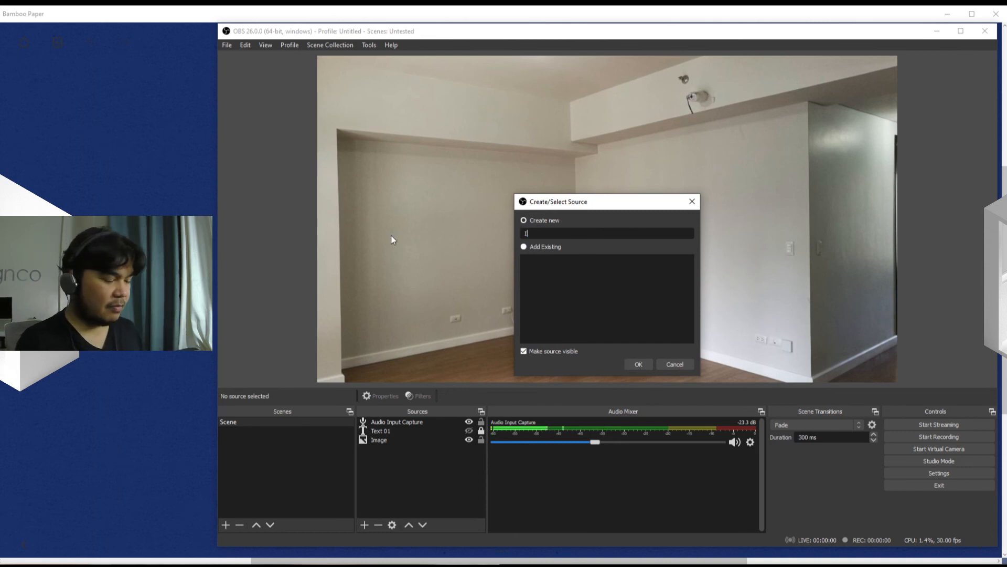
{"action": "type", "text": "IntegratedW"}
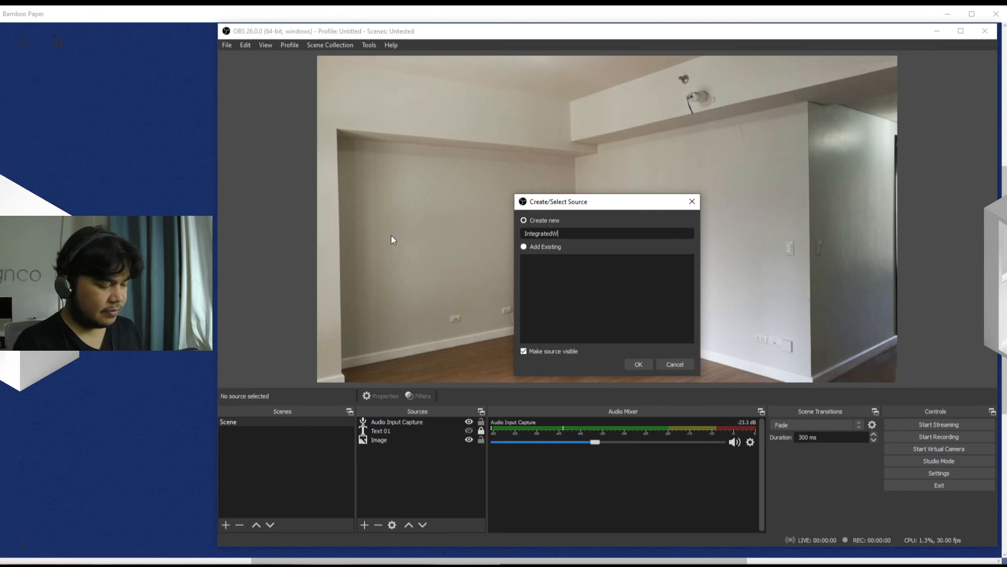
{"action": "type", "text": "ebcam"}
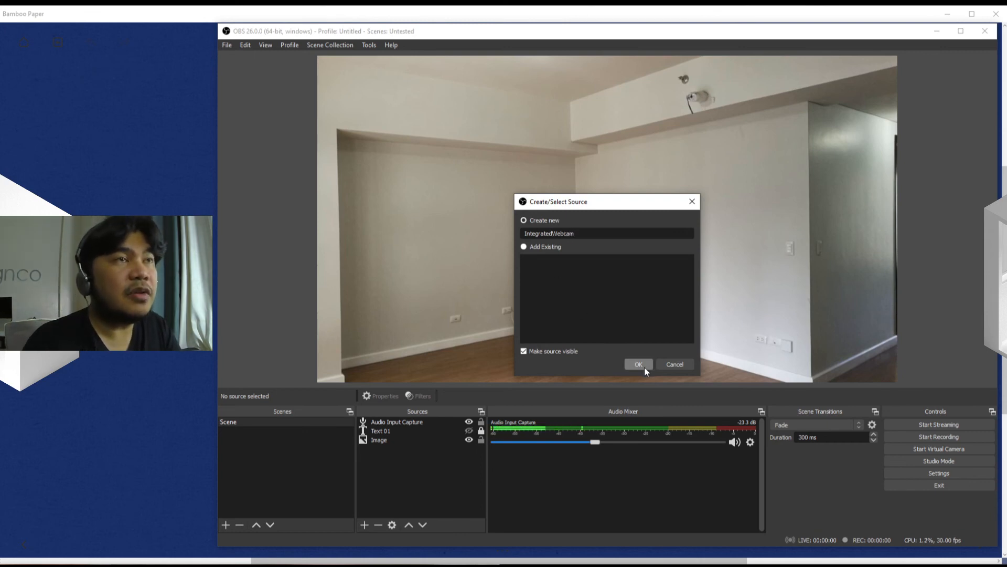
{"action": "left_click", "coordinate": [637, 364]}
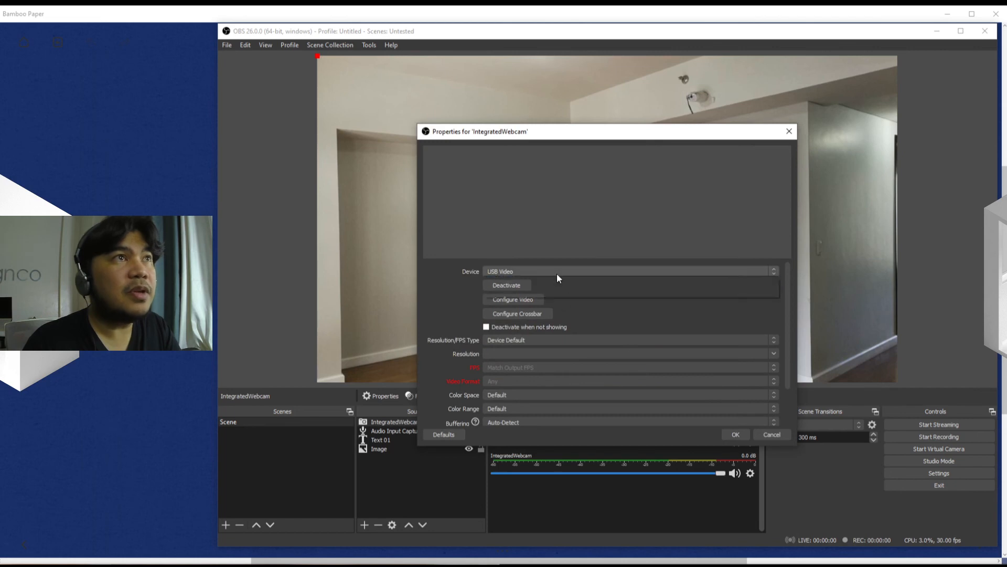
Step: Set the IntegratedWebcam device to USB2.0 HD UVC WebCam so its feed appears over the photo
{"action": "left_click", "coordinate": [630, 270]}
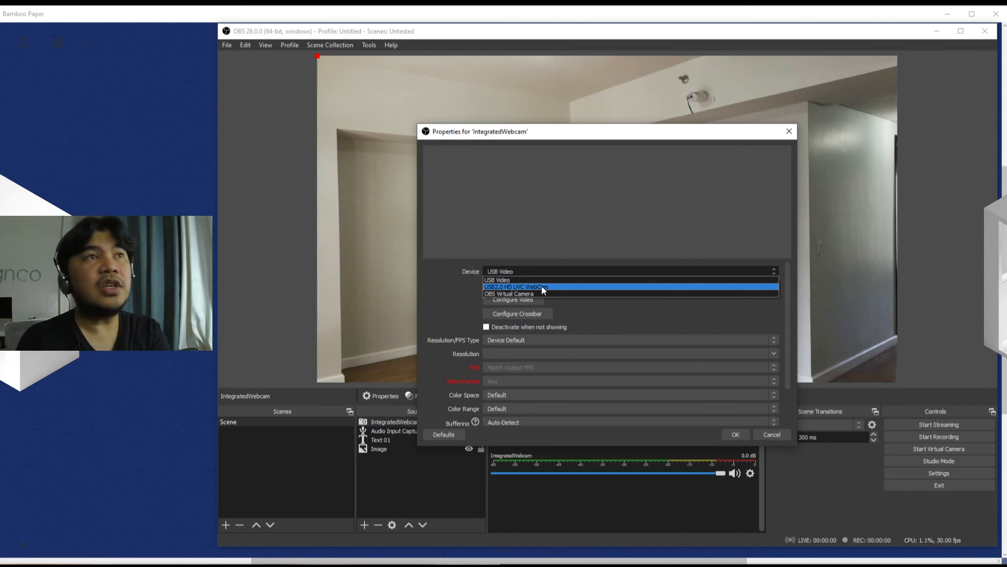
{"action": "left_click", "coordinate": [515, 287]}
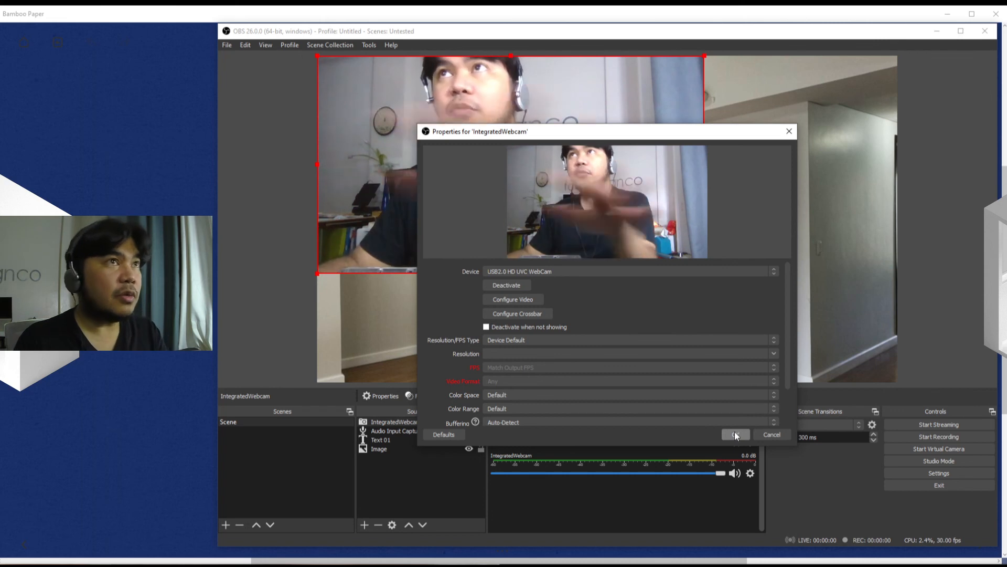
{"action": "left_click", "coordinate": [734, 435]}
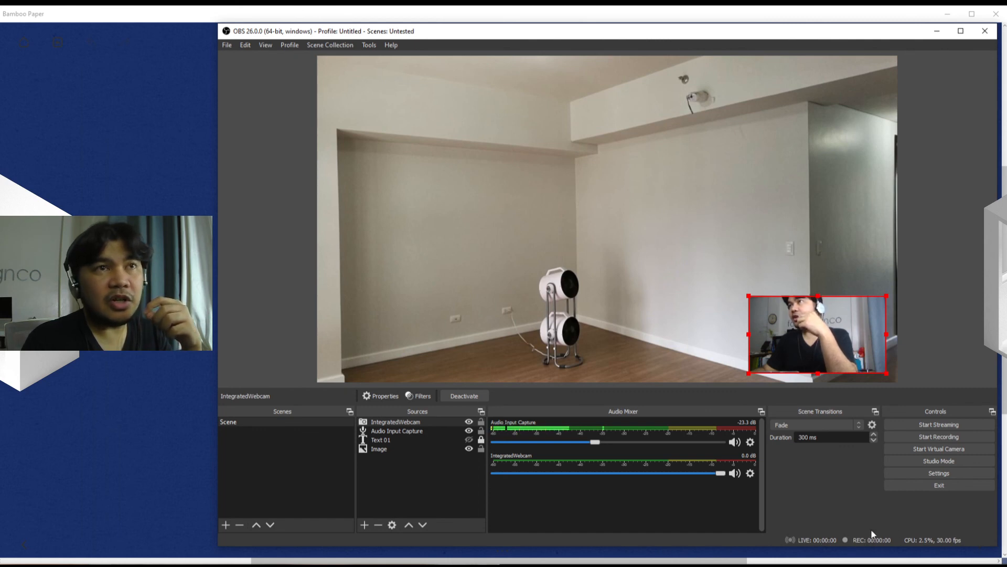
{"action": "mouse_move", "coordinate": [915, 518]}
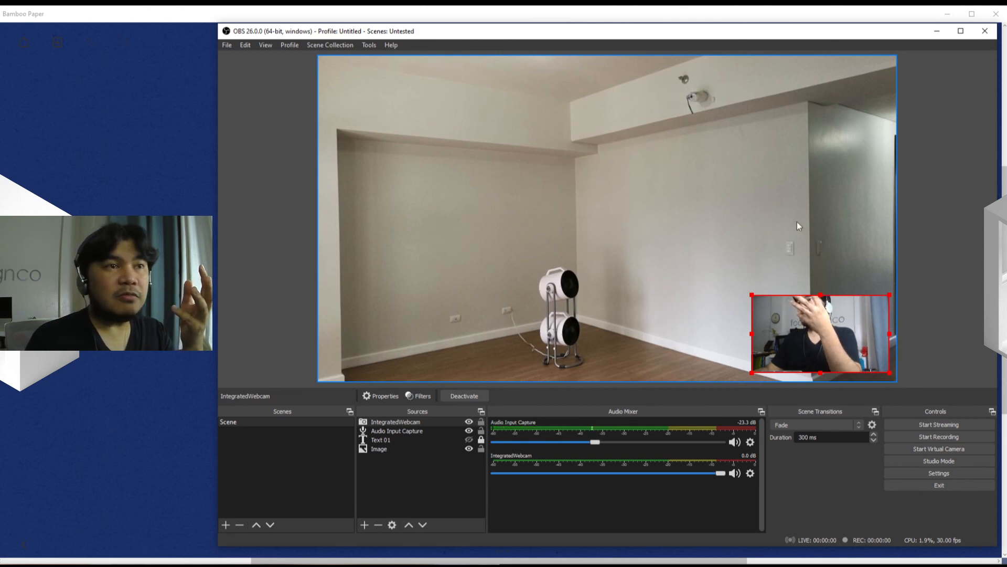
{"action": "mouse_move", "coordinate": [766, 36]}
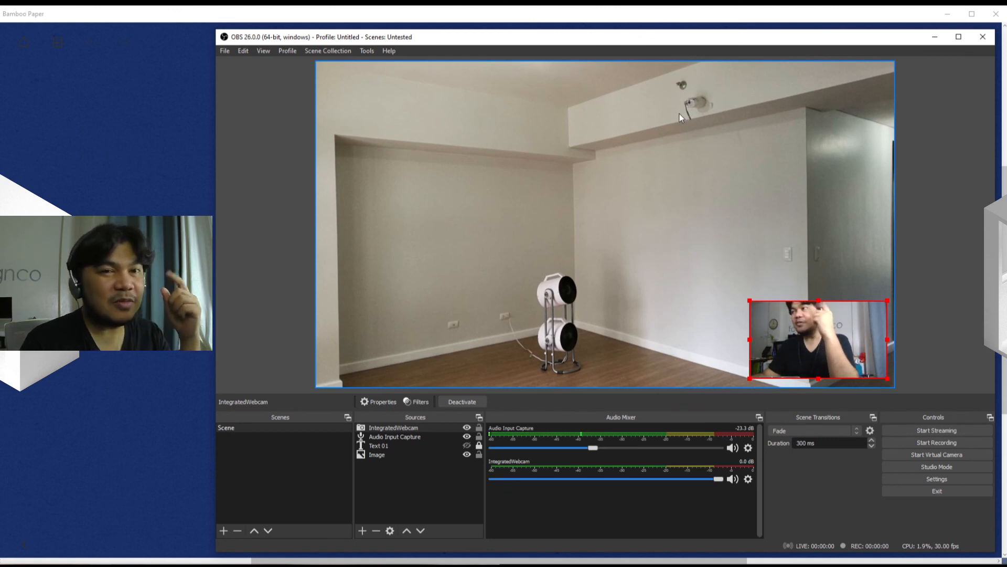
{"action": "mouse_move", "coordinate": [911, 367]}
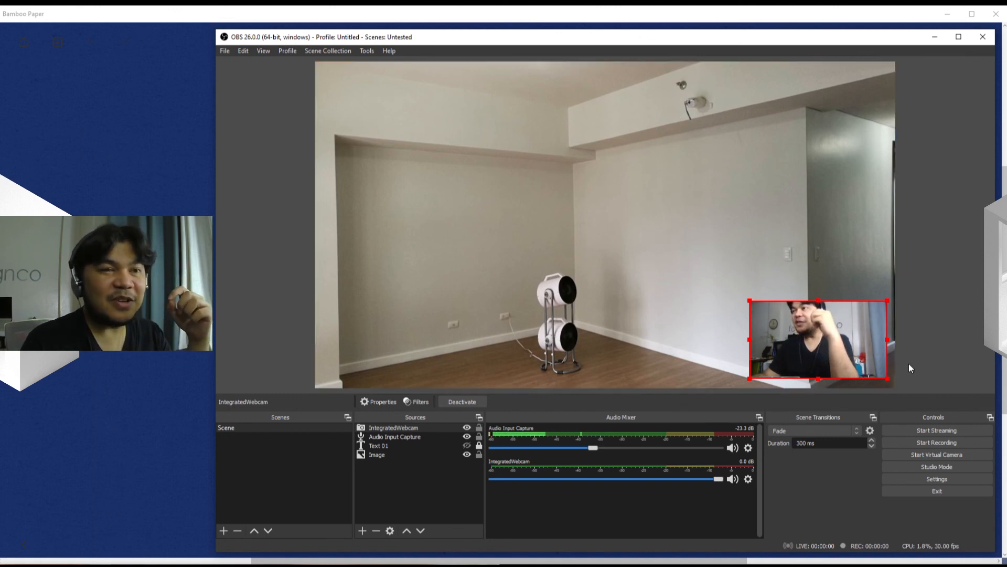